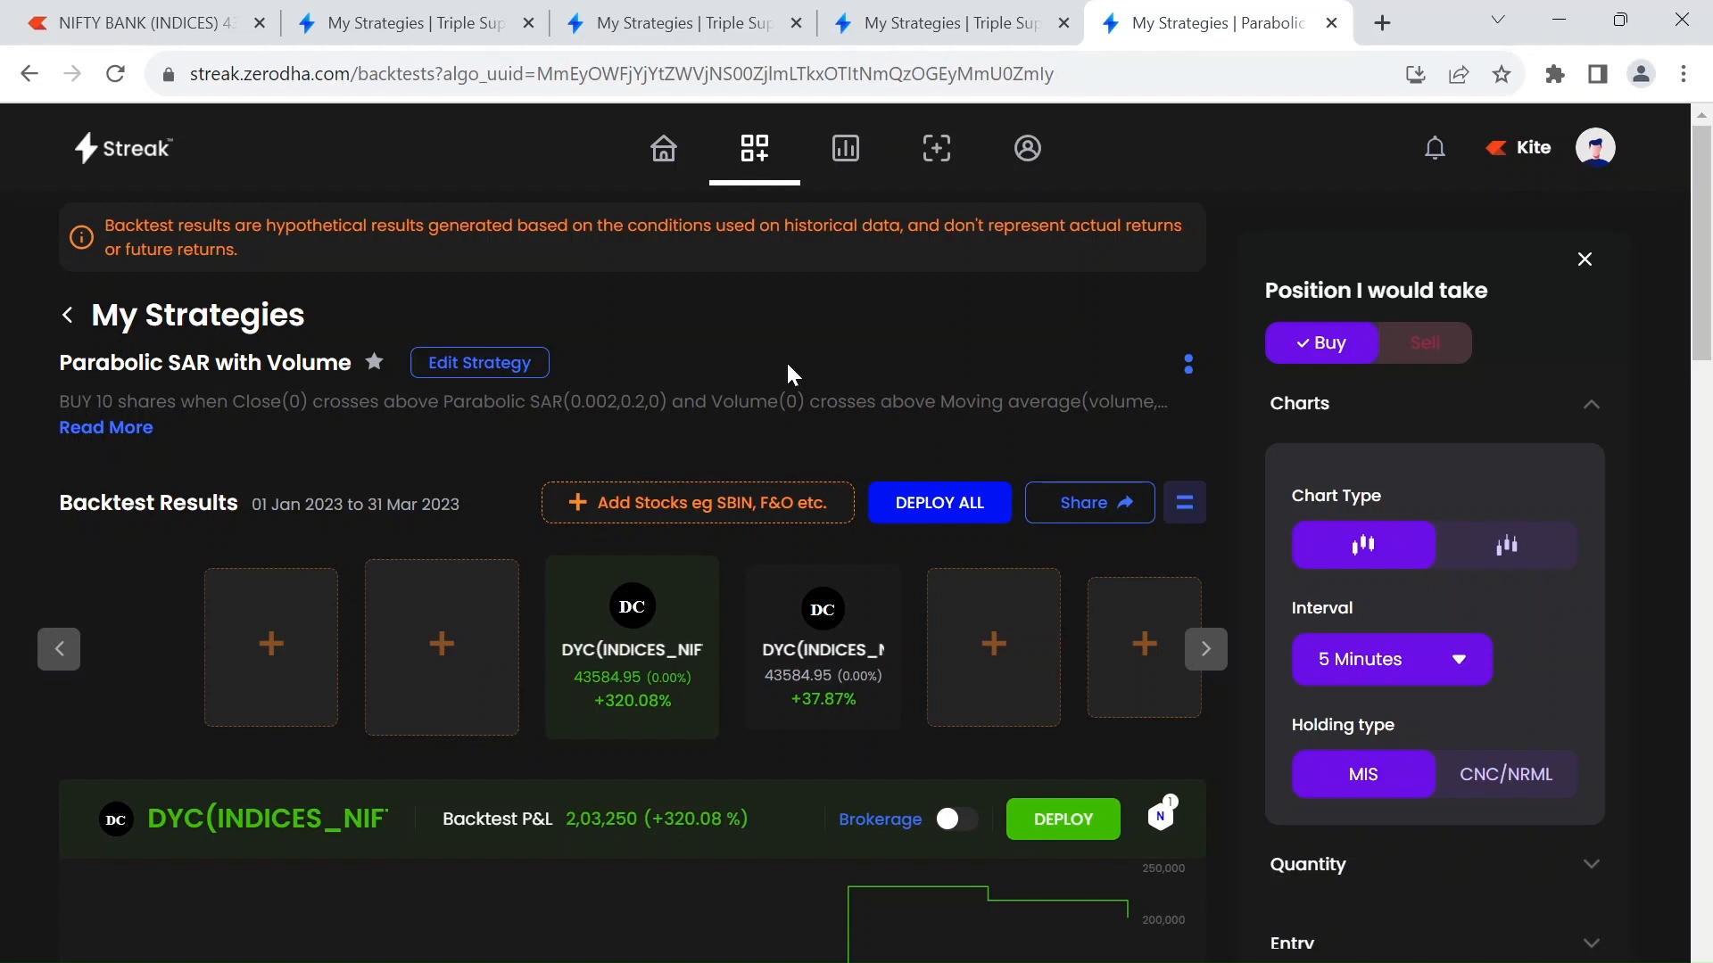
mouse_move(211, 493)
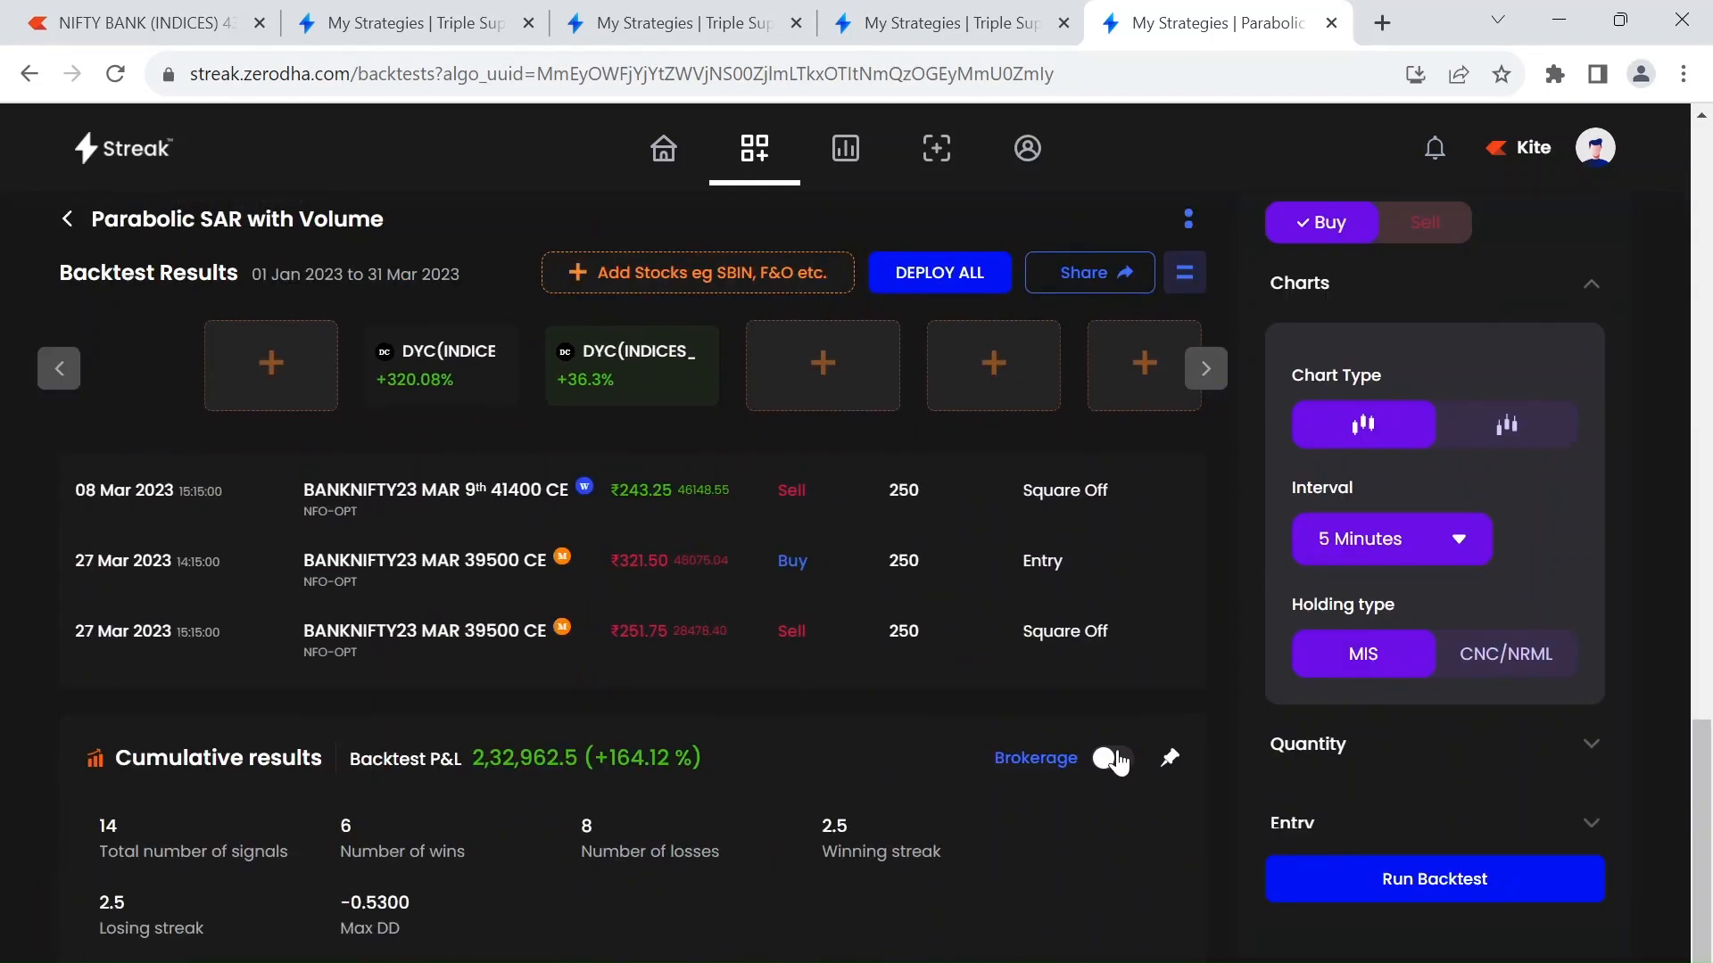
- Include brokerage charges in the cumulative backtest results of 2,32,962.5 (+164.12%)
left_click(1111, 758)
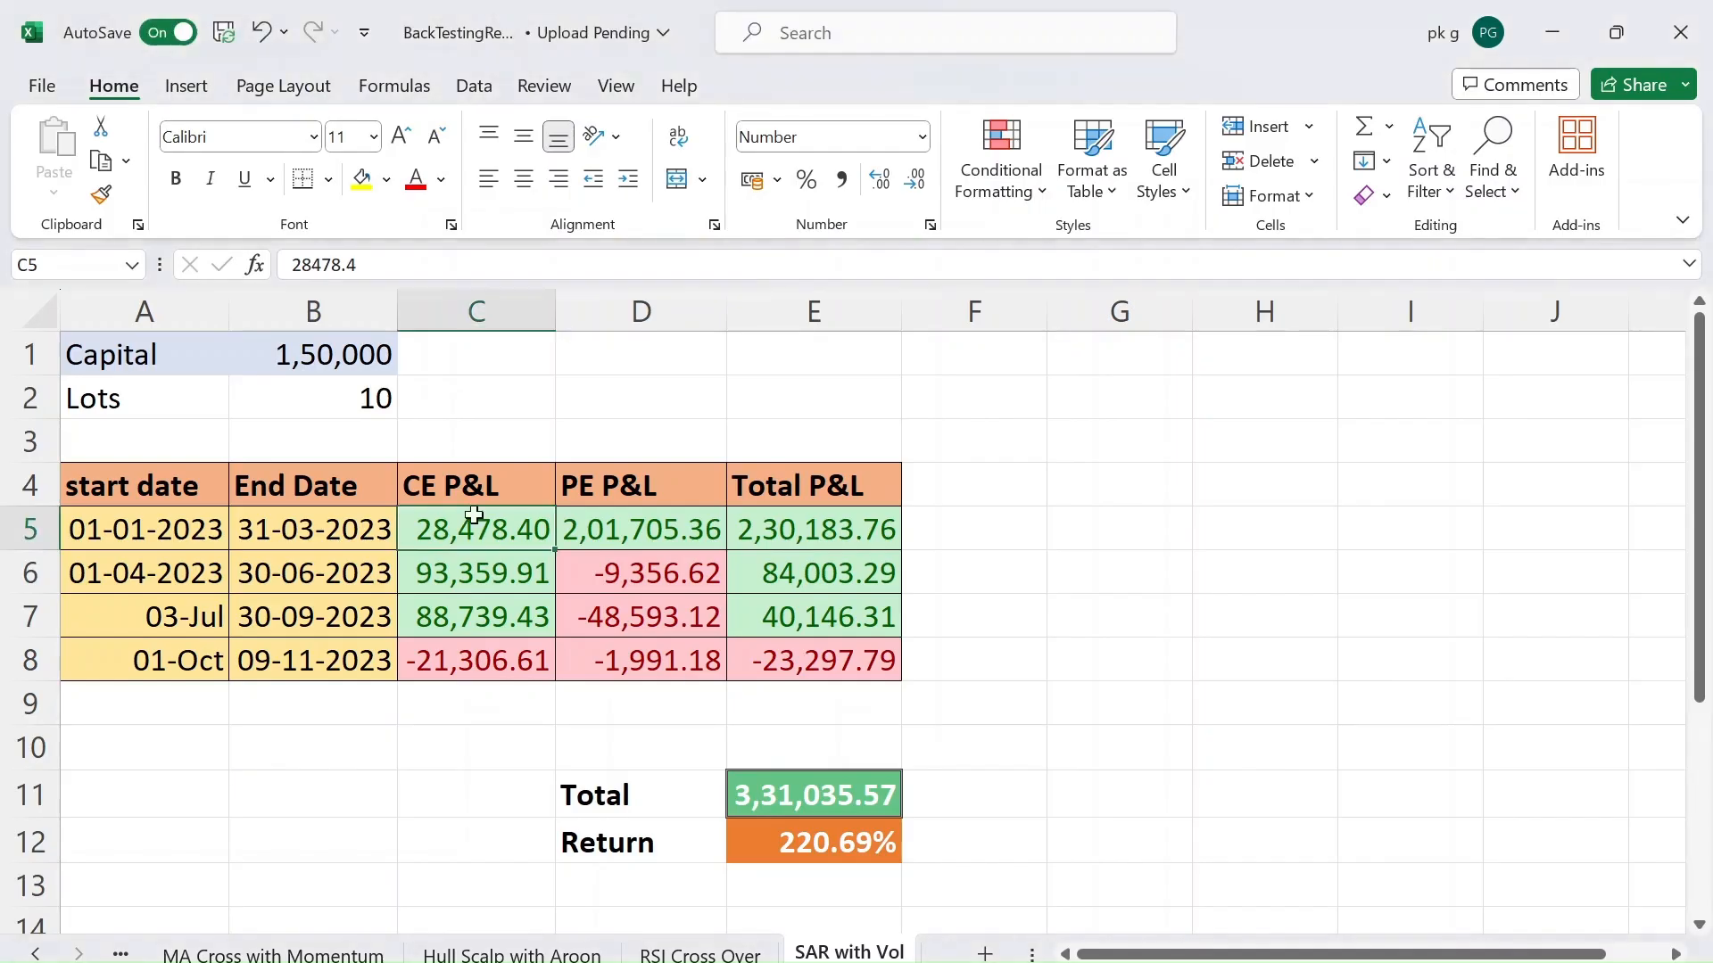
mouse_move(312, 528)
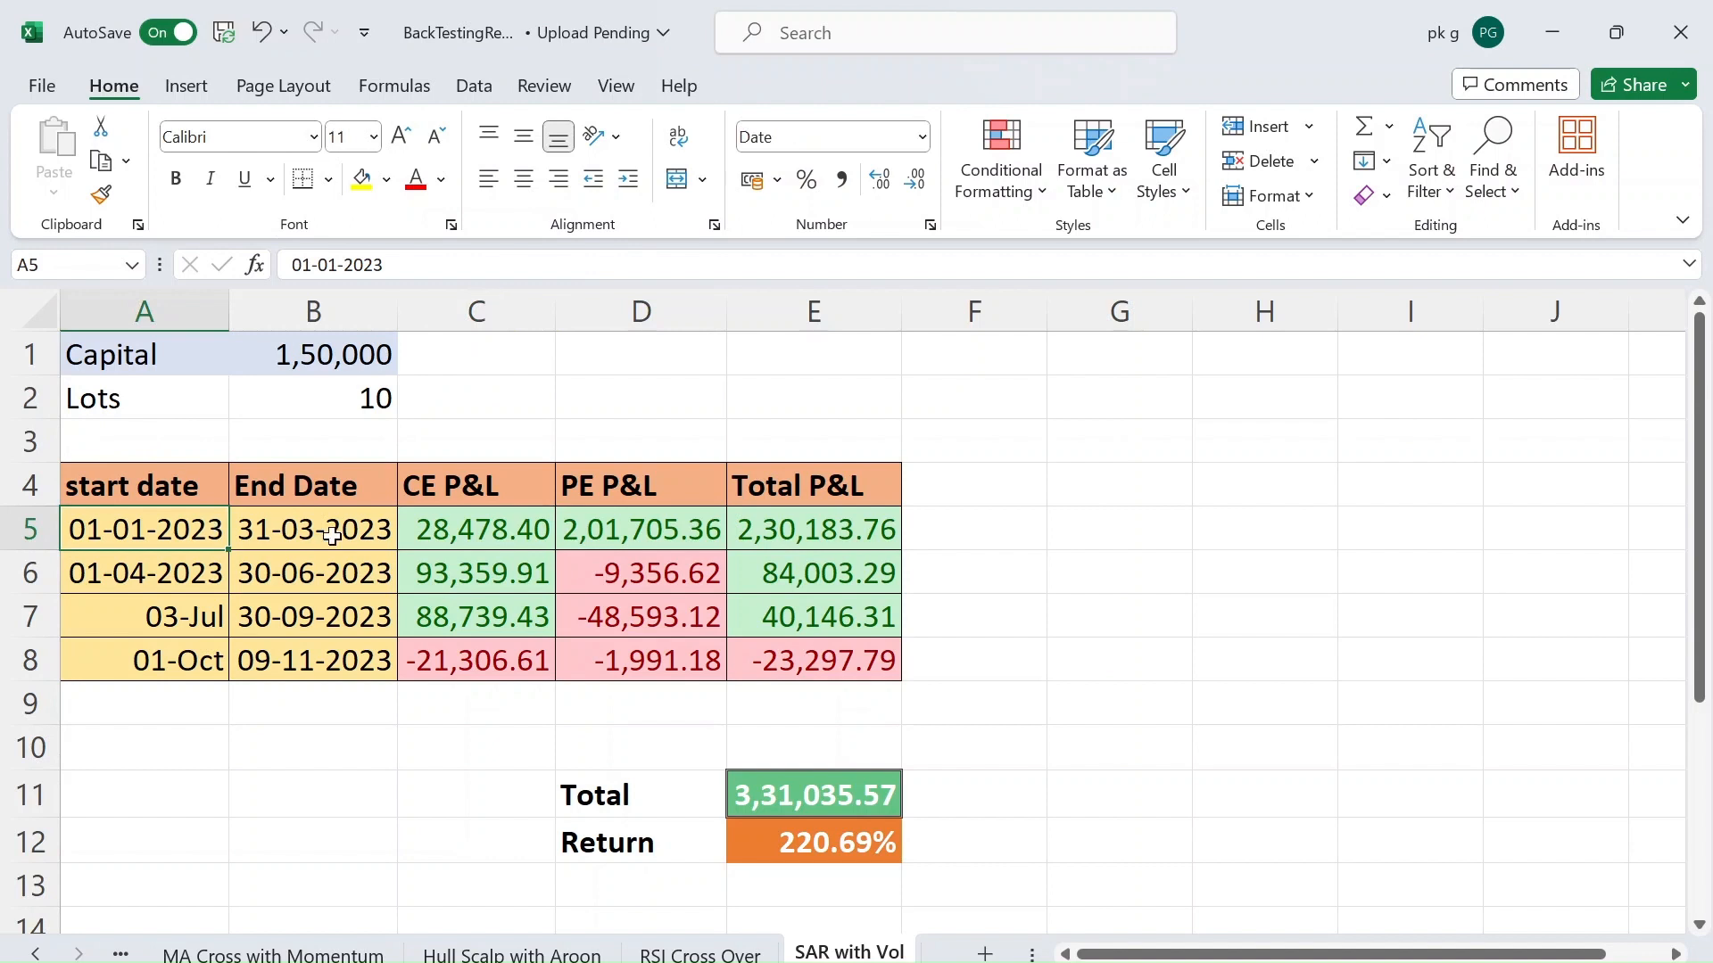
- Check each quarter's CE, PE and total P&L formulas in the SAR with Vol summary
left_click(814, 530)
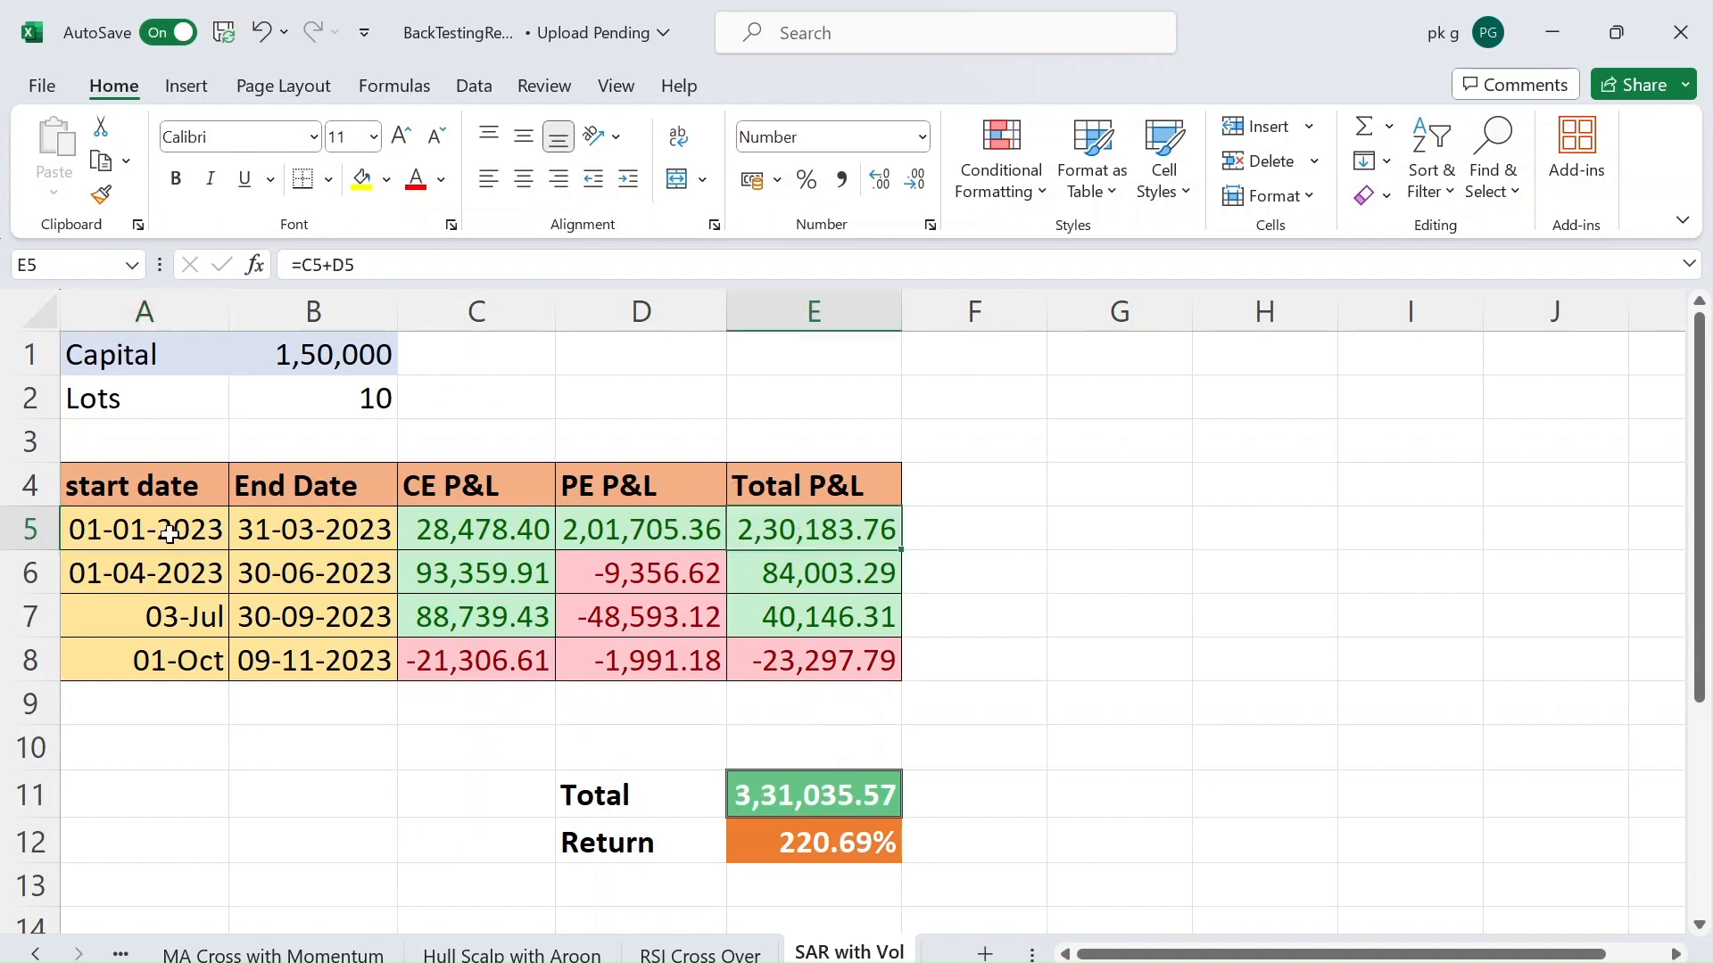
left_click(313, 573)
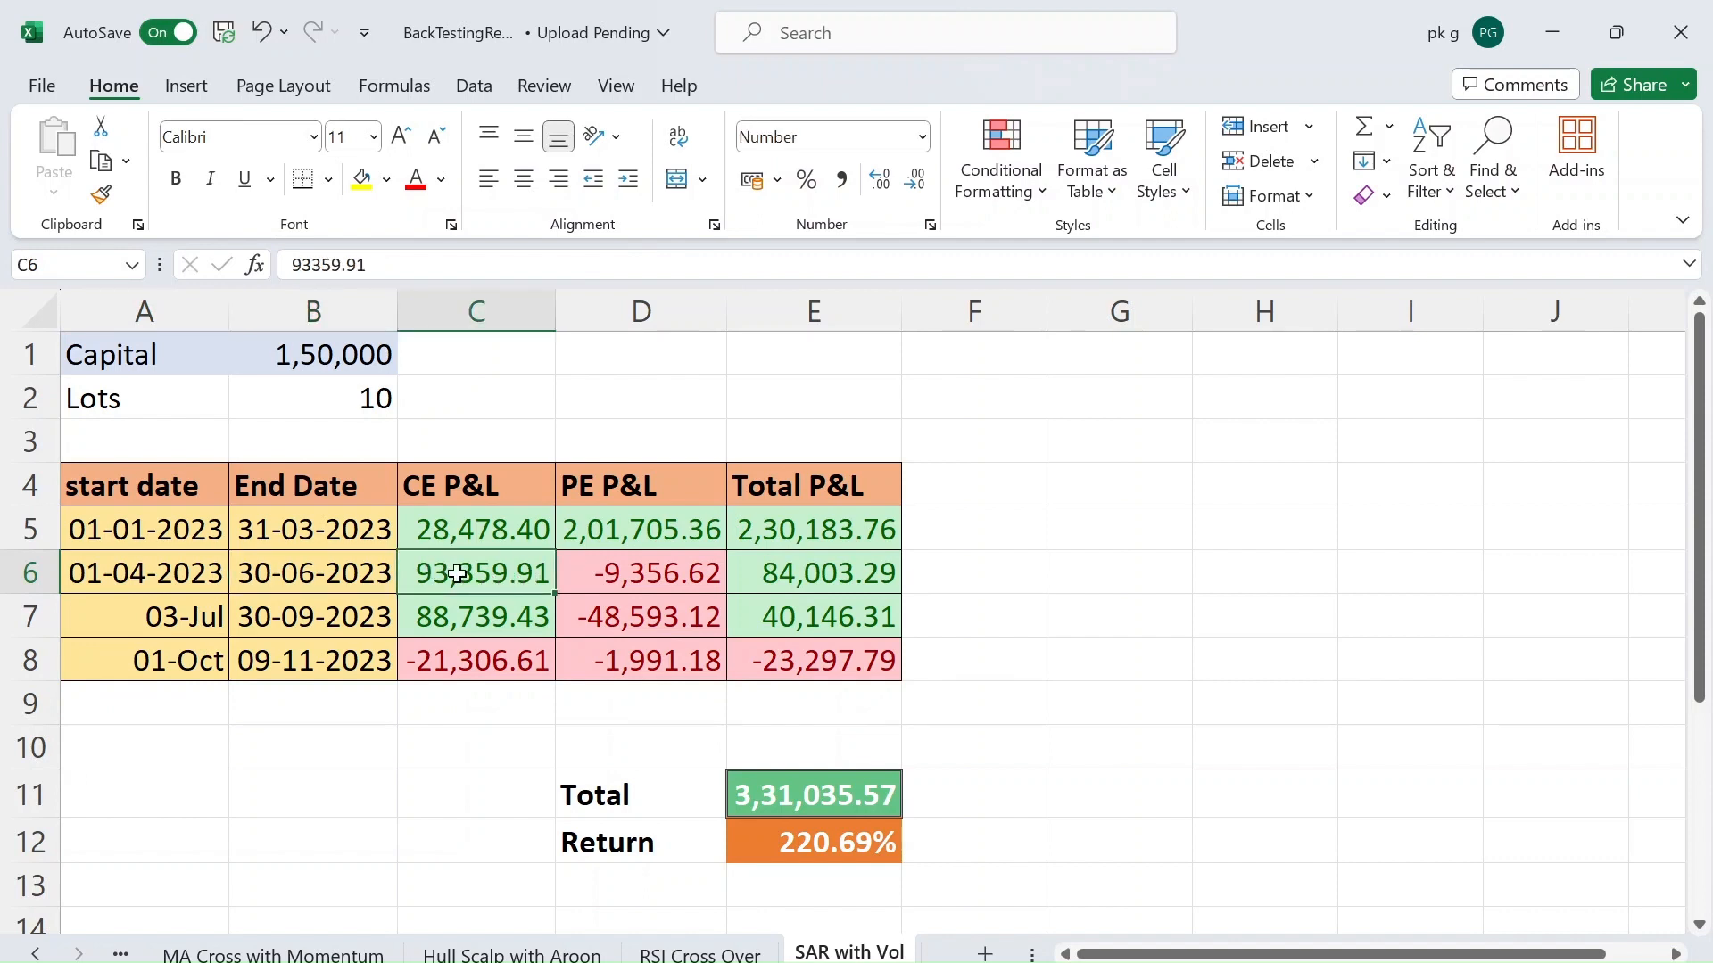
left_click(640, 573)
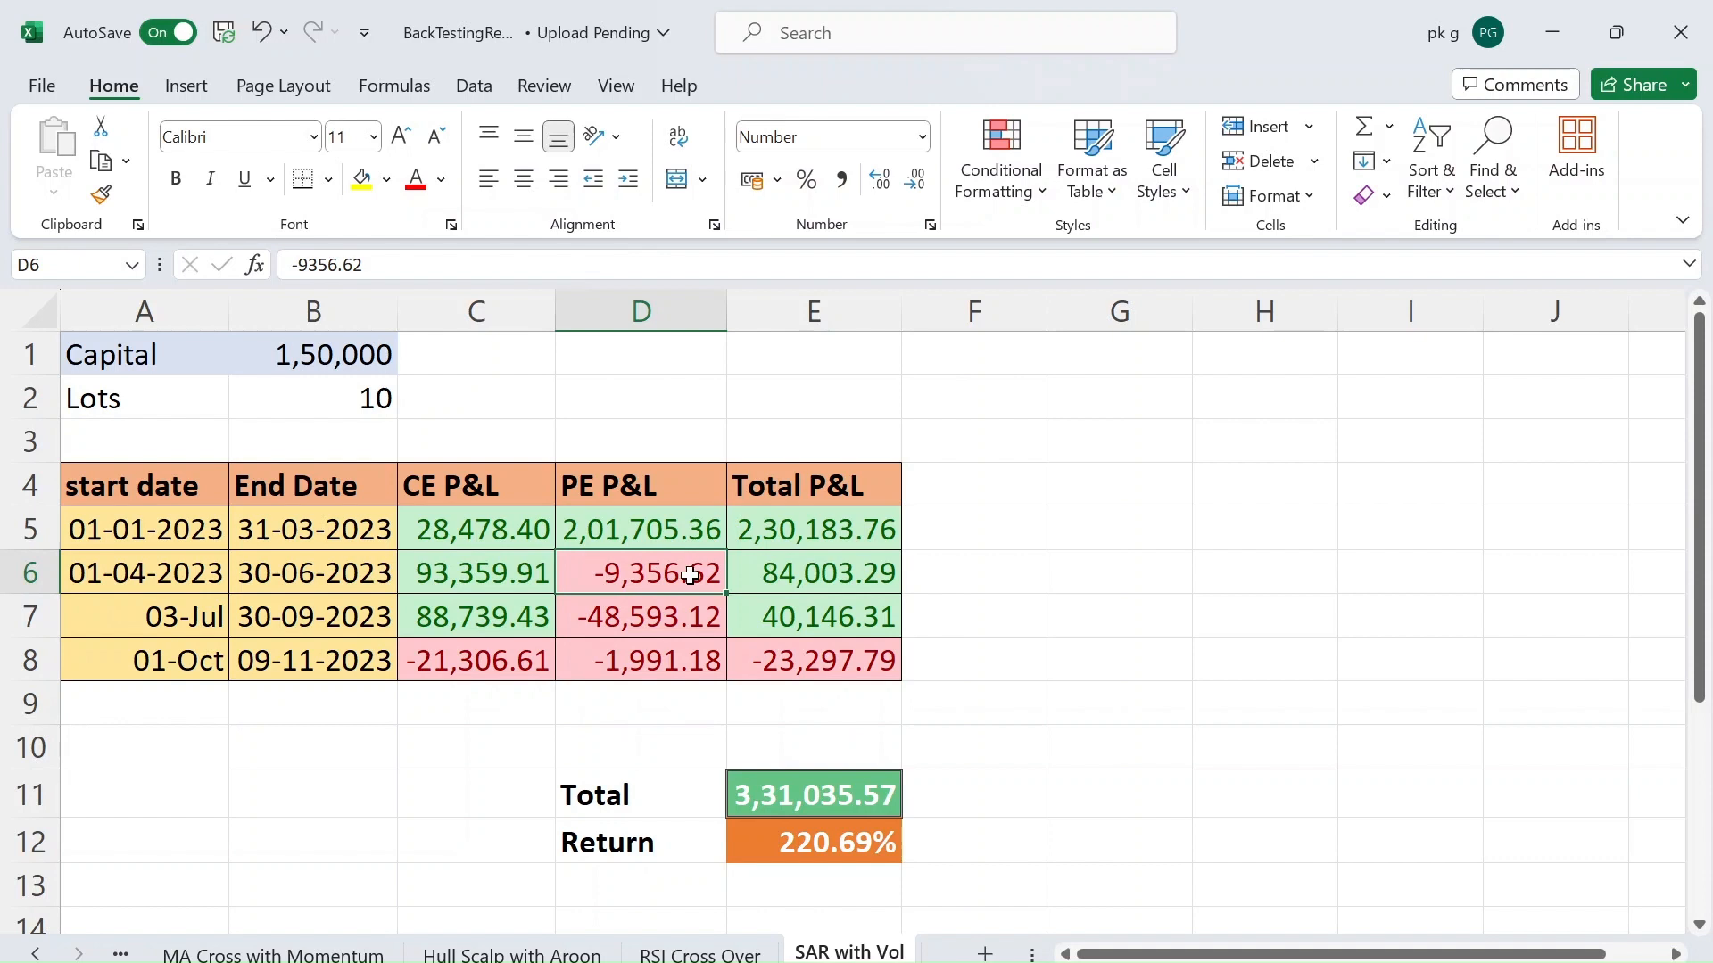
left_click(814, 573)
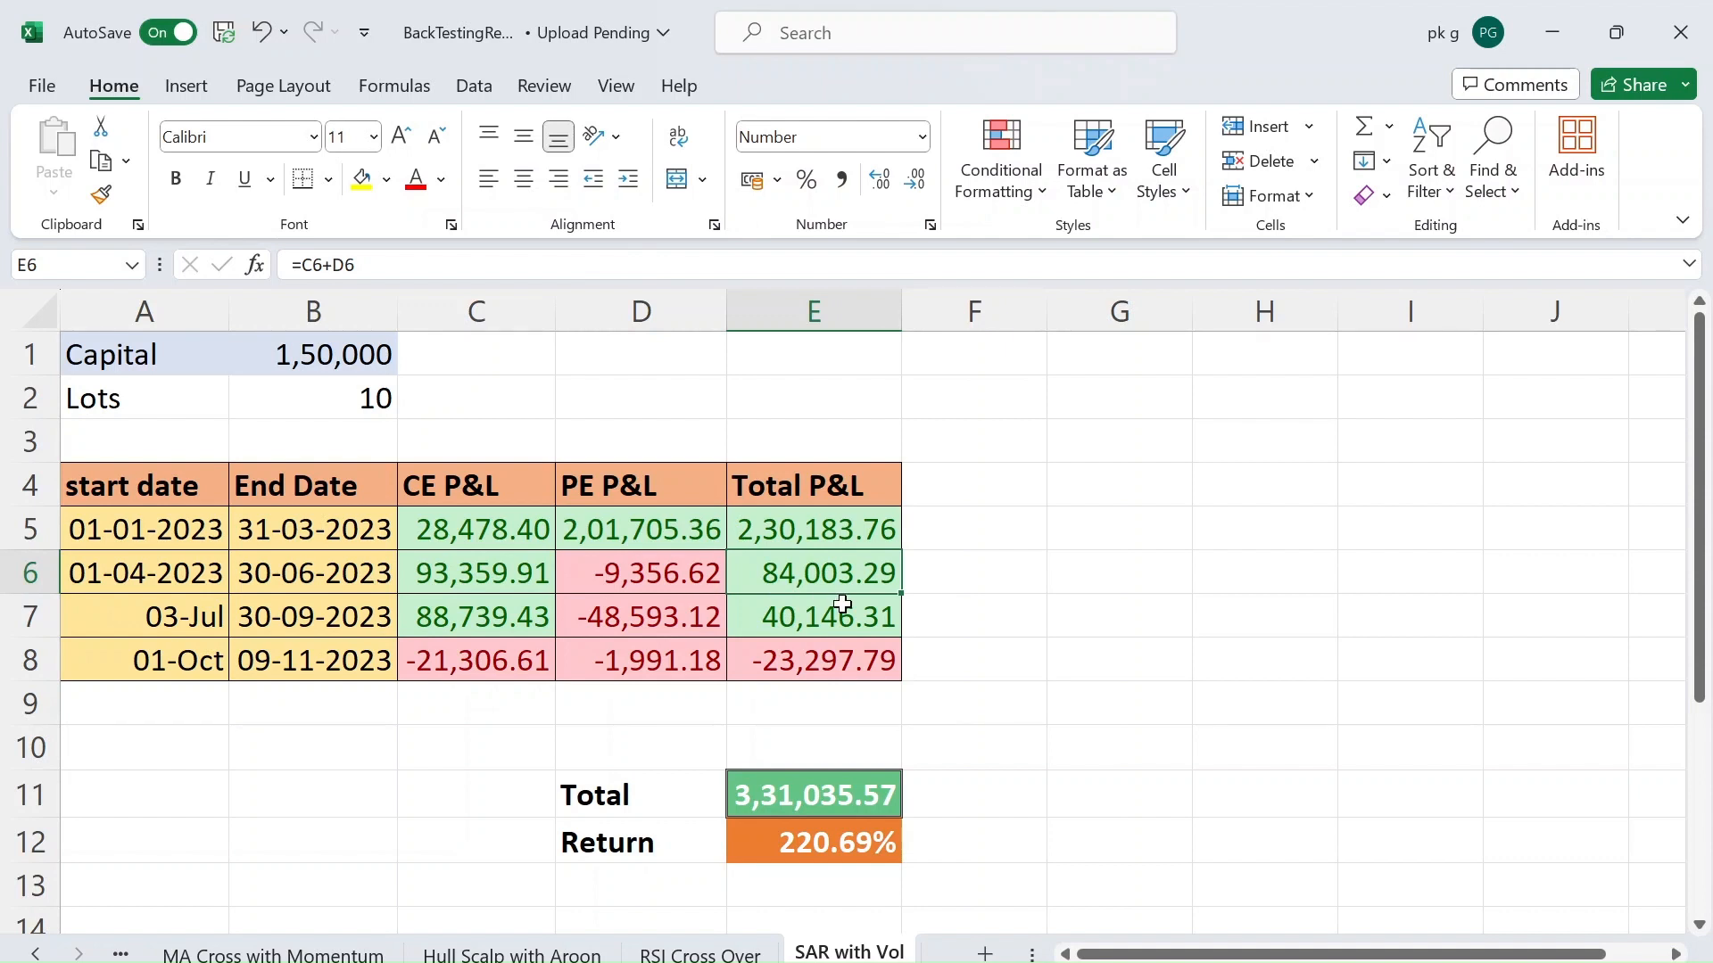
left_click(814, 615)
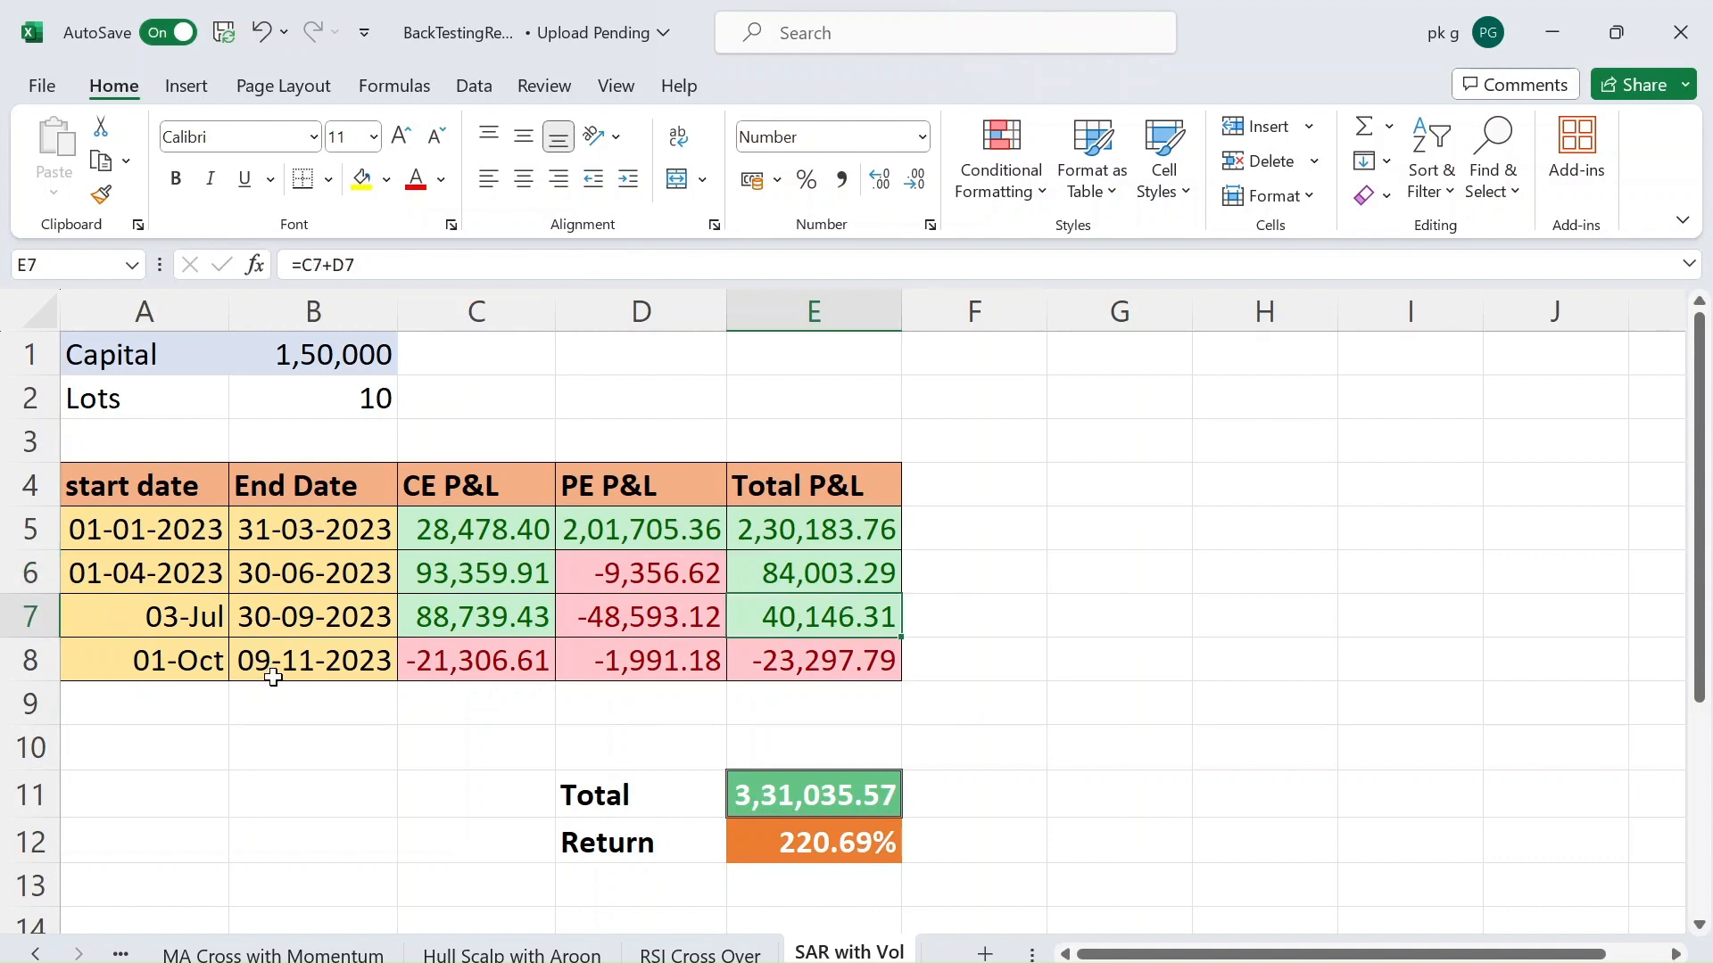
mouse_move(300, 705)
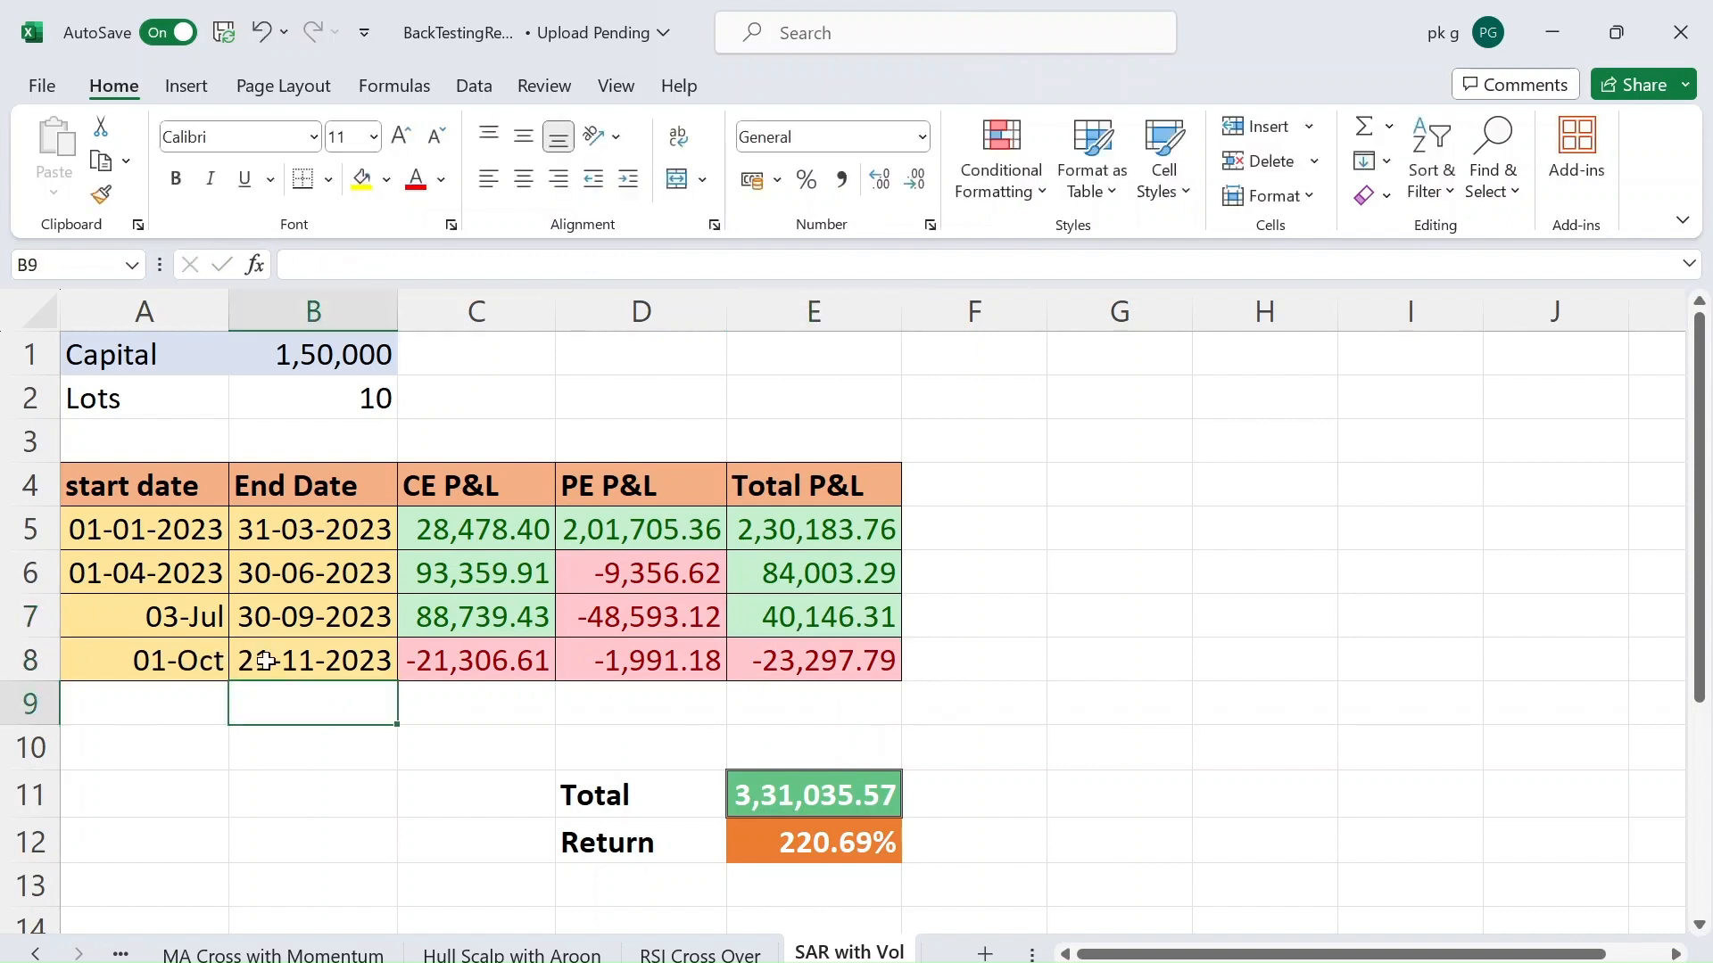
mouse_move(833, 646)
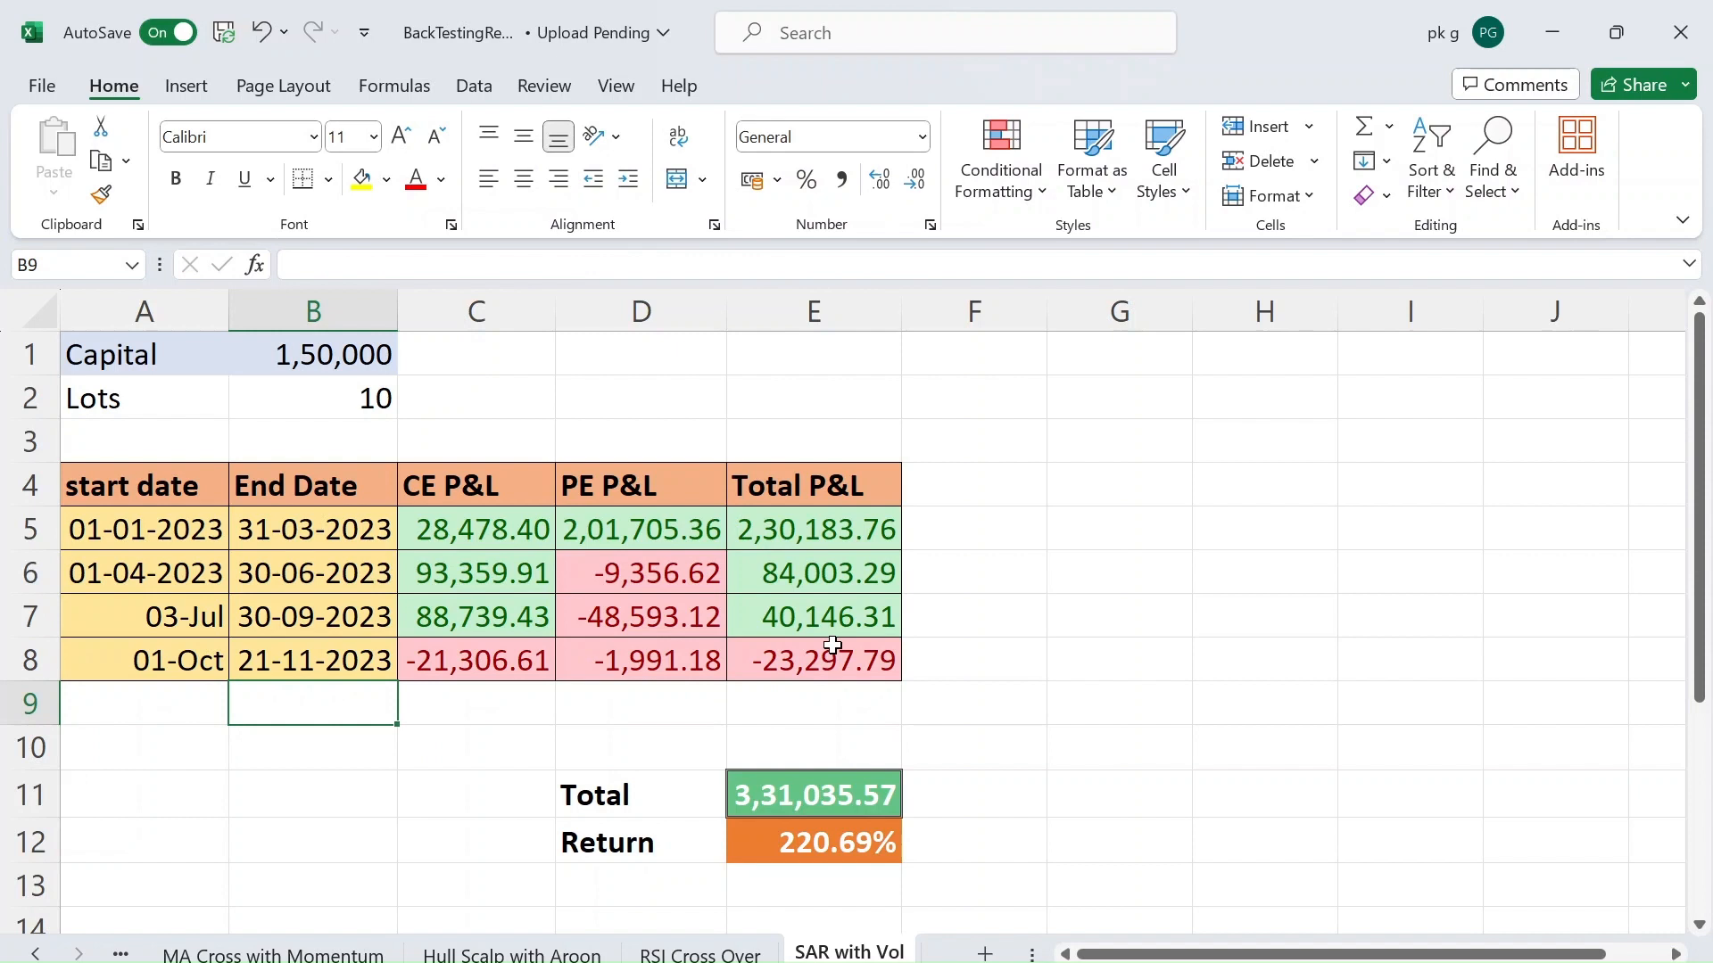
left_click(813, 658)
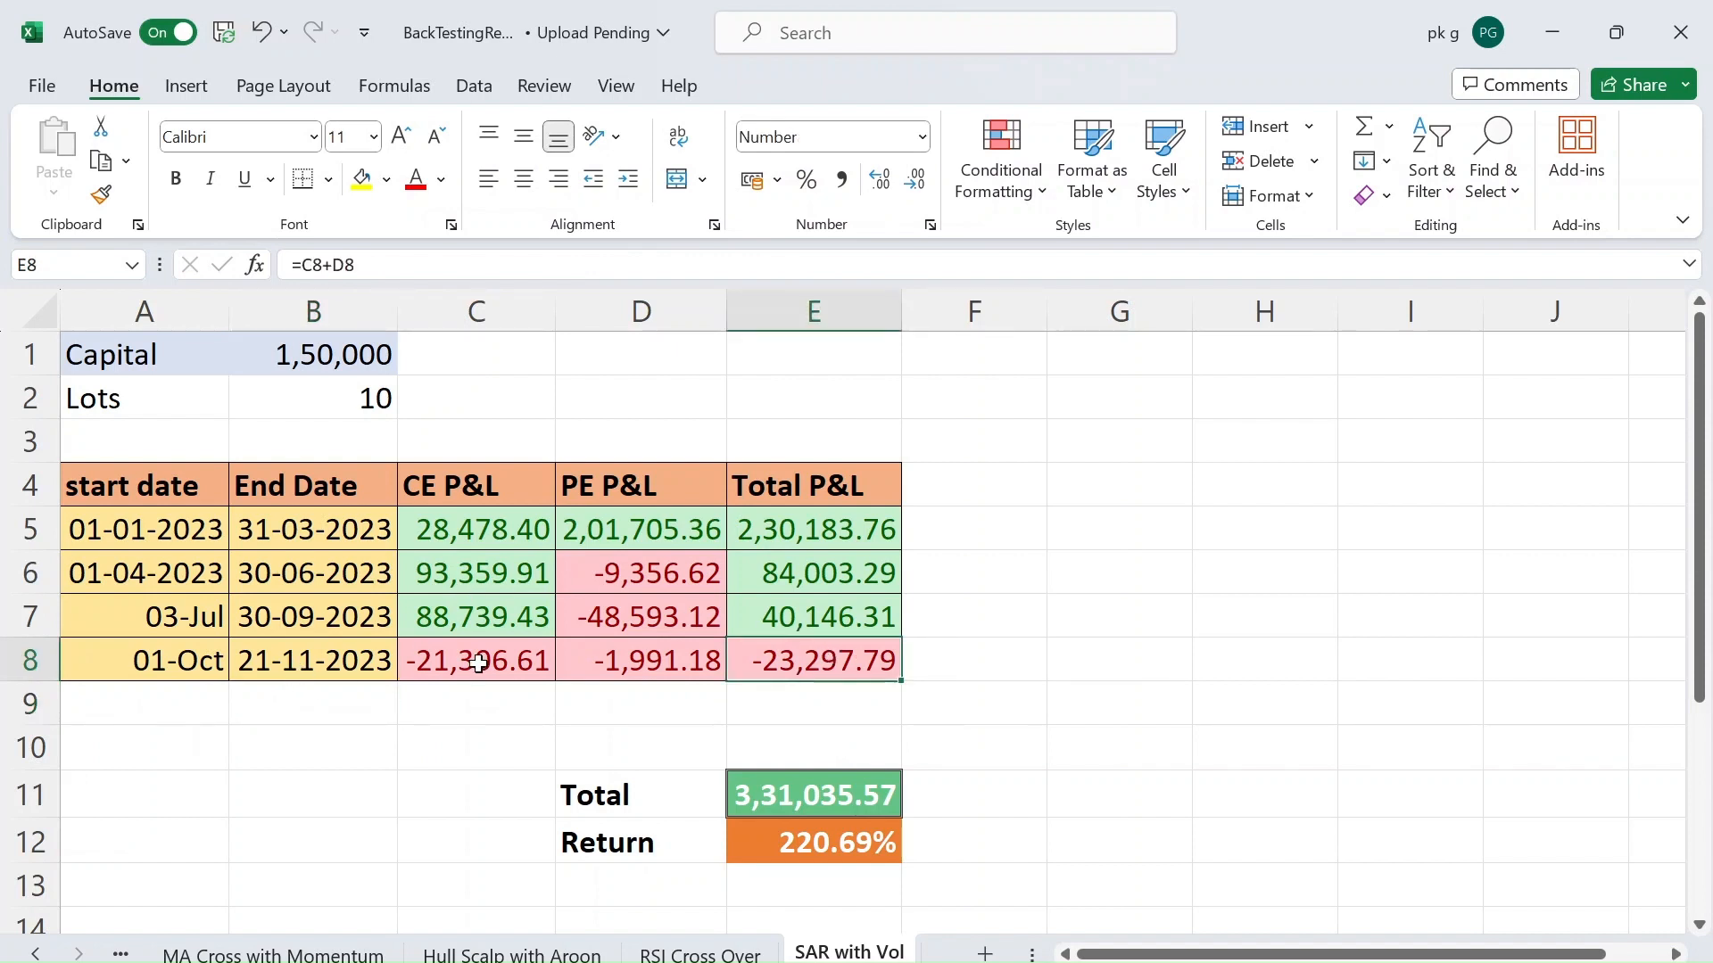
mouse_move(567, 678)
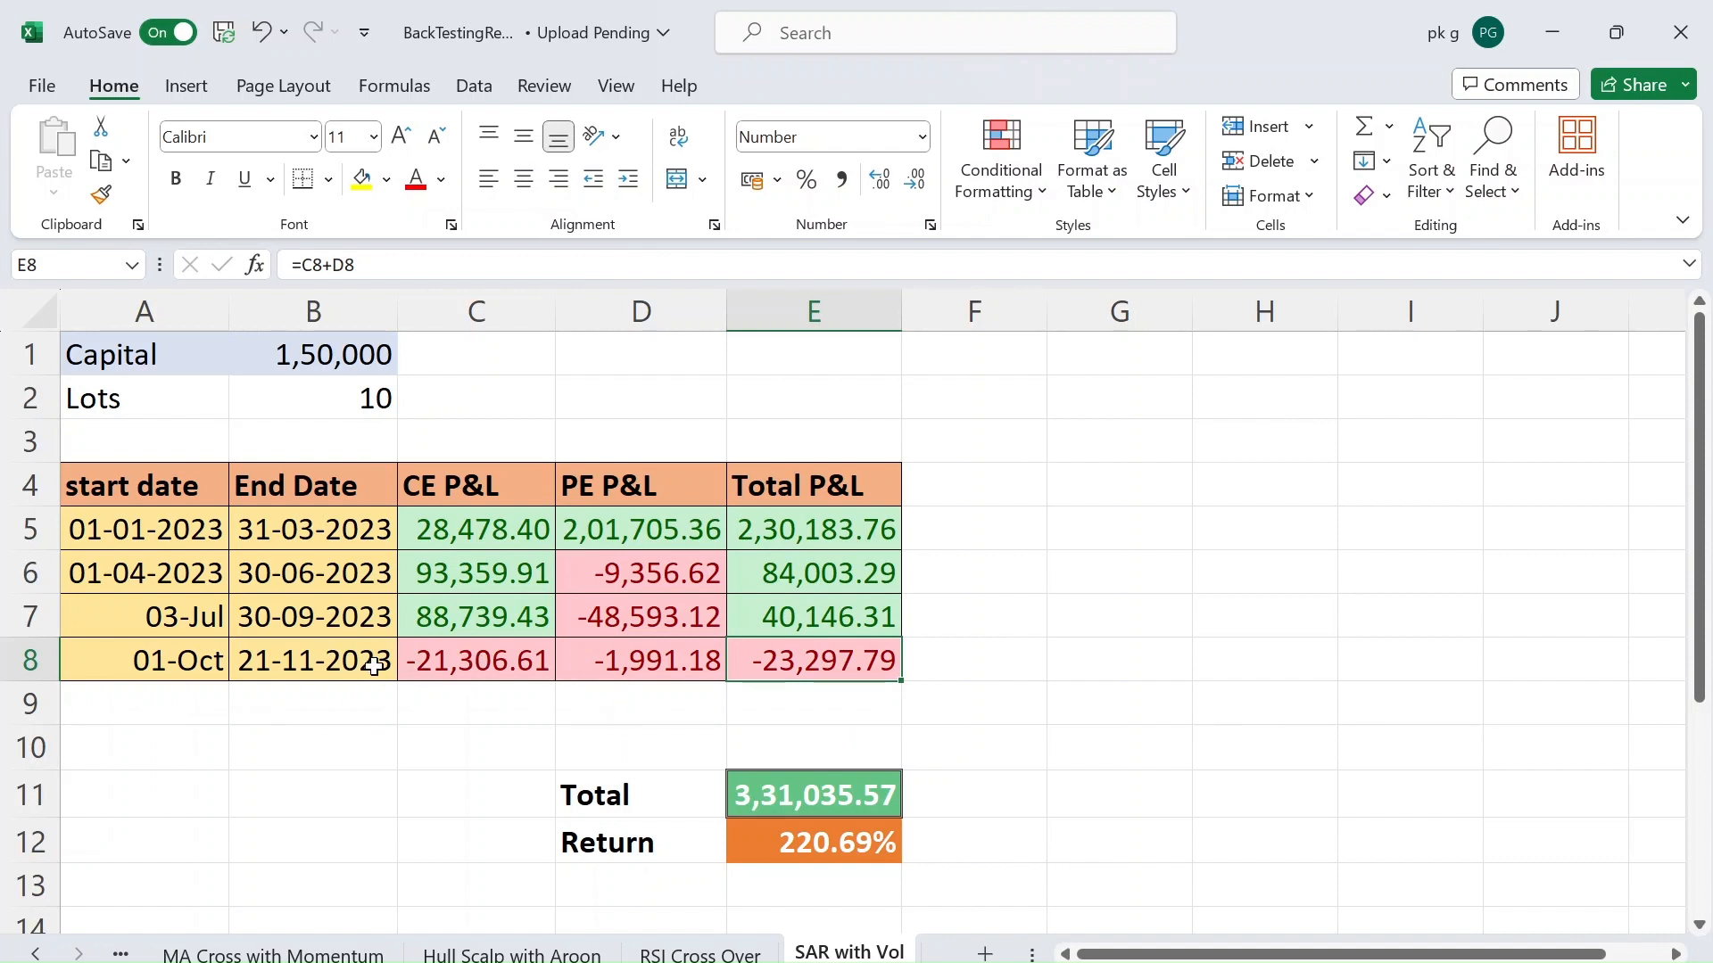
mouse_move(800, 620)
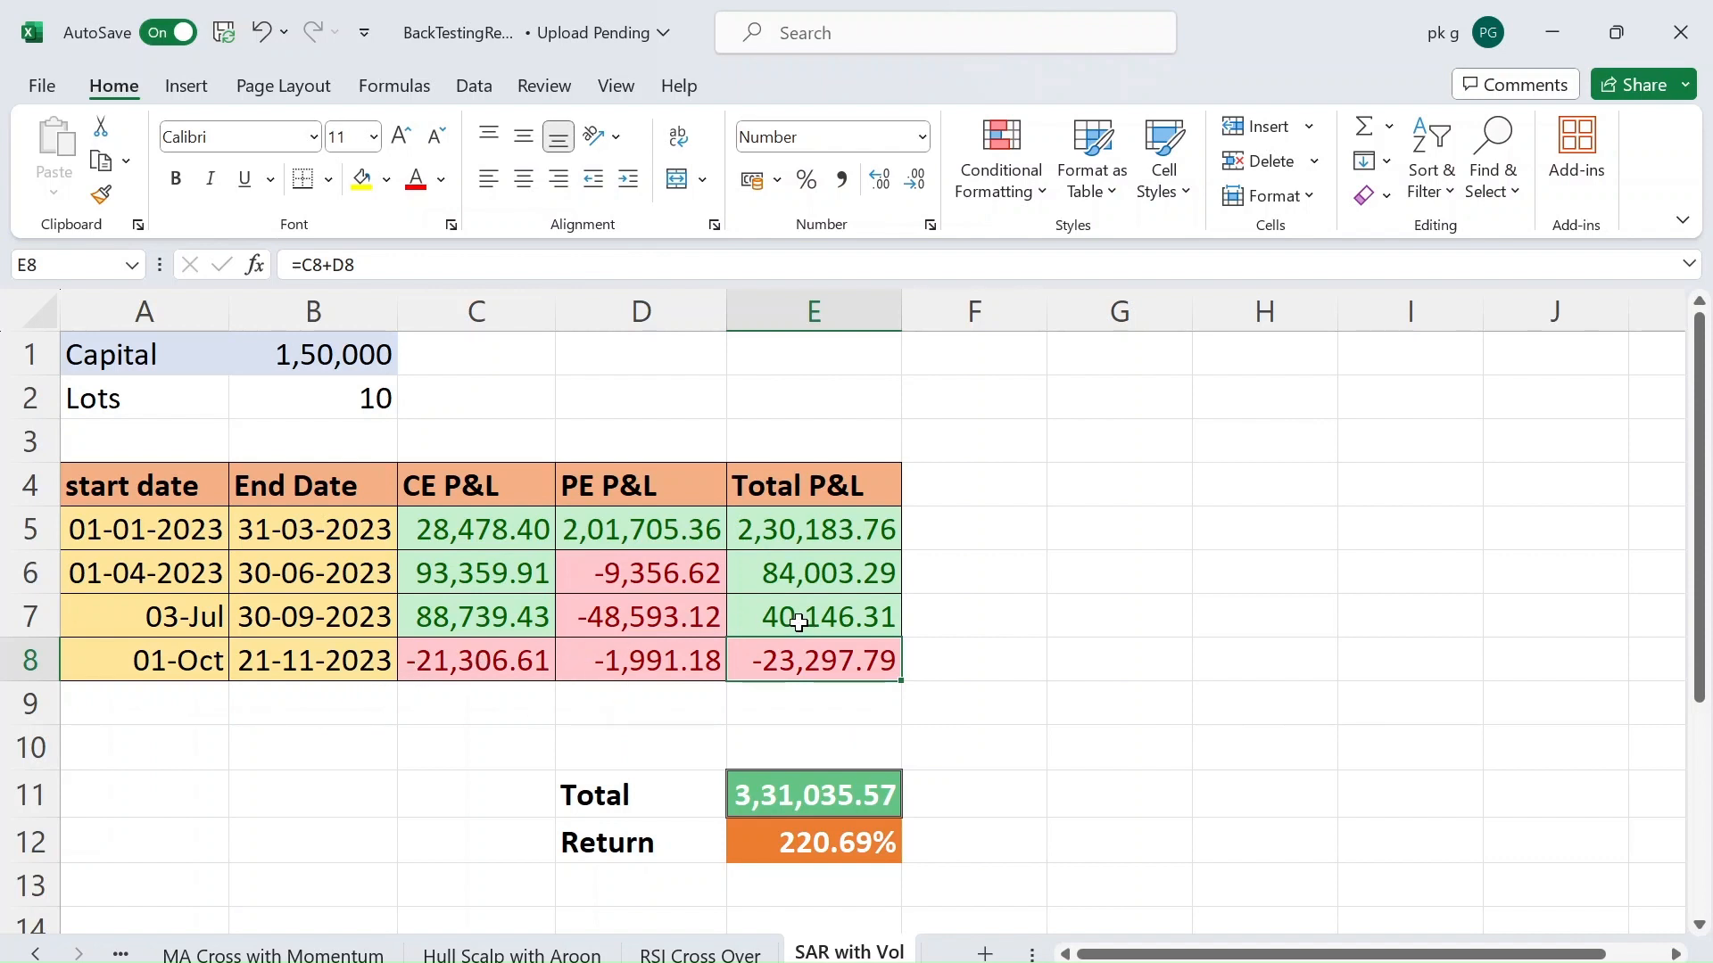
mouse_move(196, 535)
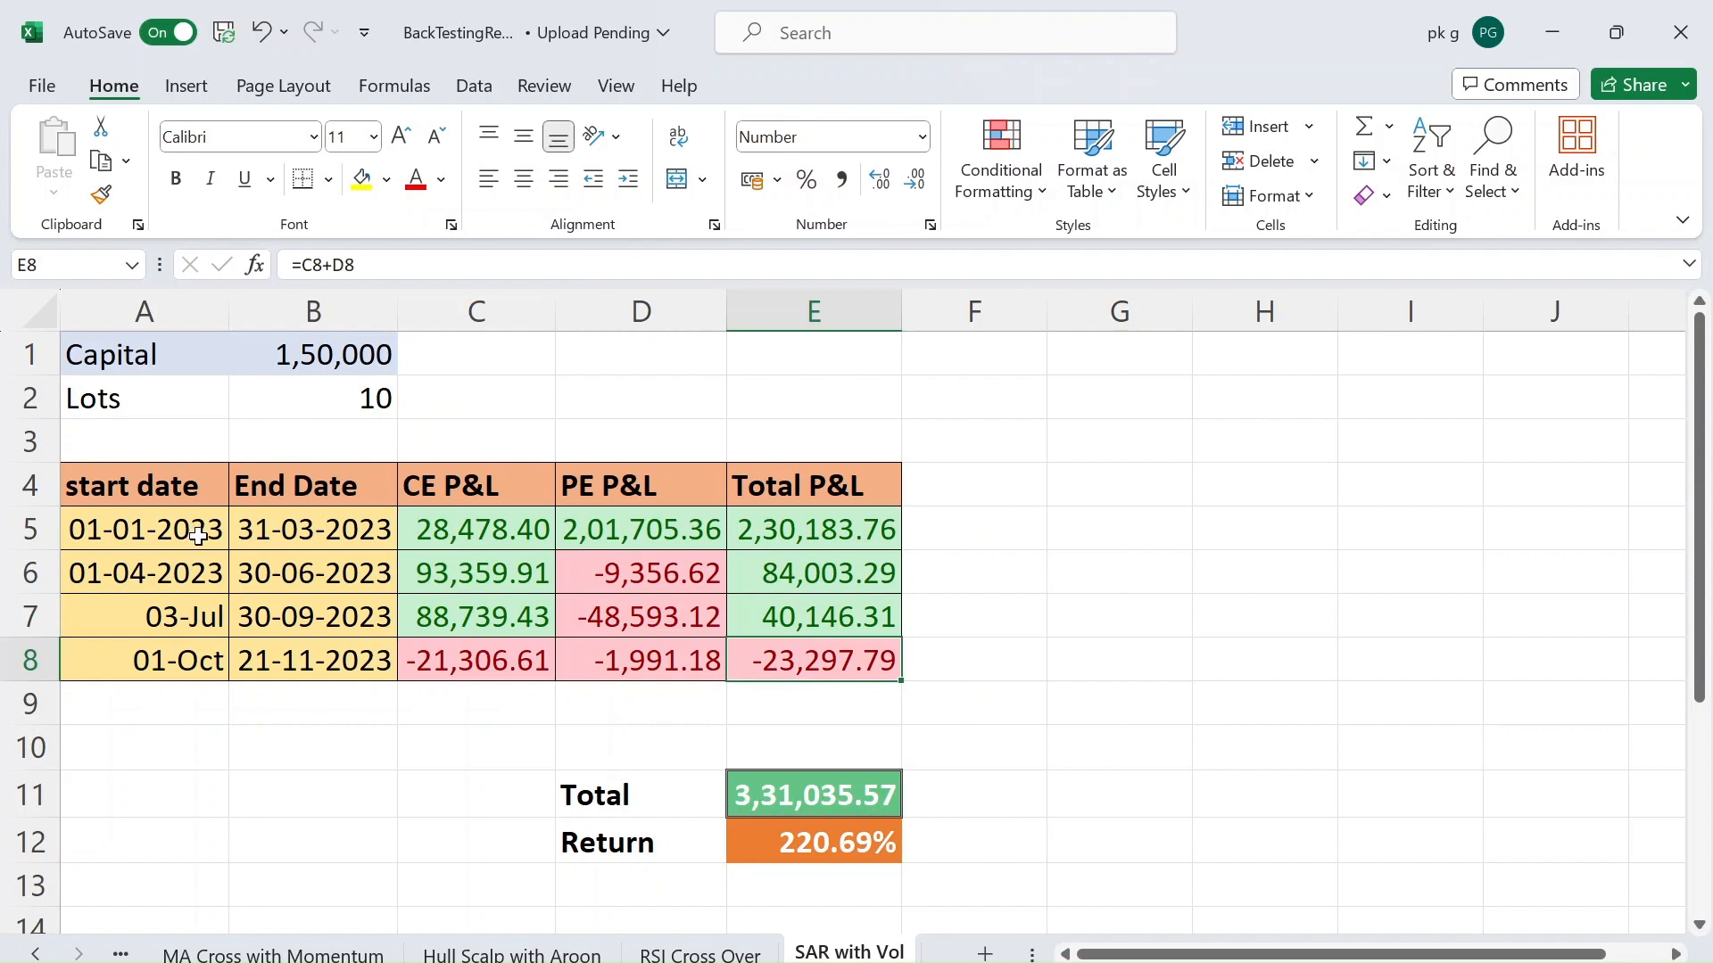
mouse_move(755, 761)
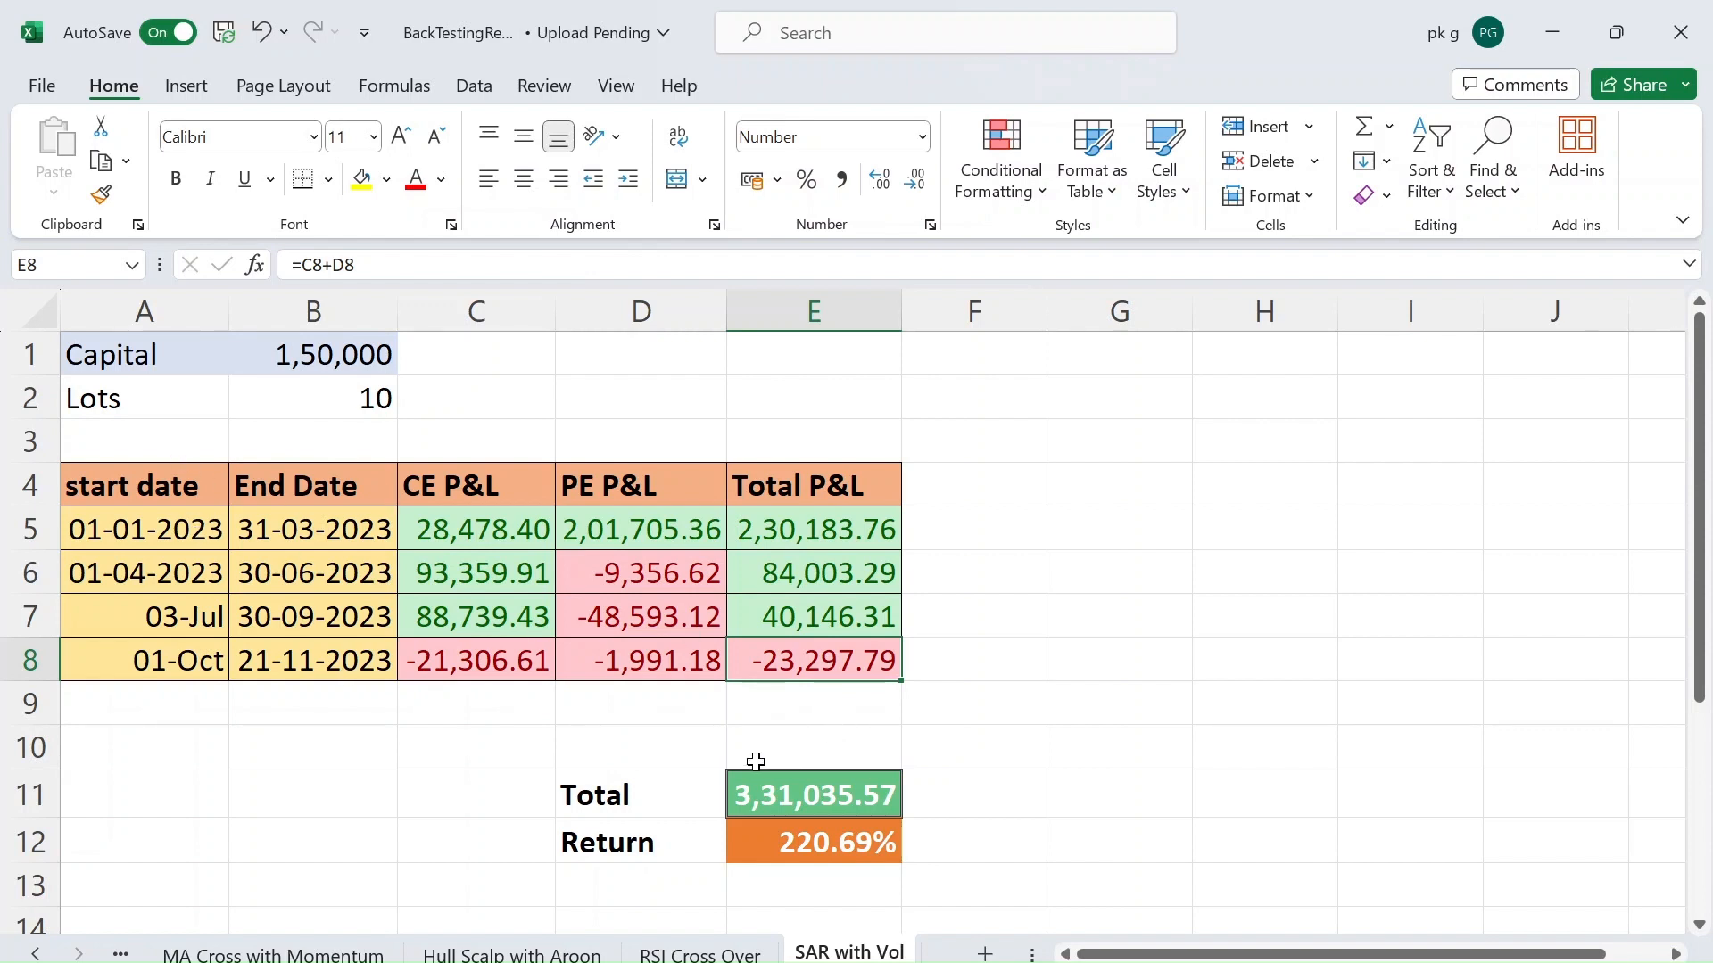
- Verify the overall Total, Capital value and Return percentage cells
left_click(813, 794)
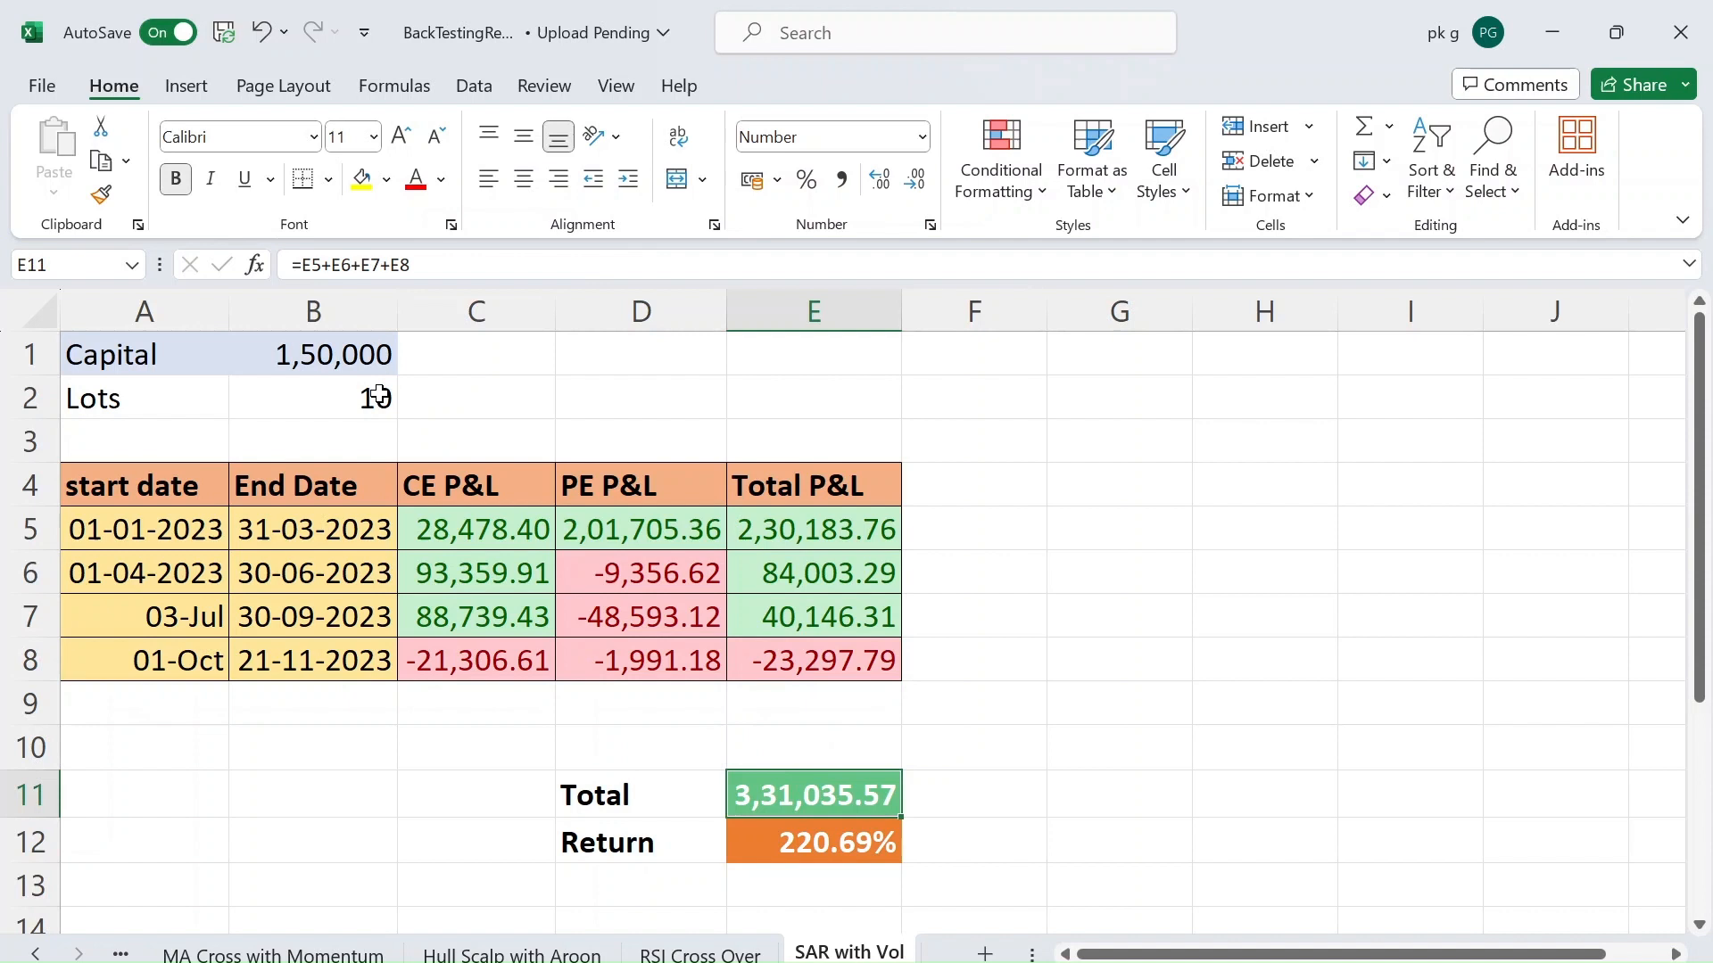
left_click(312, 353)
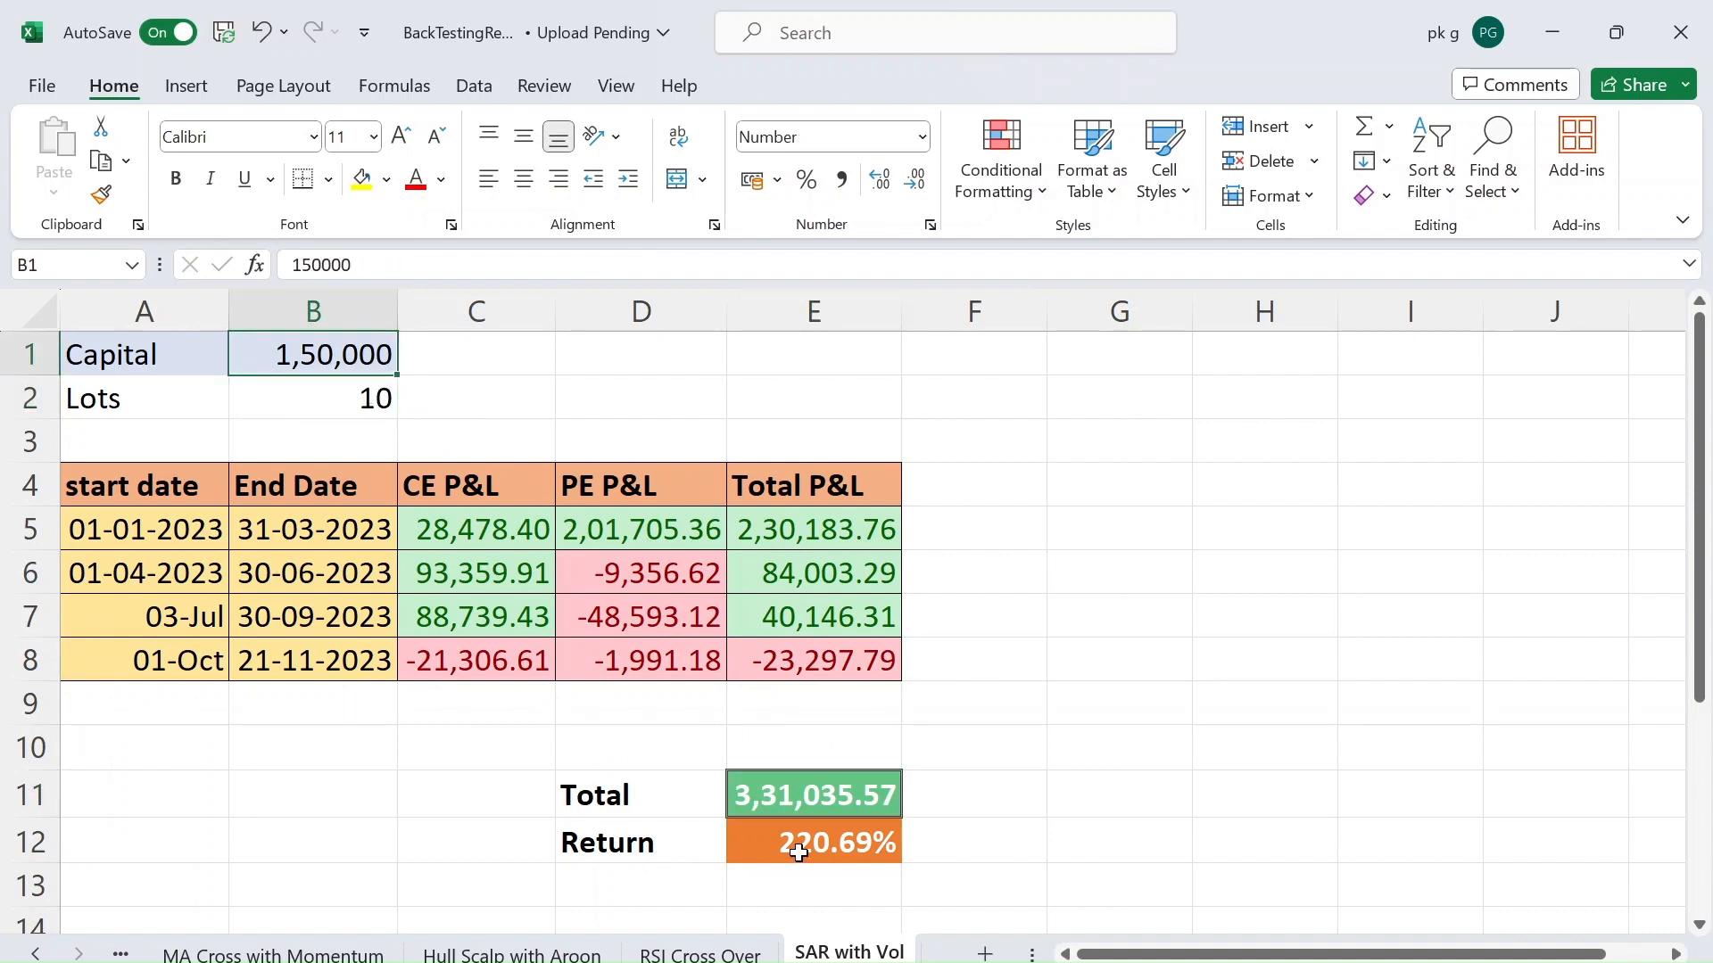
left_click(813, 841)
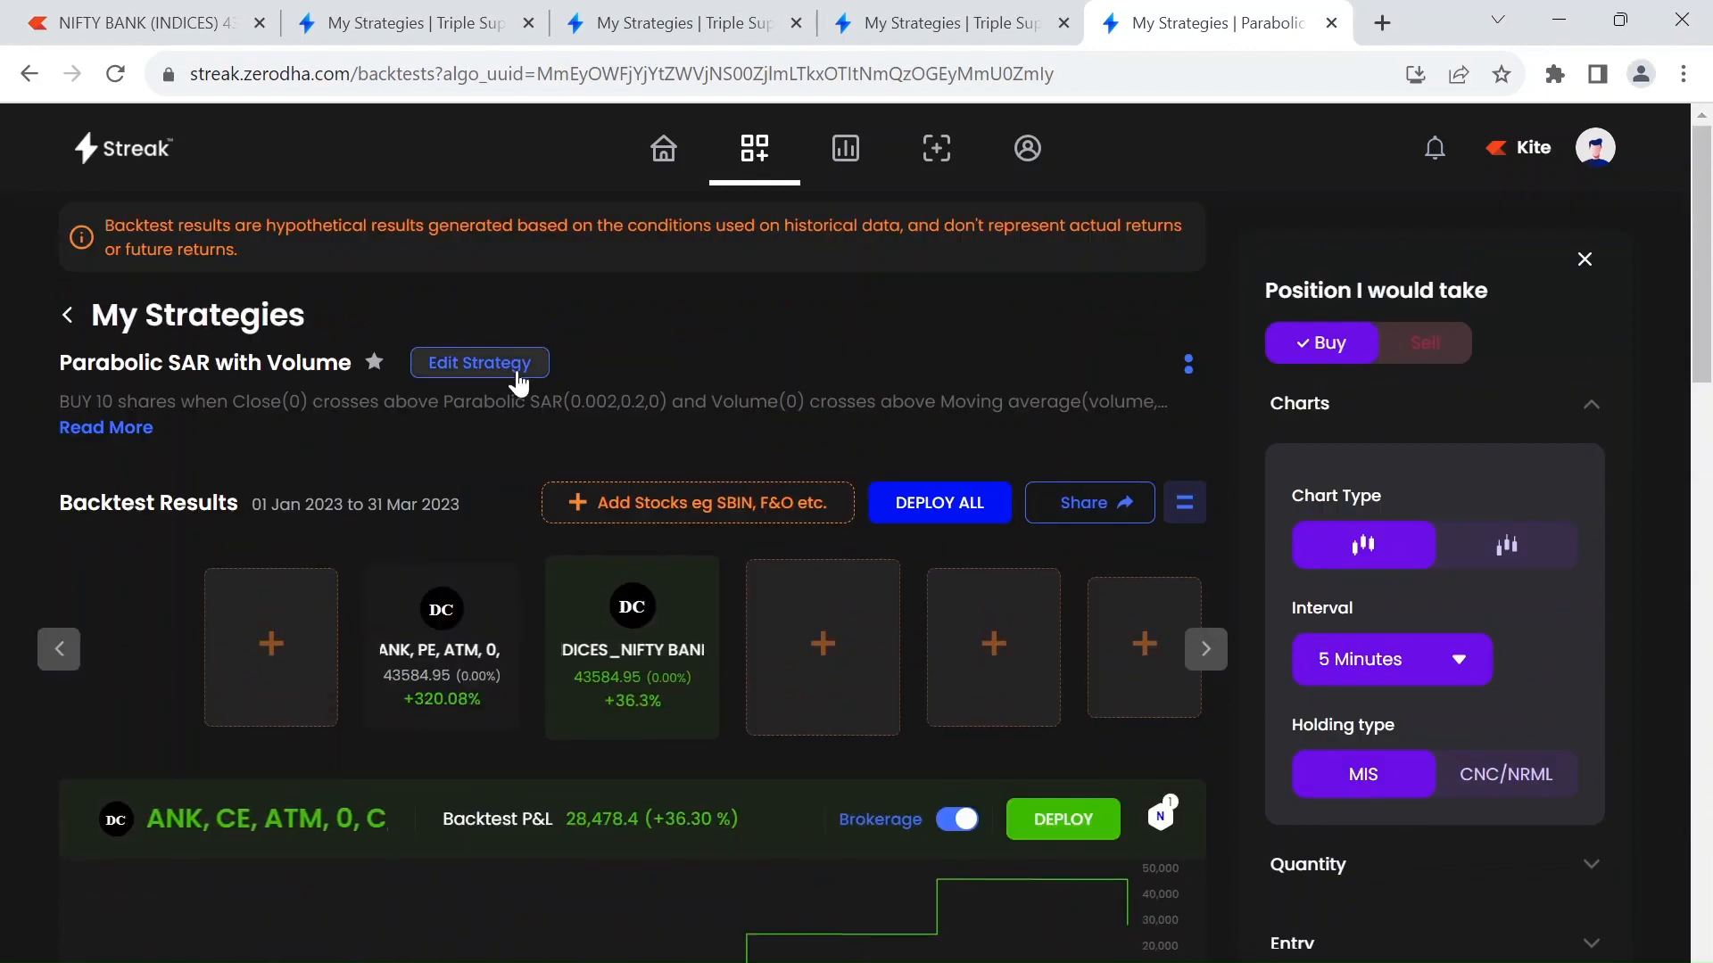
- Check the PE and CE dynamic contract settings, including strikes offset from ATM, in the strategy editor
left_click(478, 362)
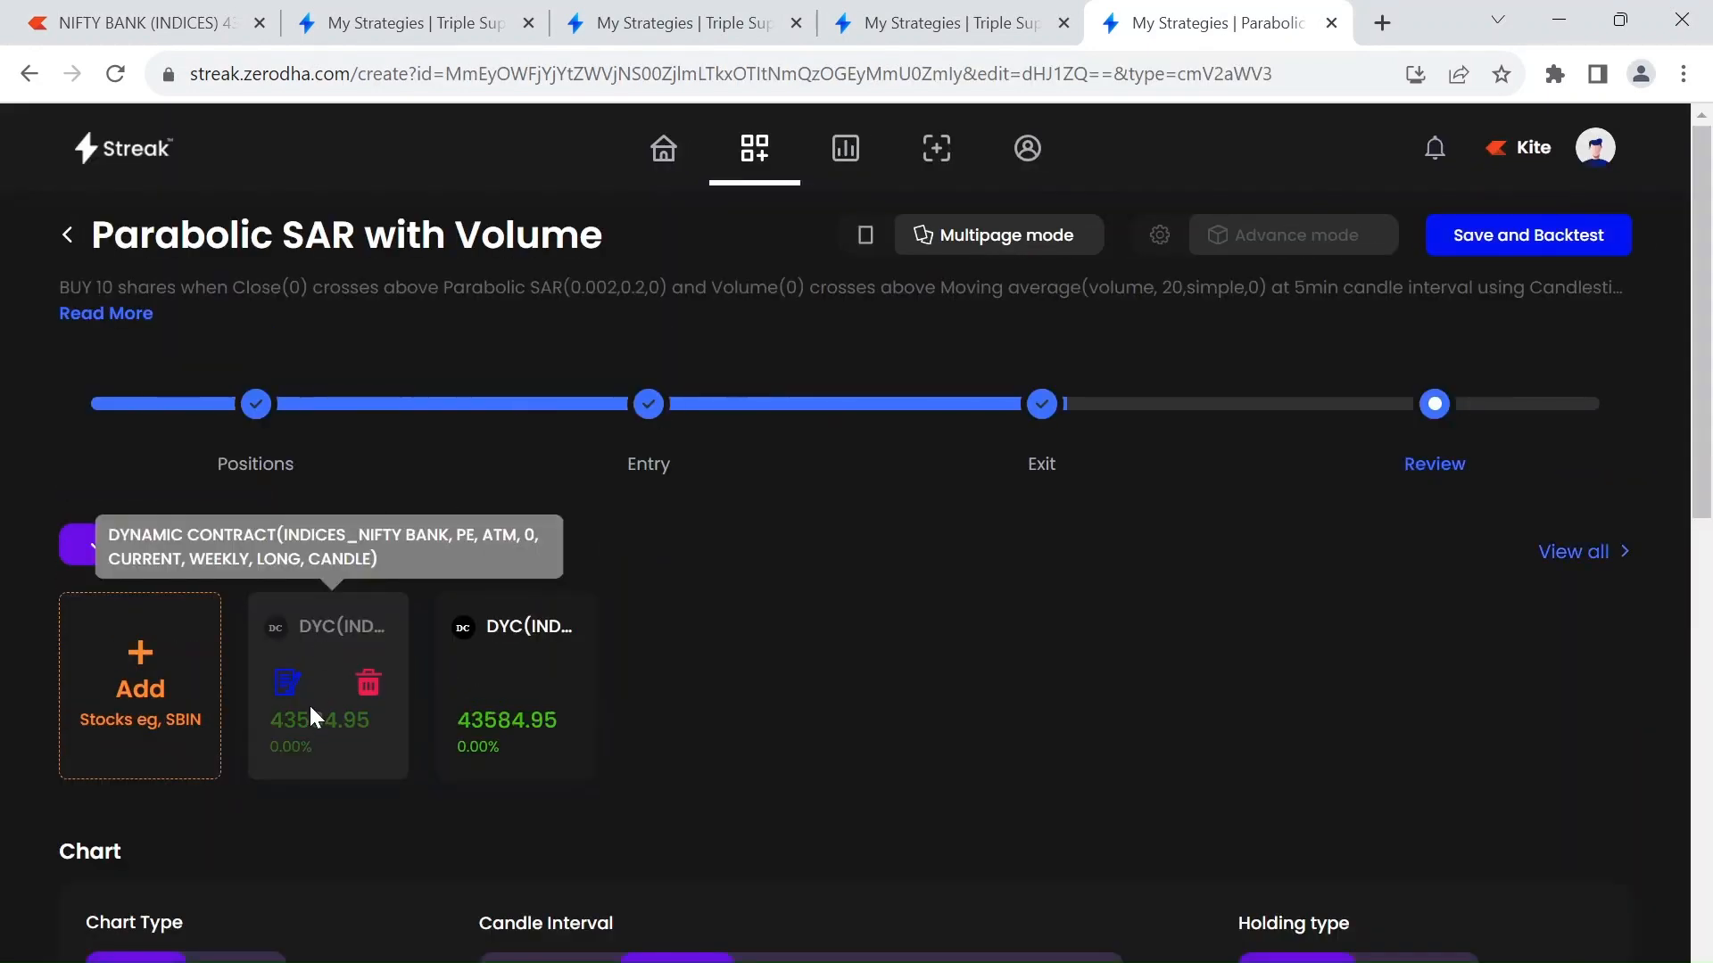
left_click(286, 681)
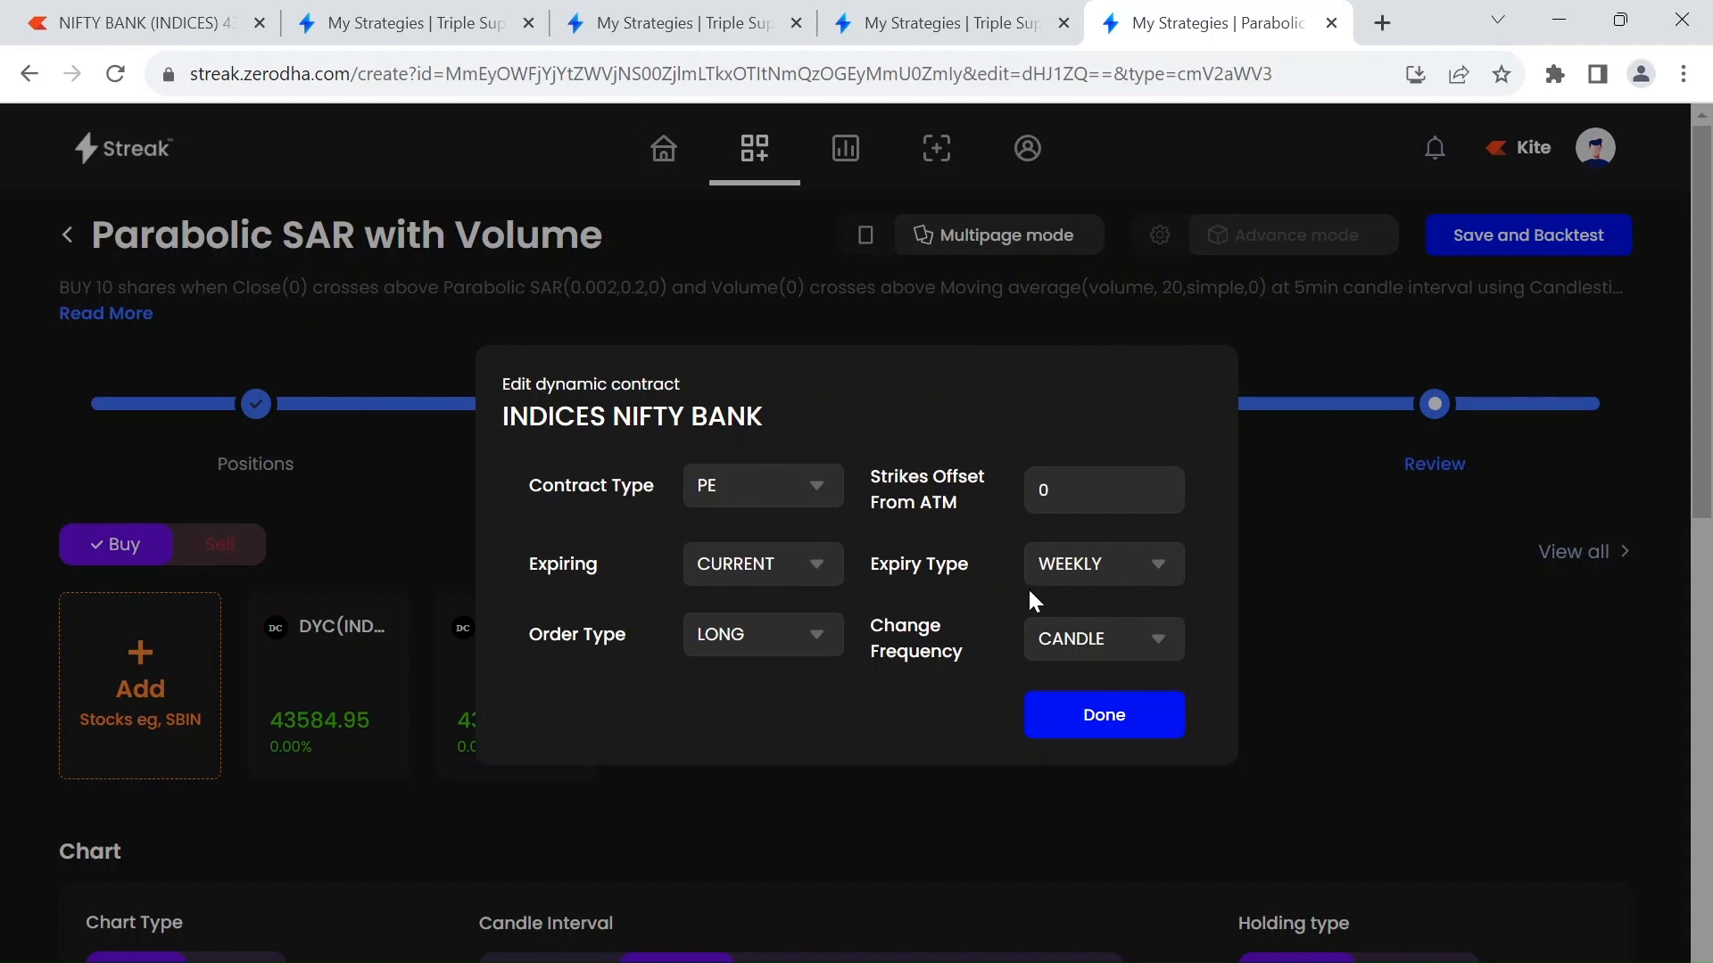
mouse_move(781, 655)
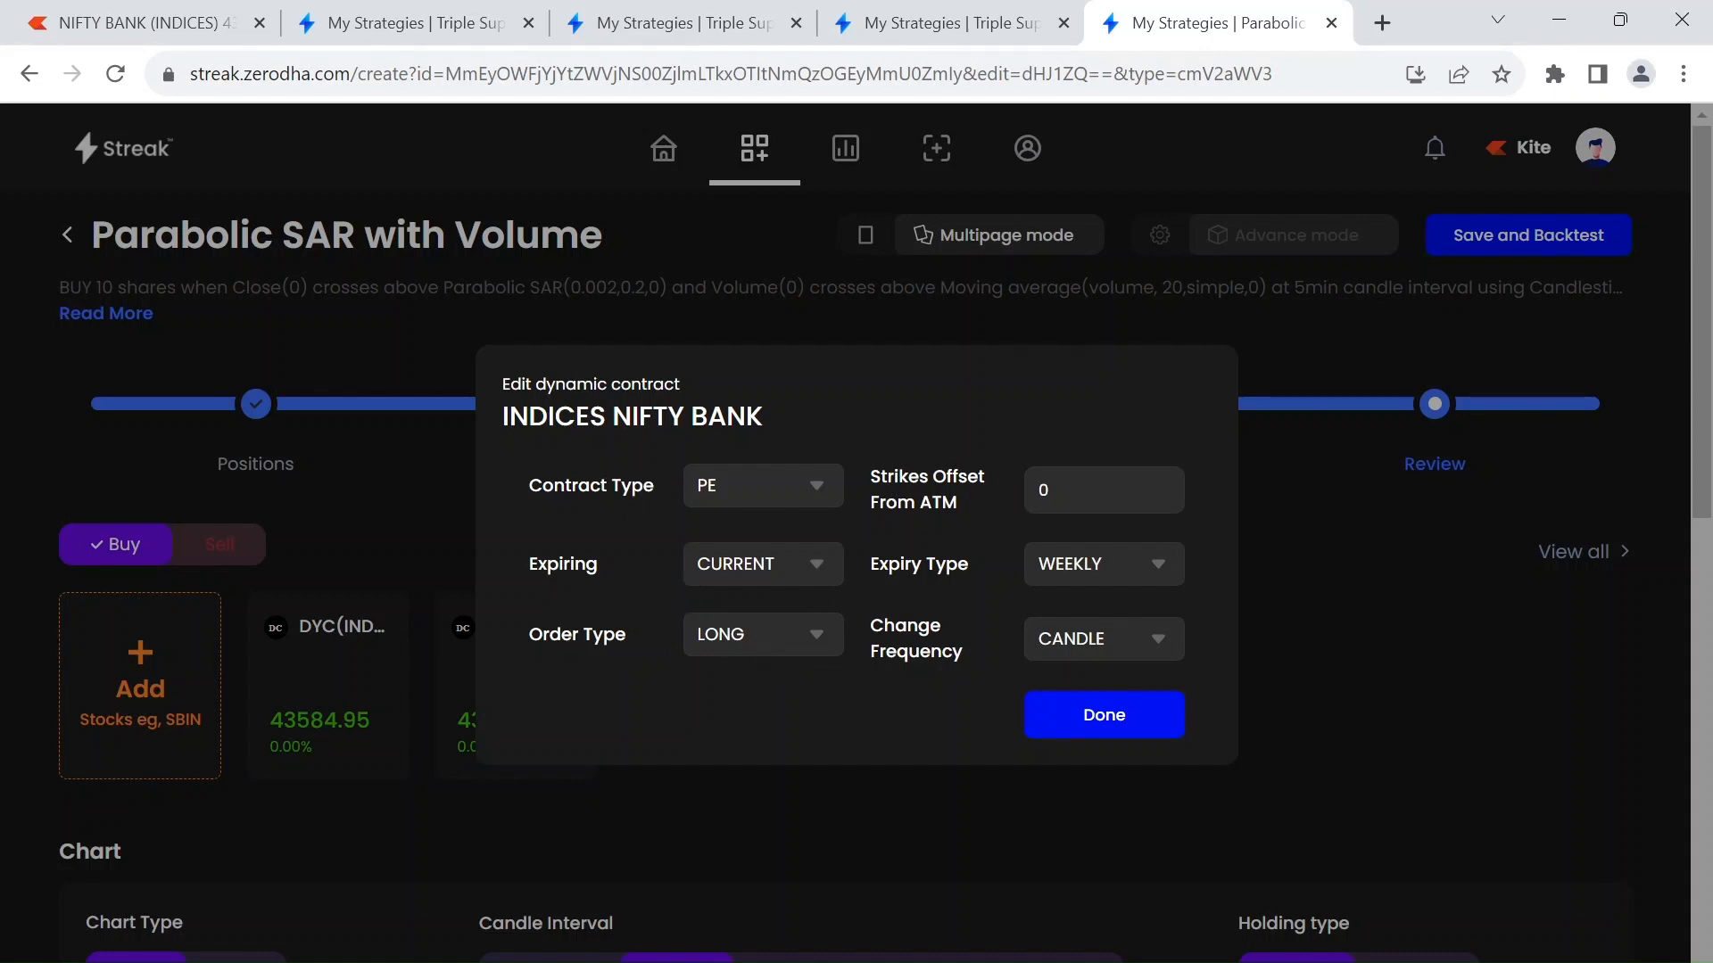
left_click(1102, 489)
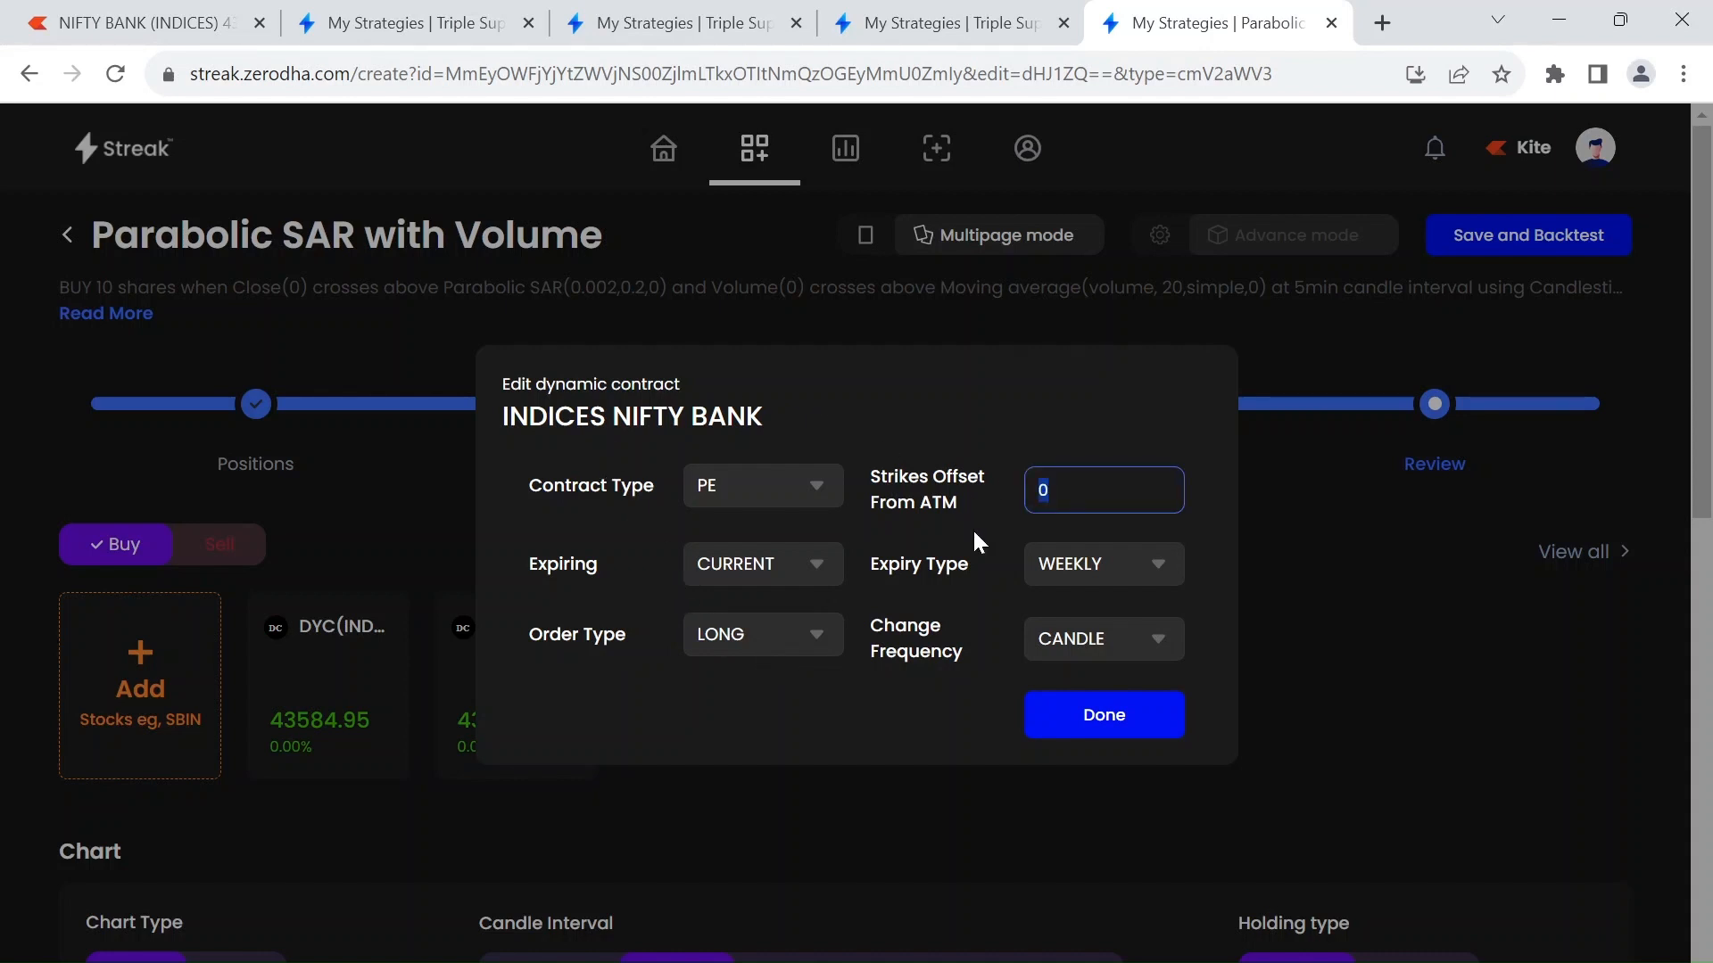
left_click(1102, 713)
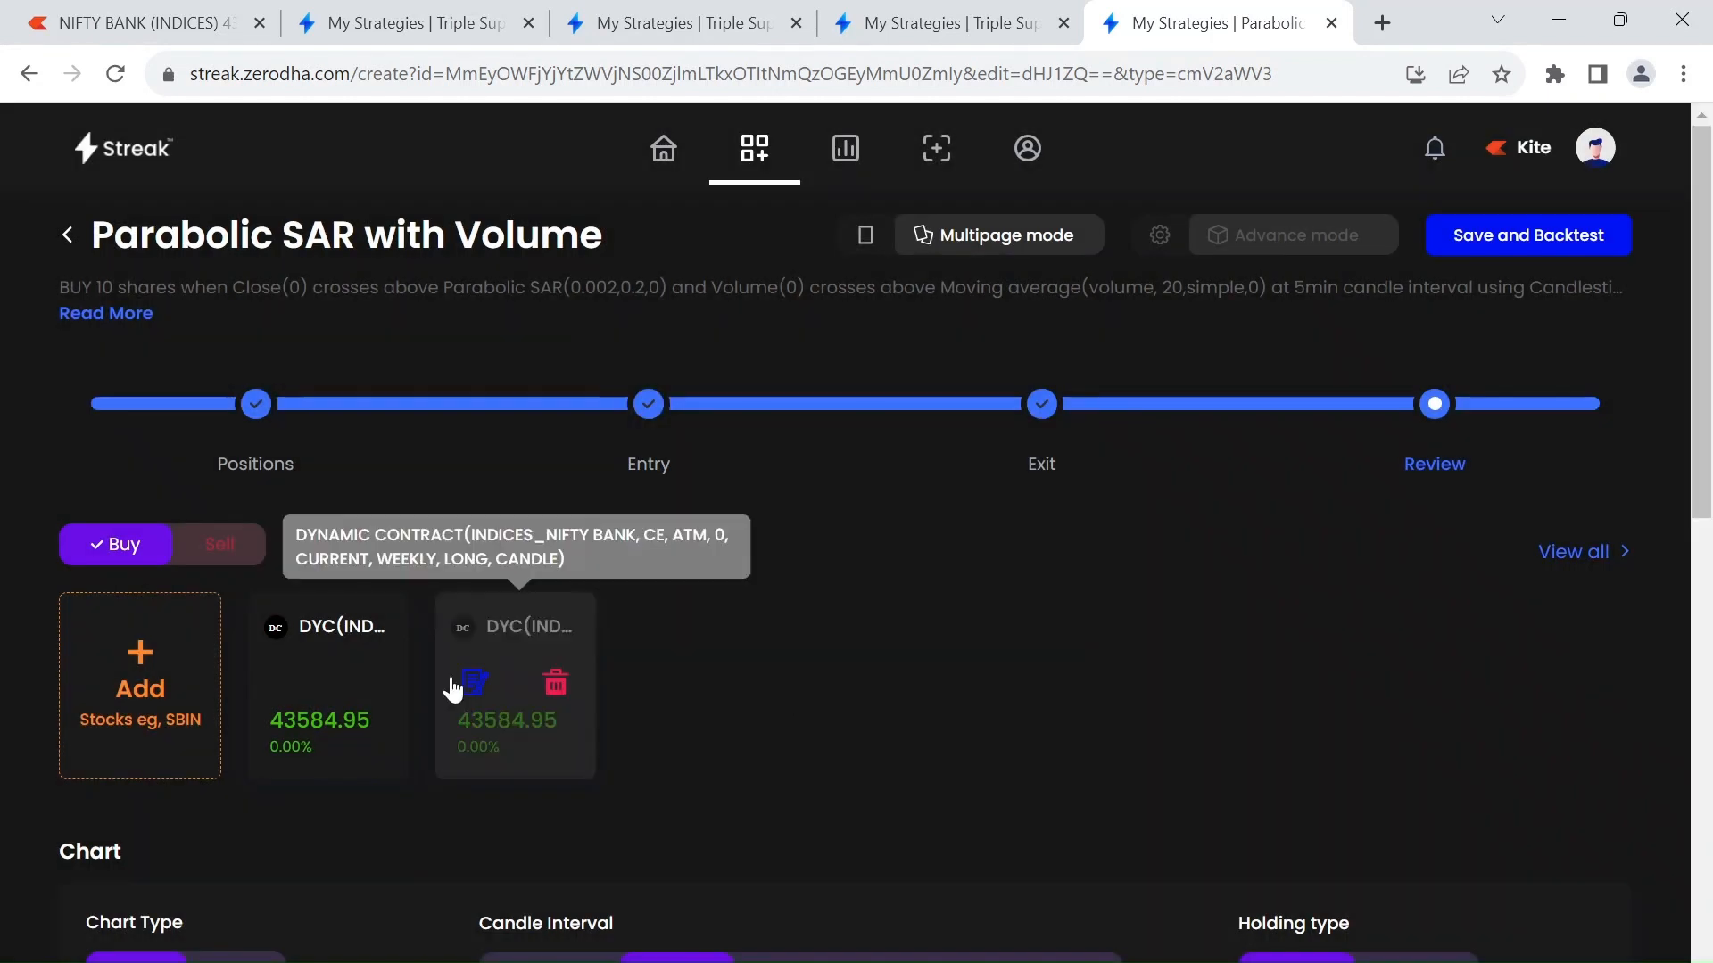
left_click(473, 683)
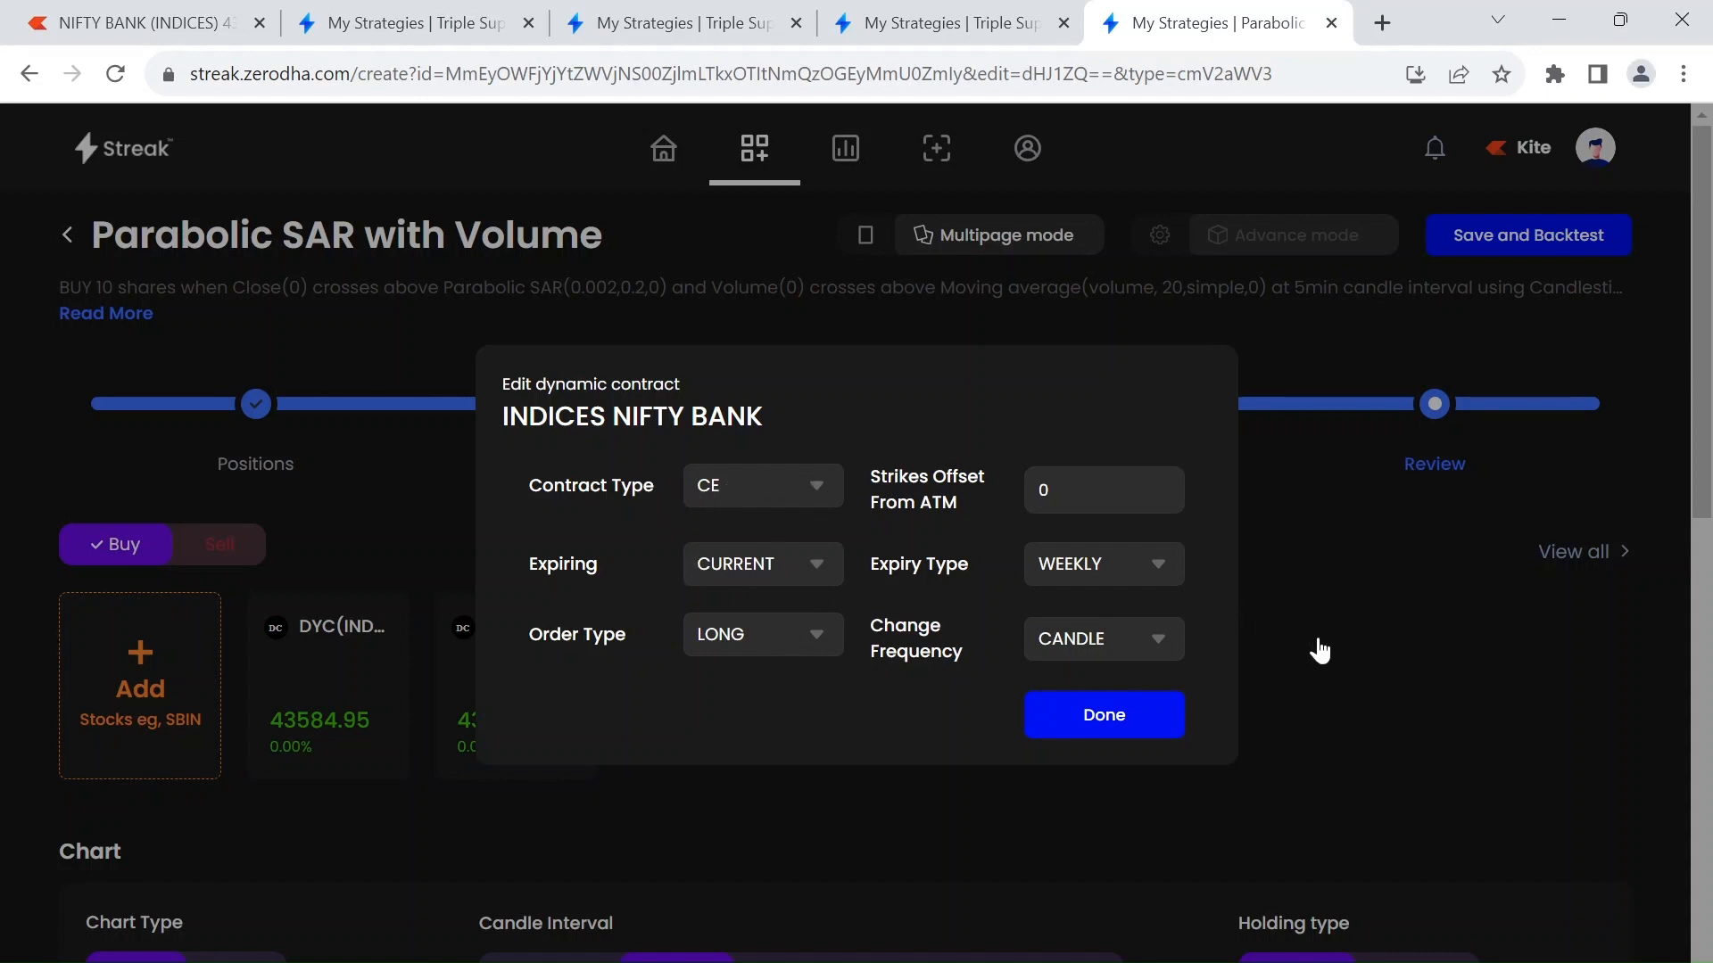
left_click(1103, 714)
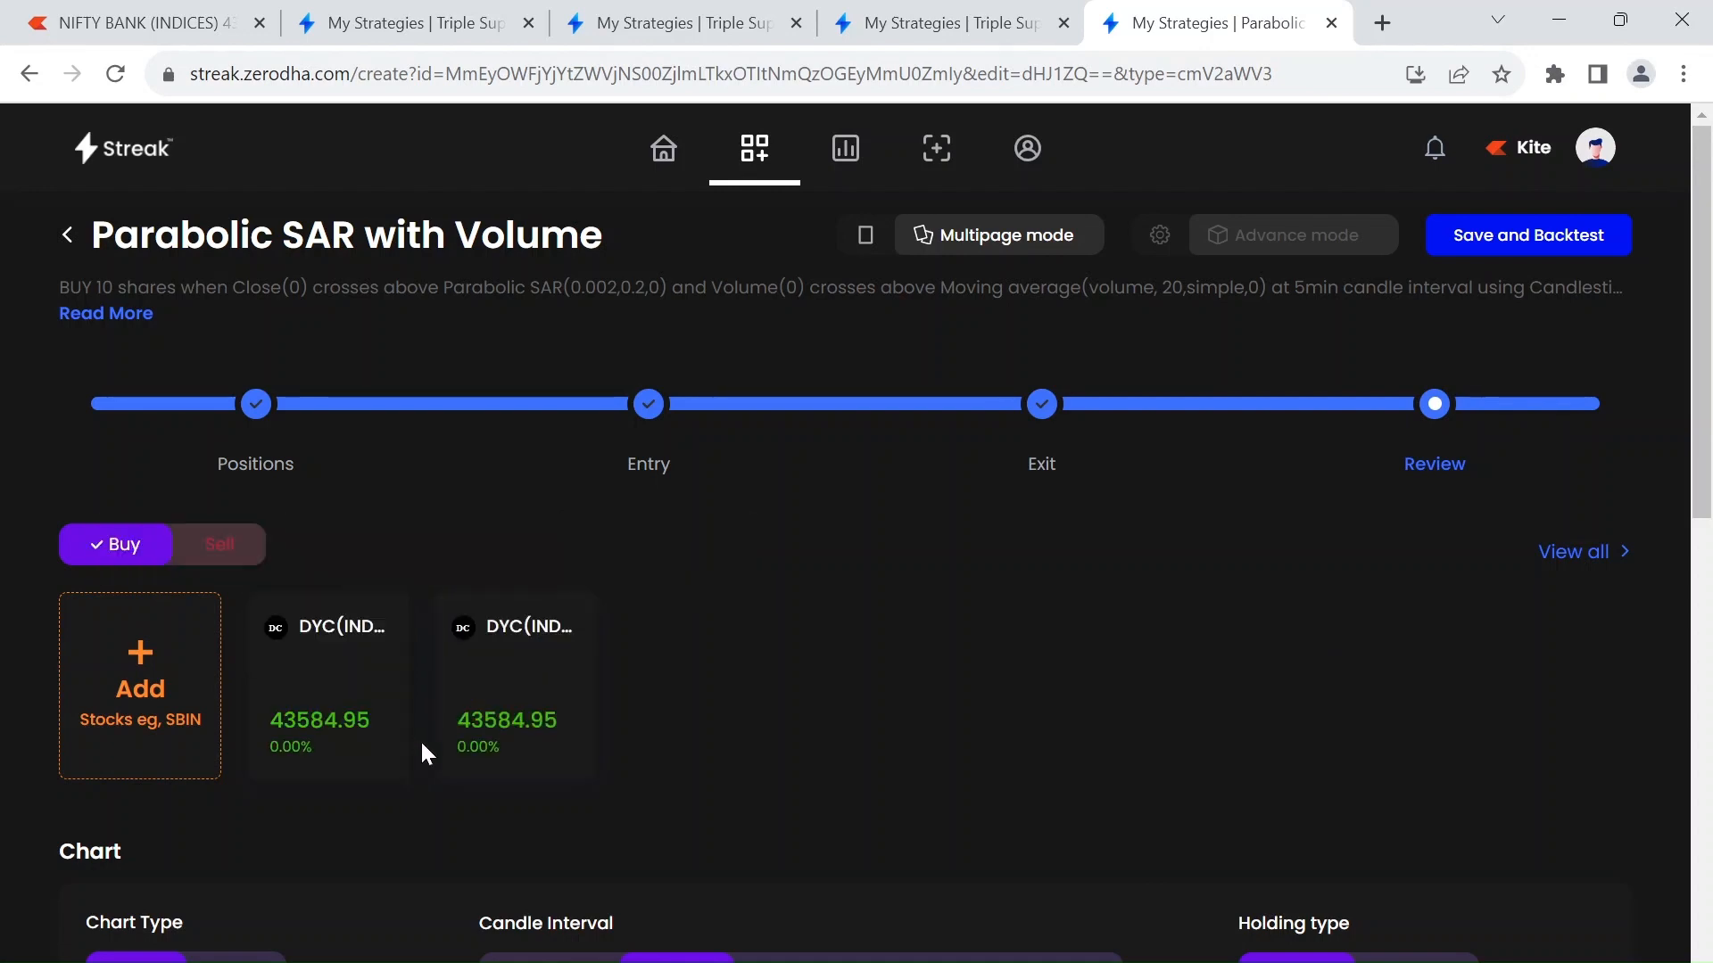
- Scroll through the review's chart settings, 10-lot quantity and entry/exit rule summary
scroll("down", 3)
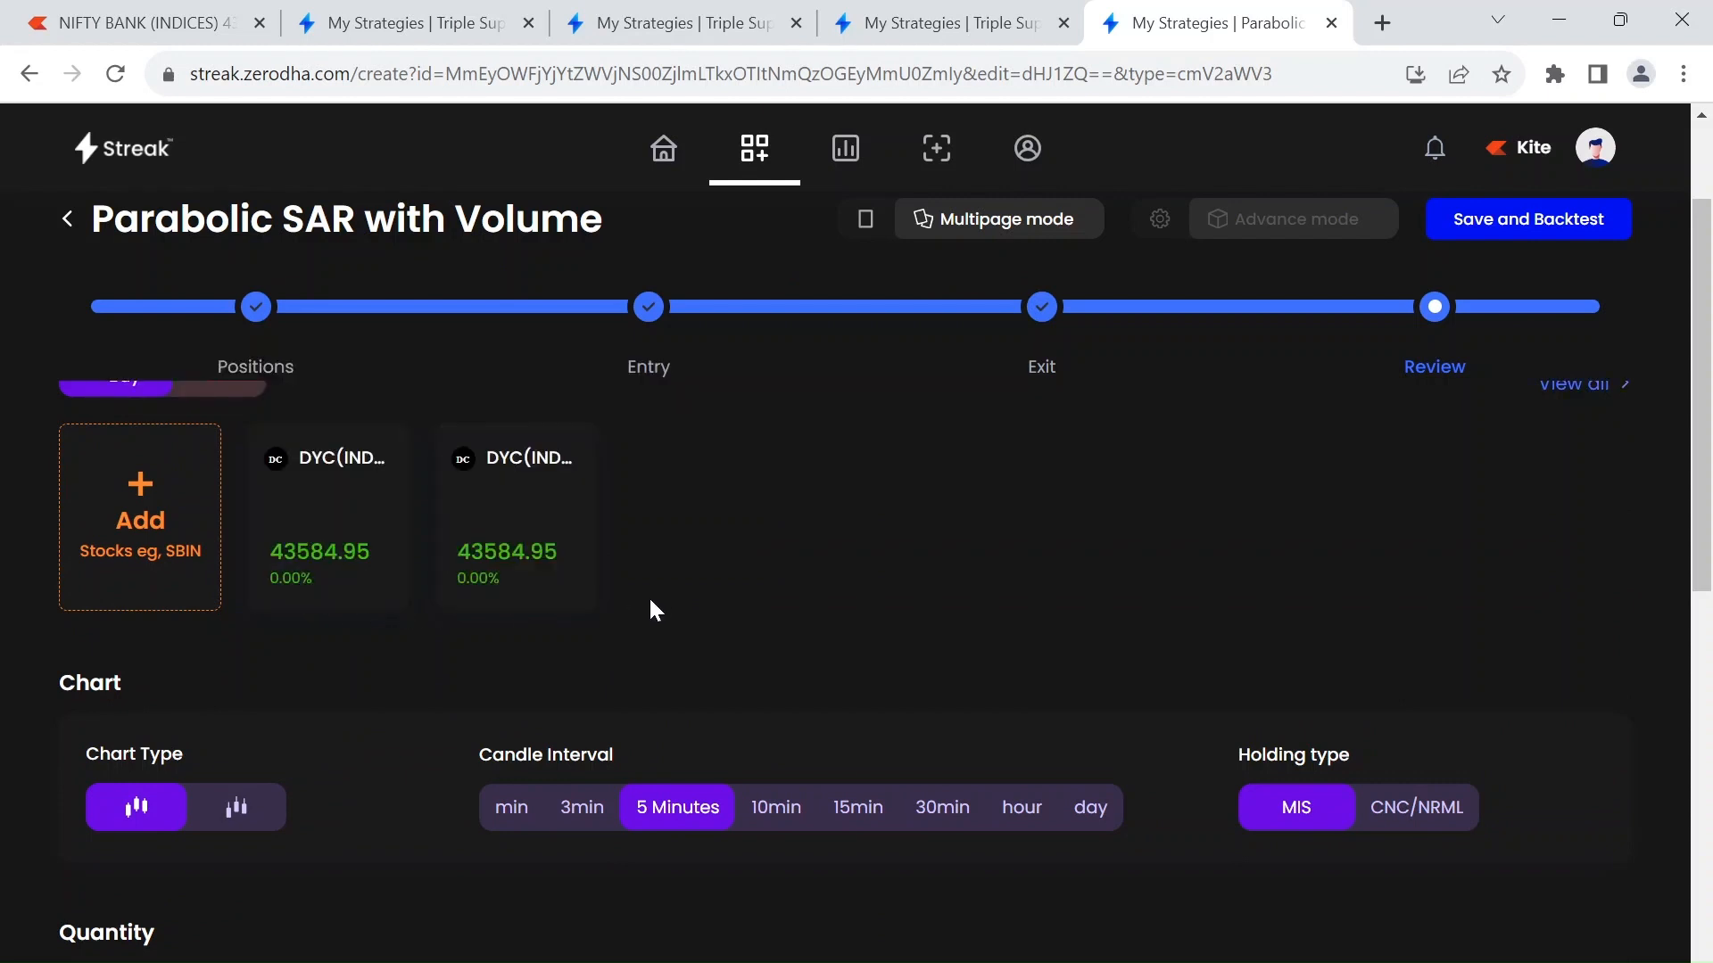
mouse_move(364, 707)
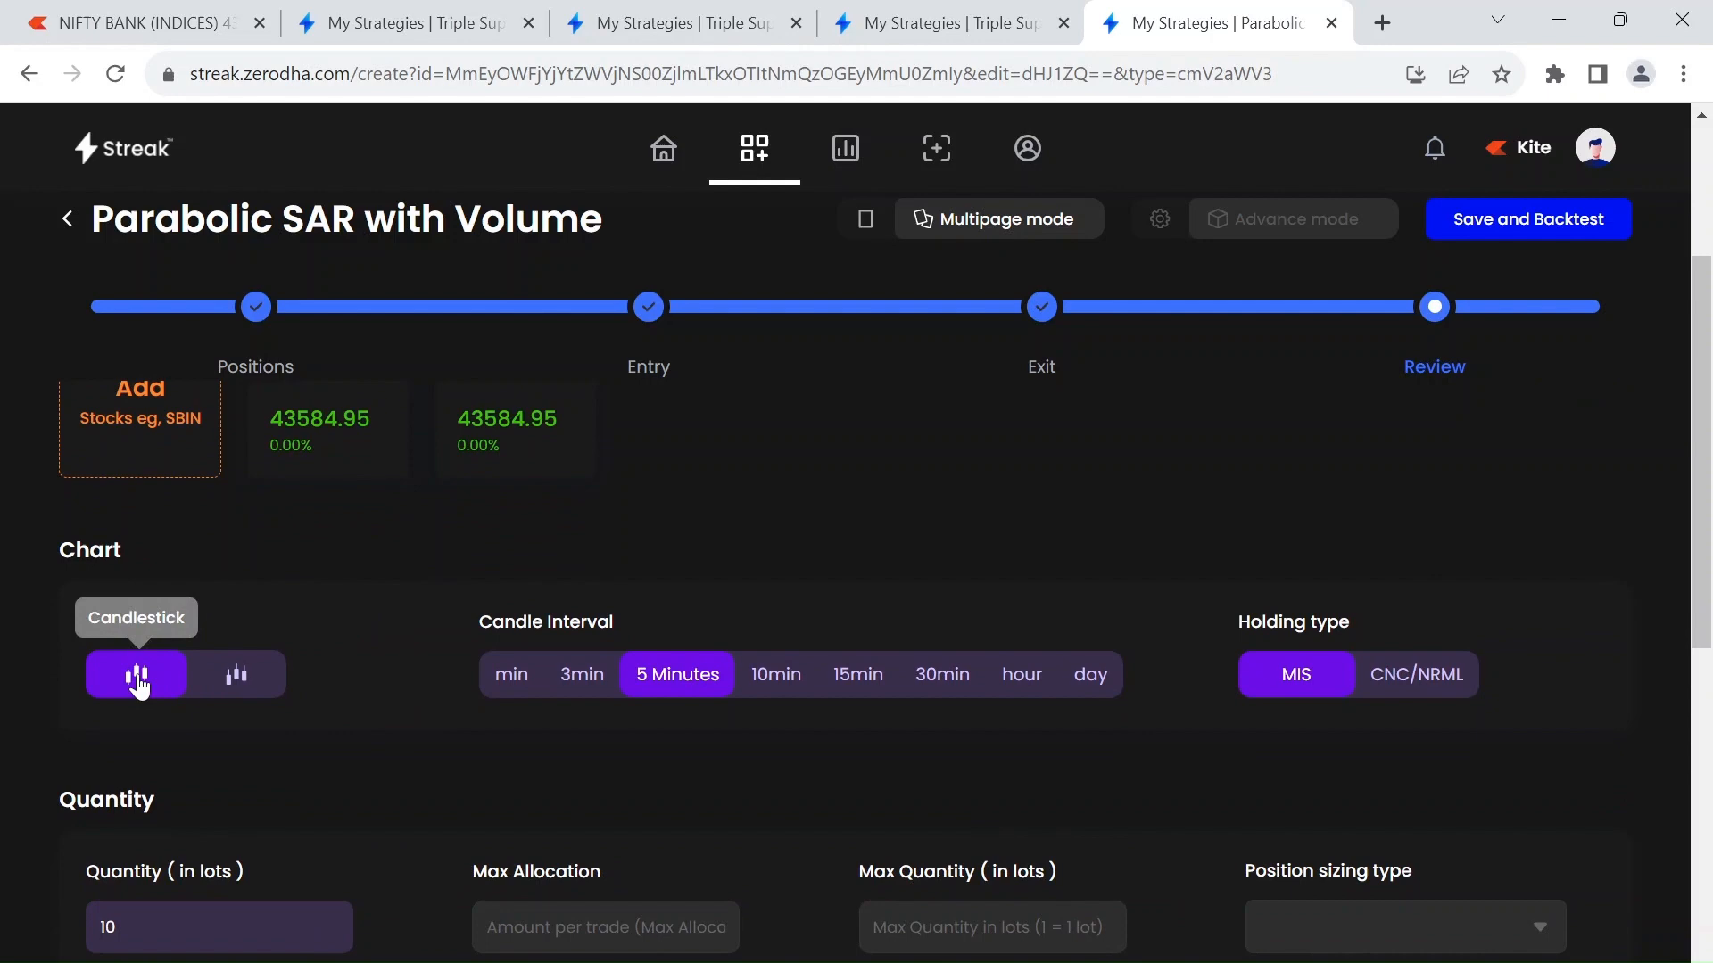
mouse_move(715, 722)
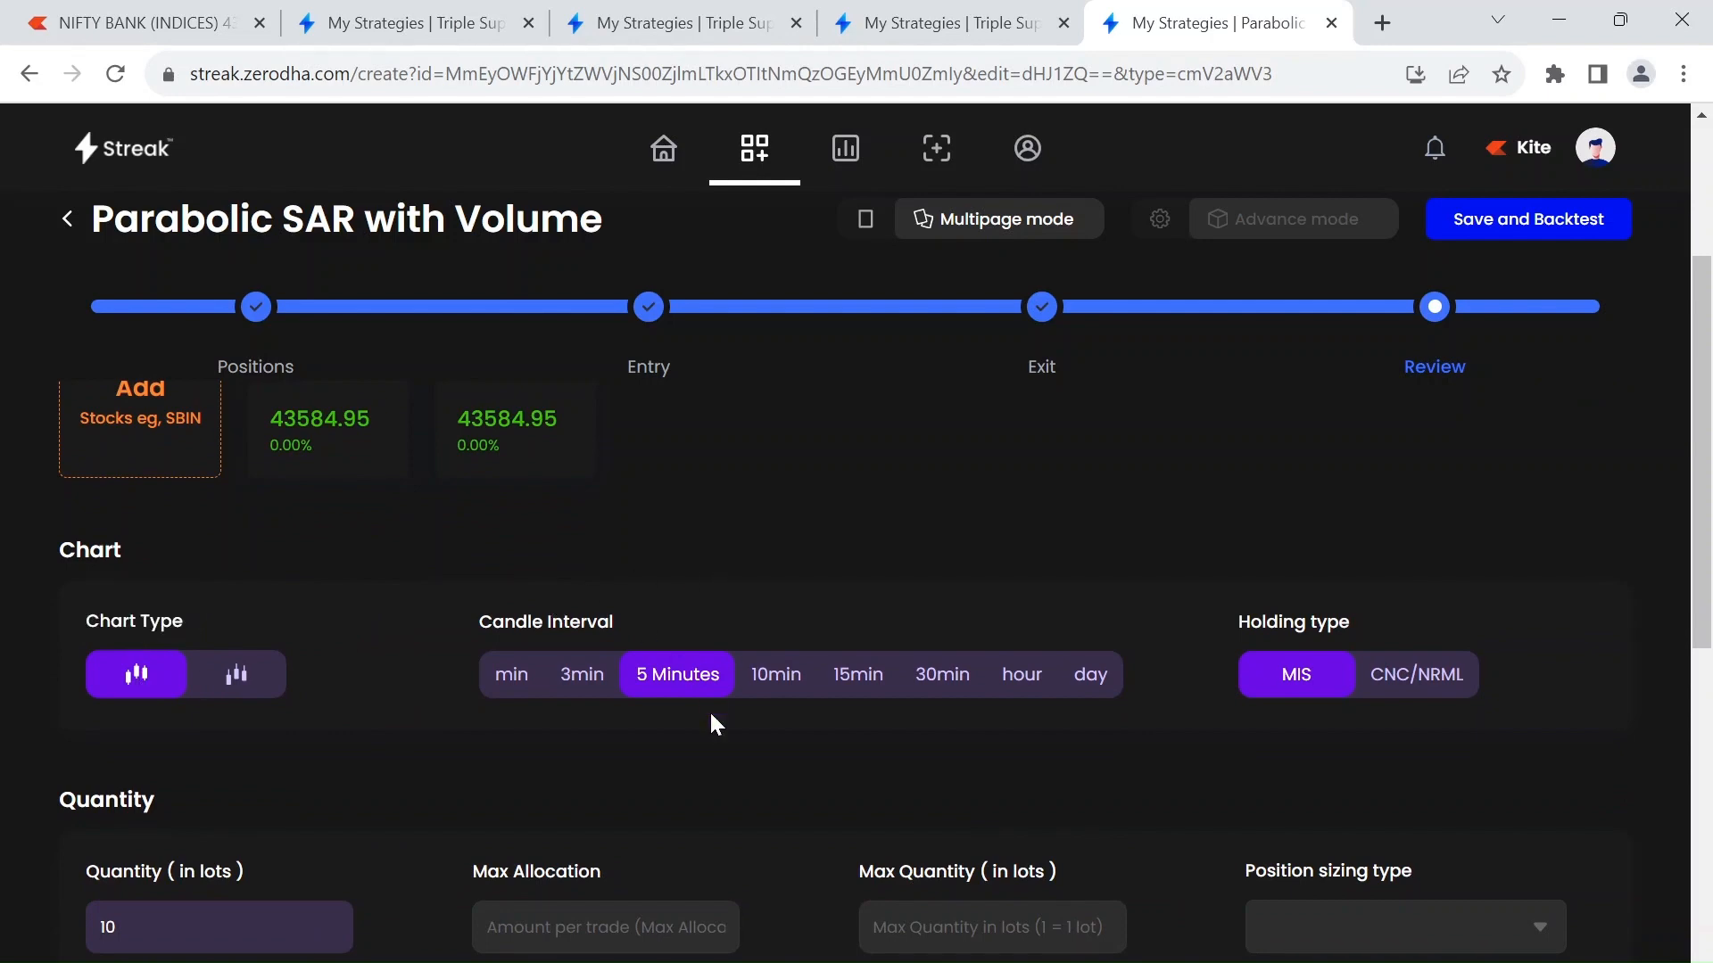
scroll("down", 3)
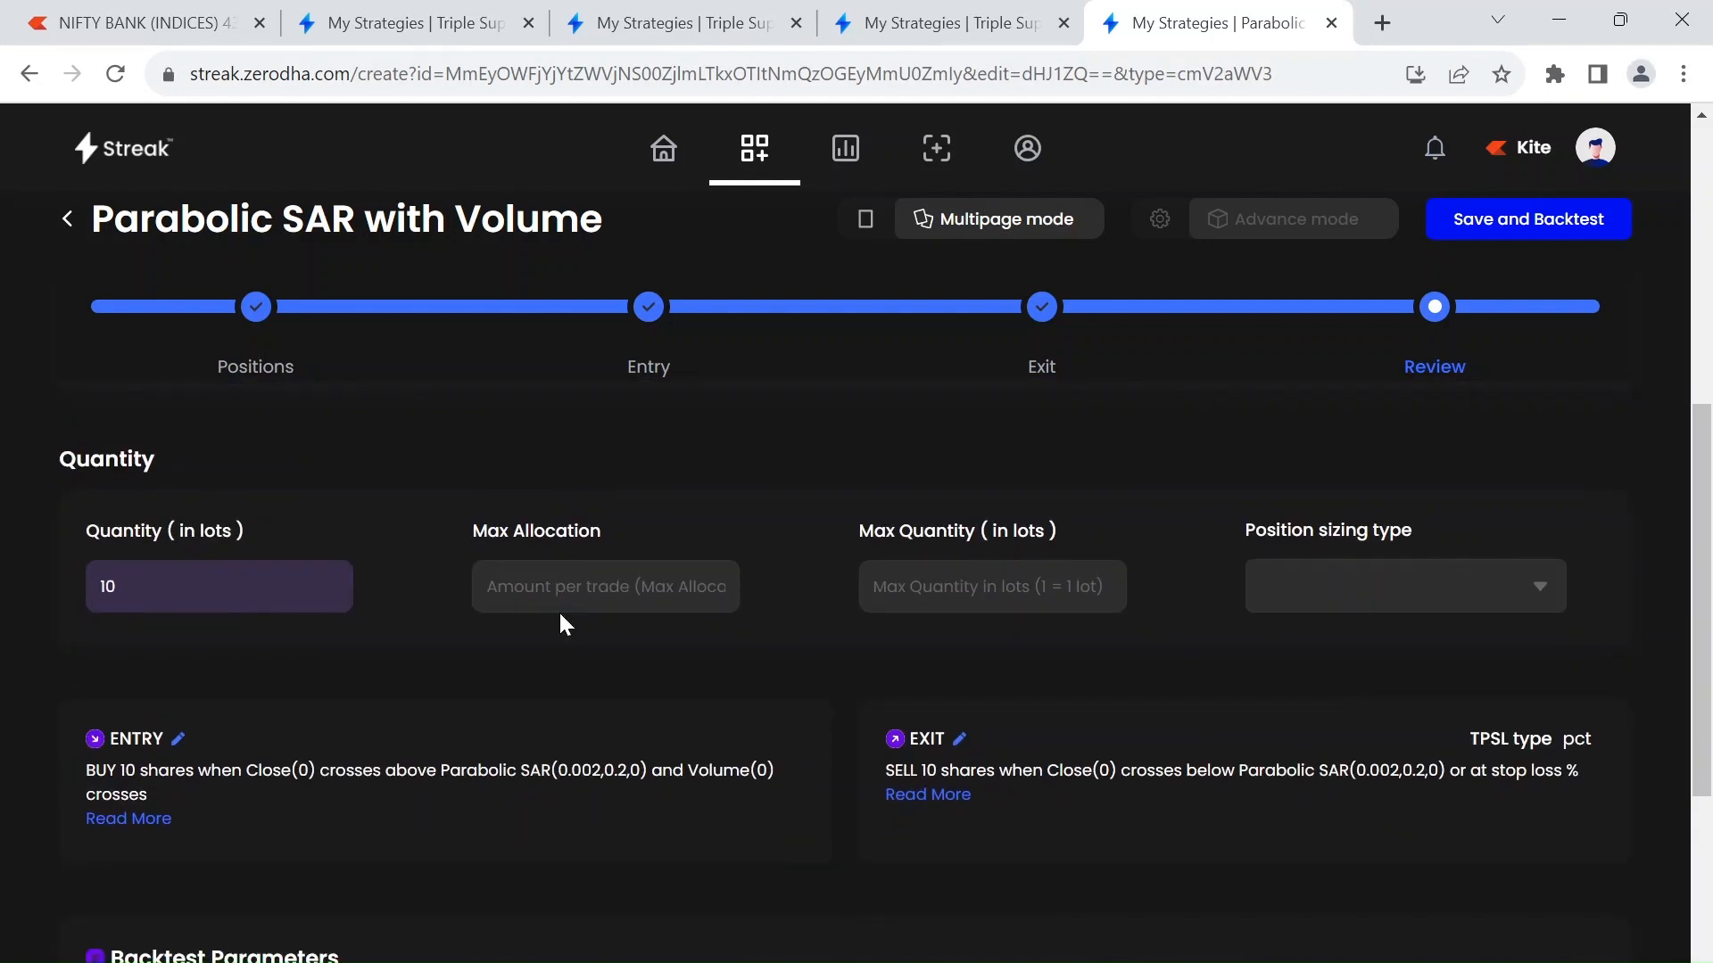
scroll("down", 3)
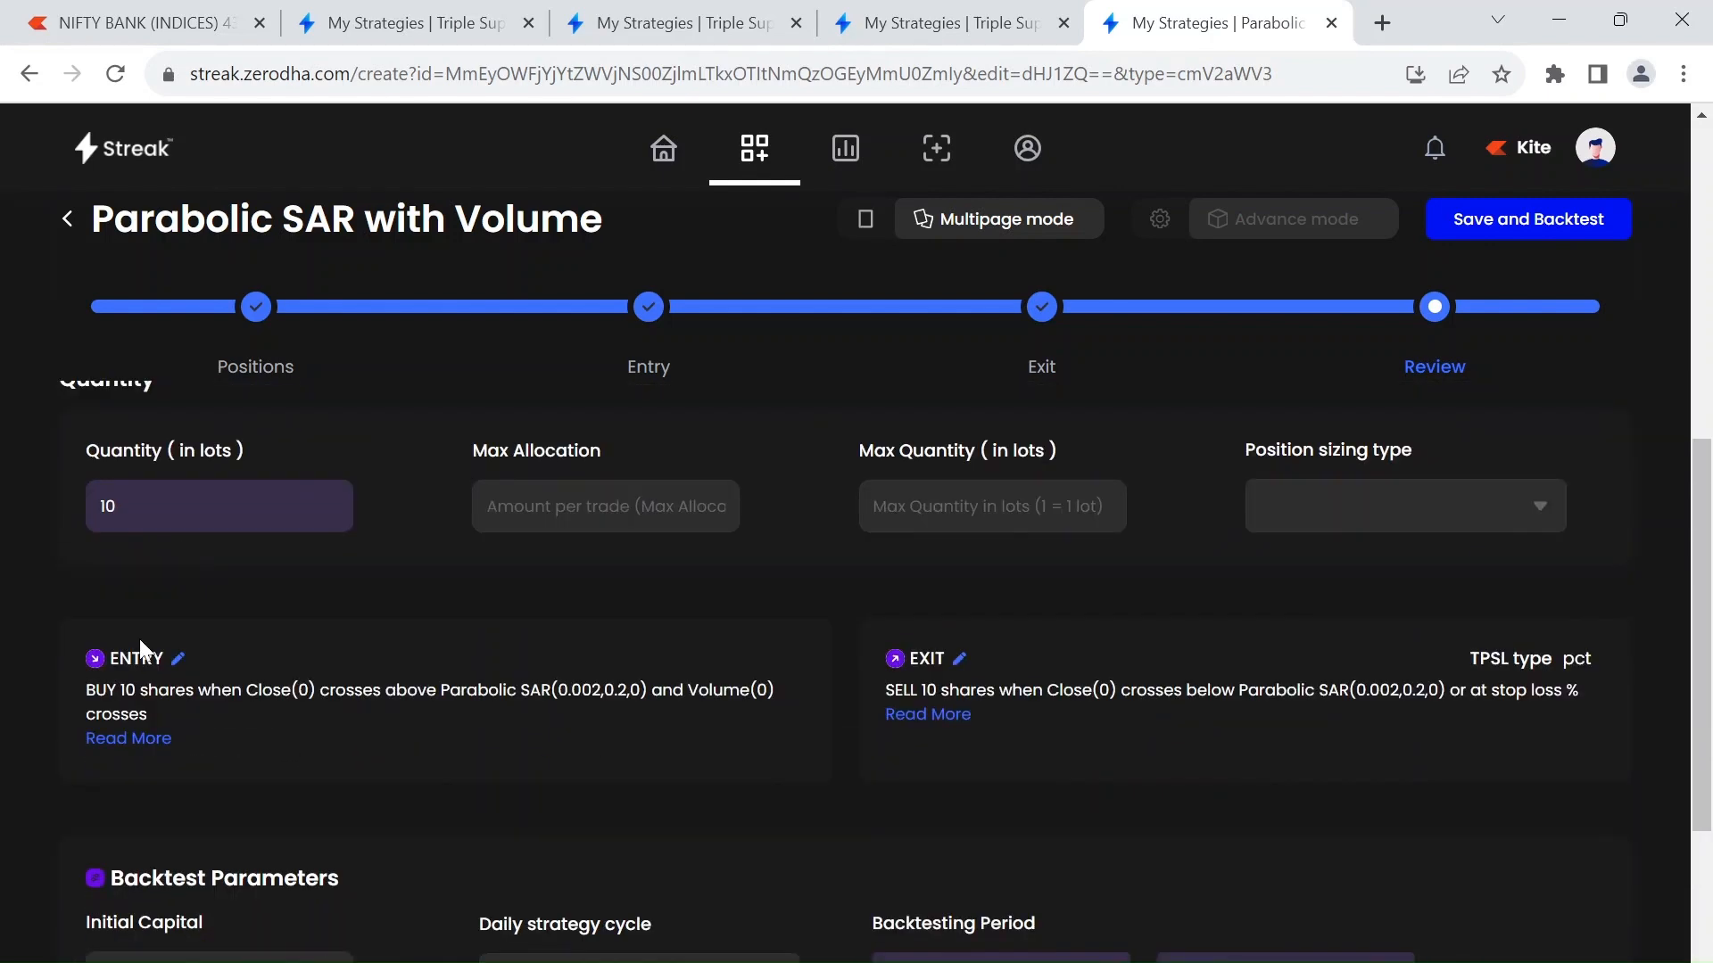
scroll("down", 3)
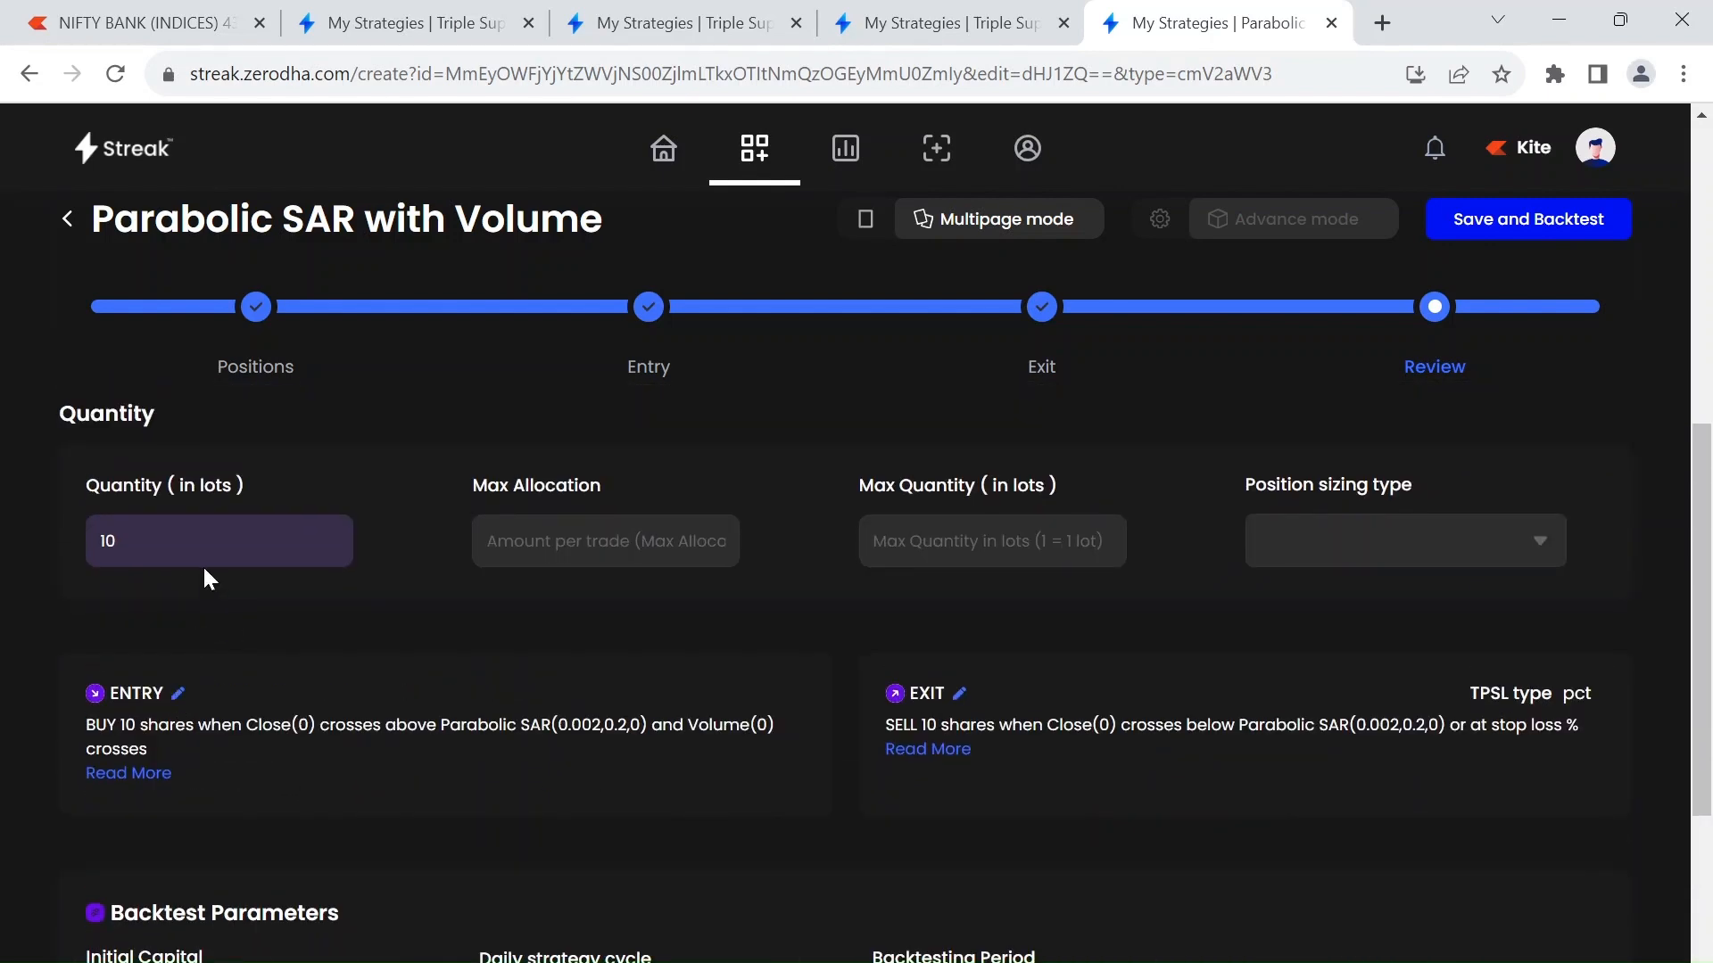
scroll("down", 3)
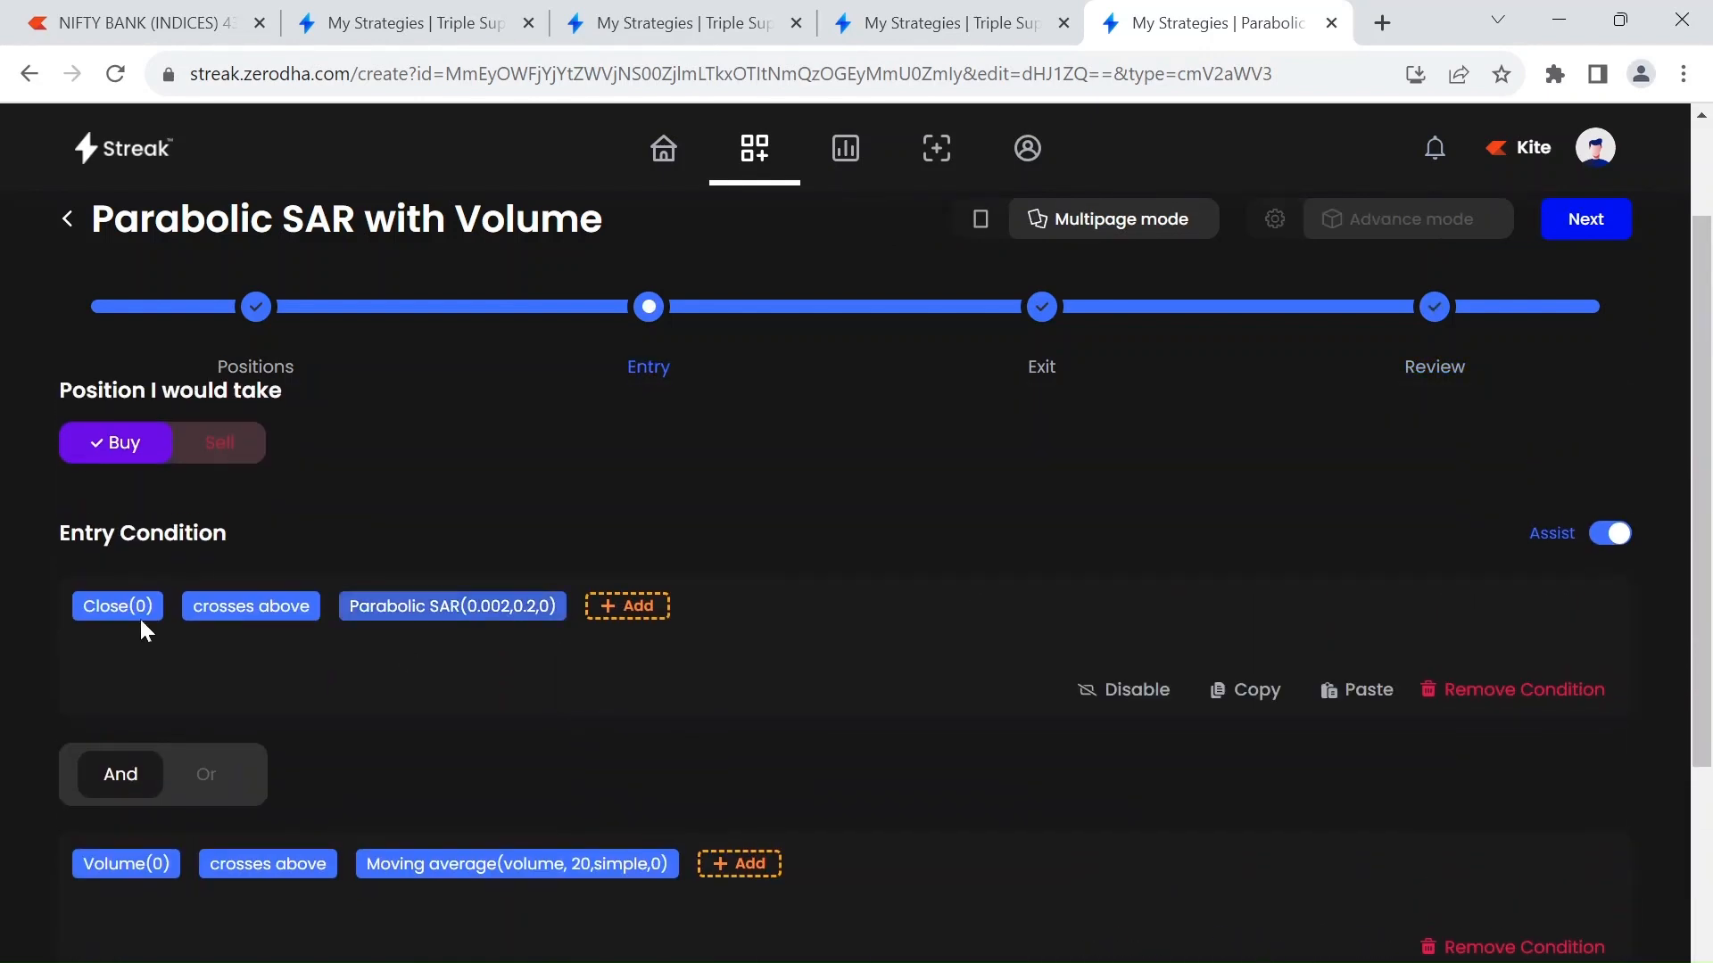
mouse_move(117, 606)
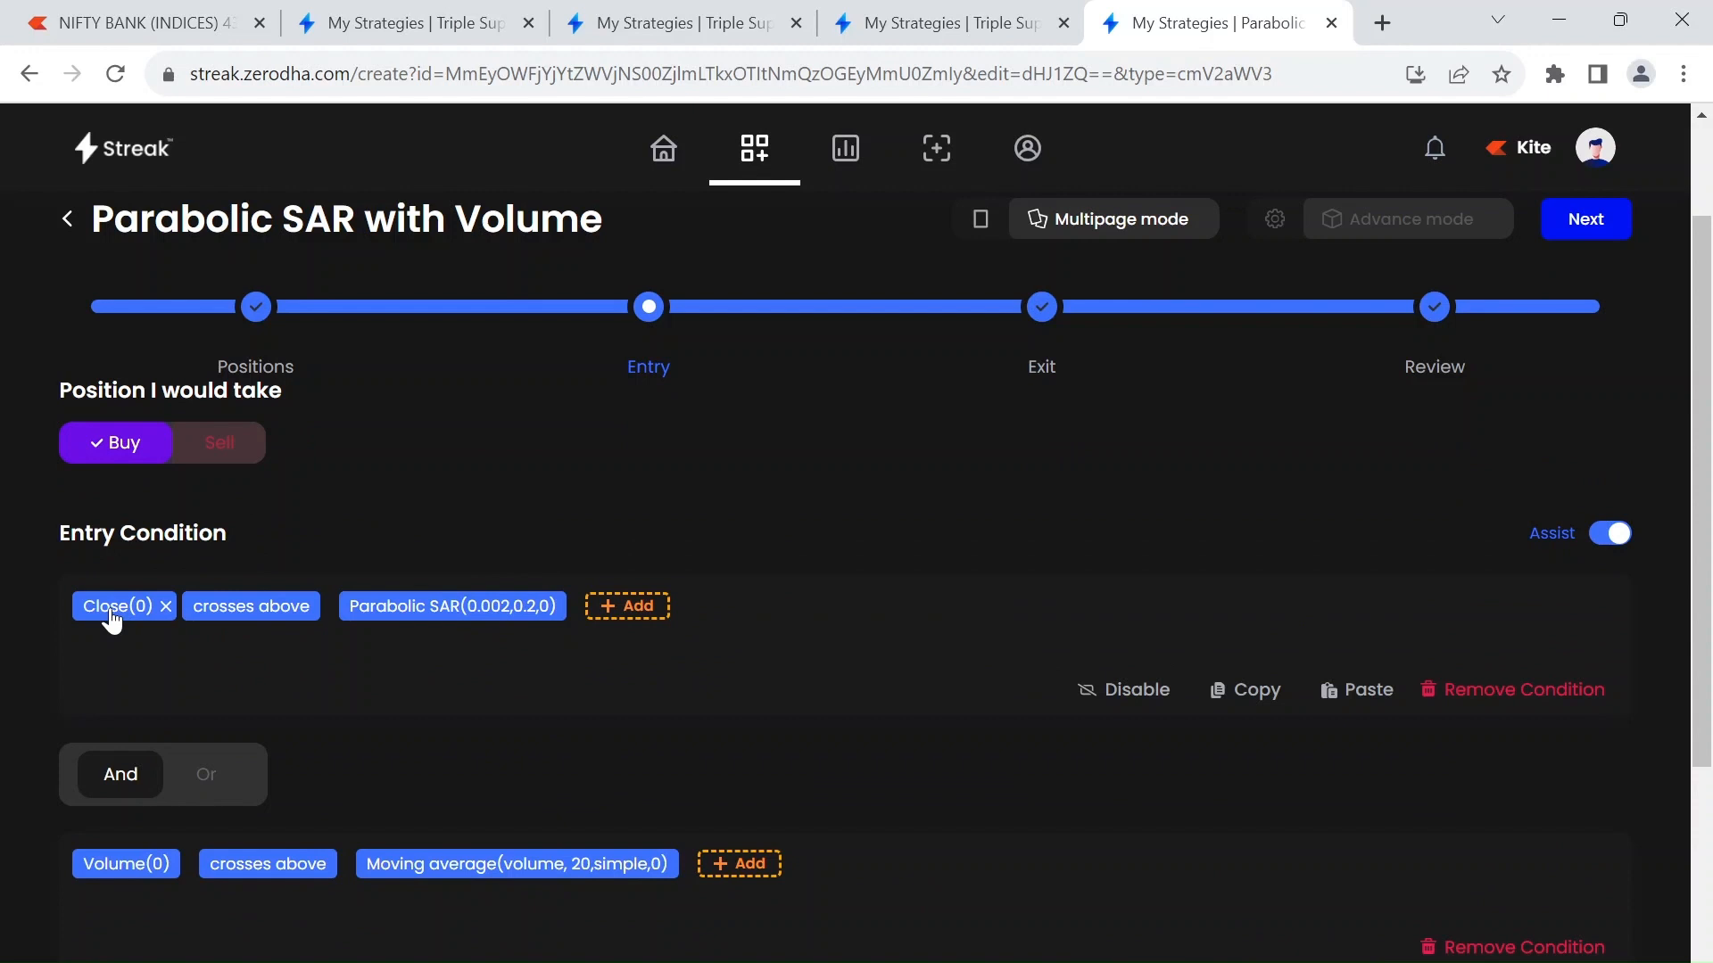
mouse_move(230, 645)
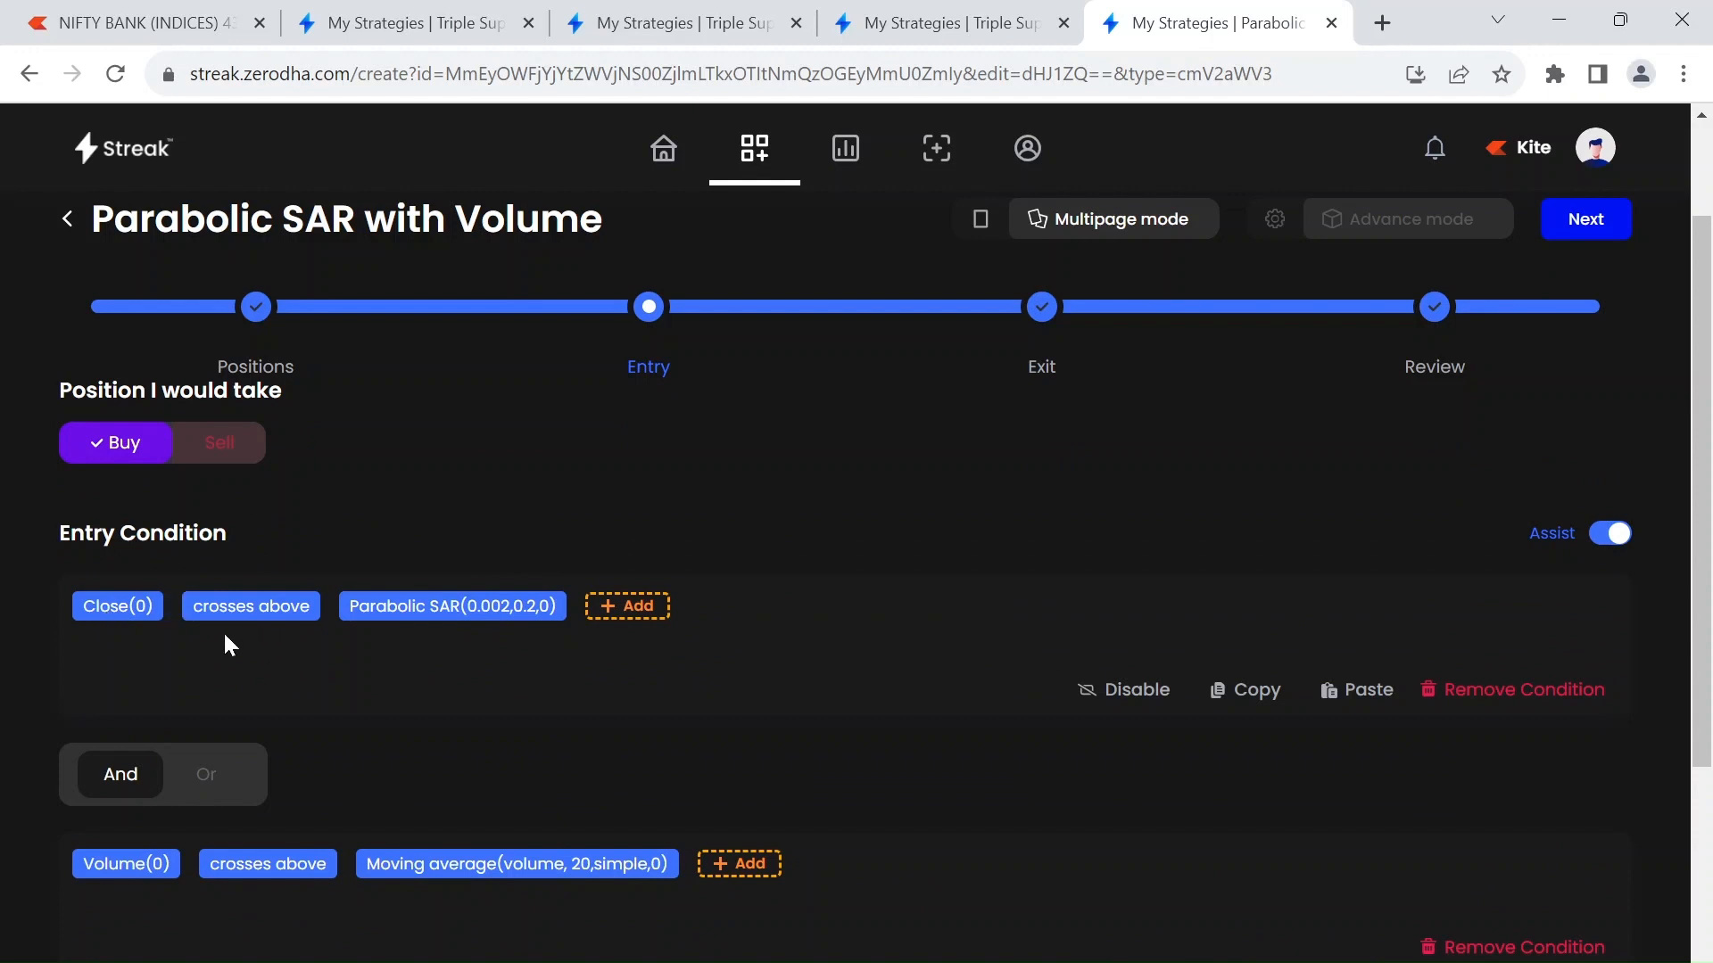
- Confirm the entry Parabolic SAR parameters (0.002, 0.2, offset 0) unchanged and view the volume condition
left_click(452, 607)
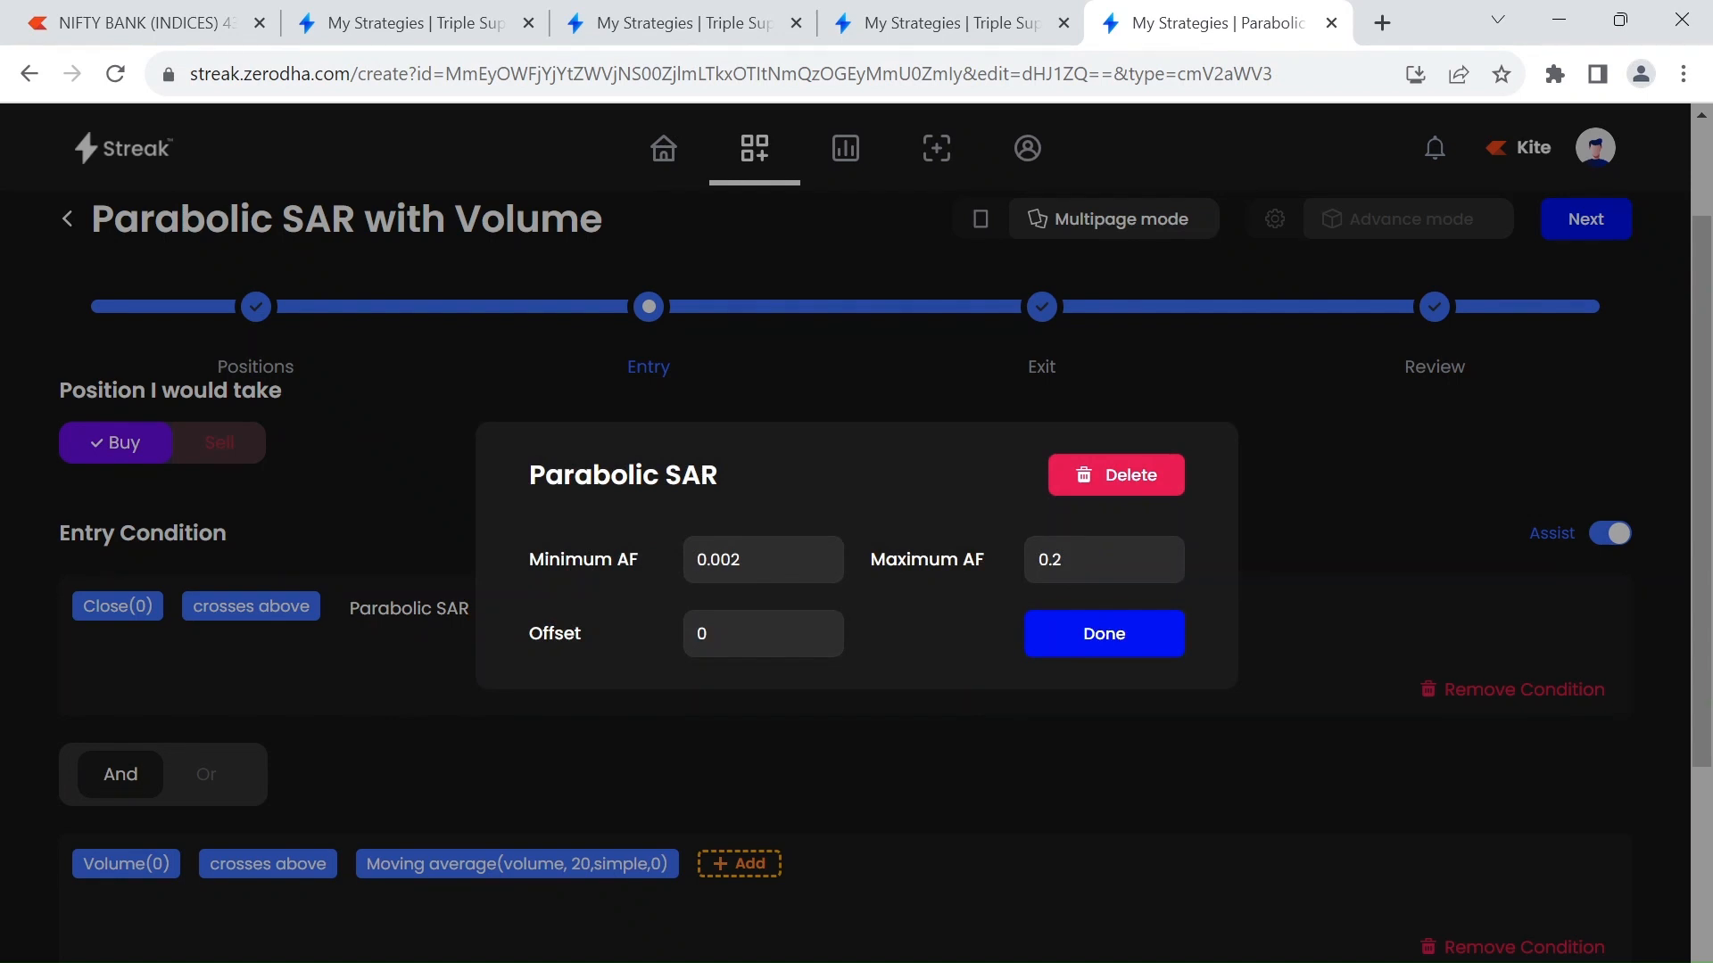
left_click(1103, 634)
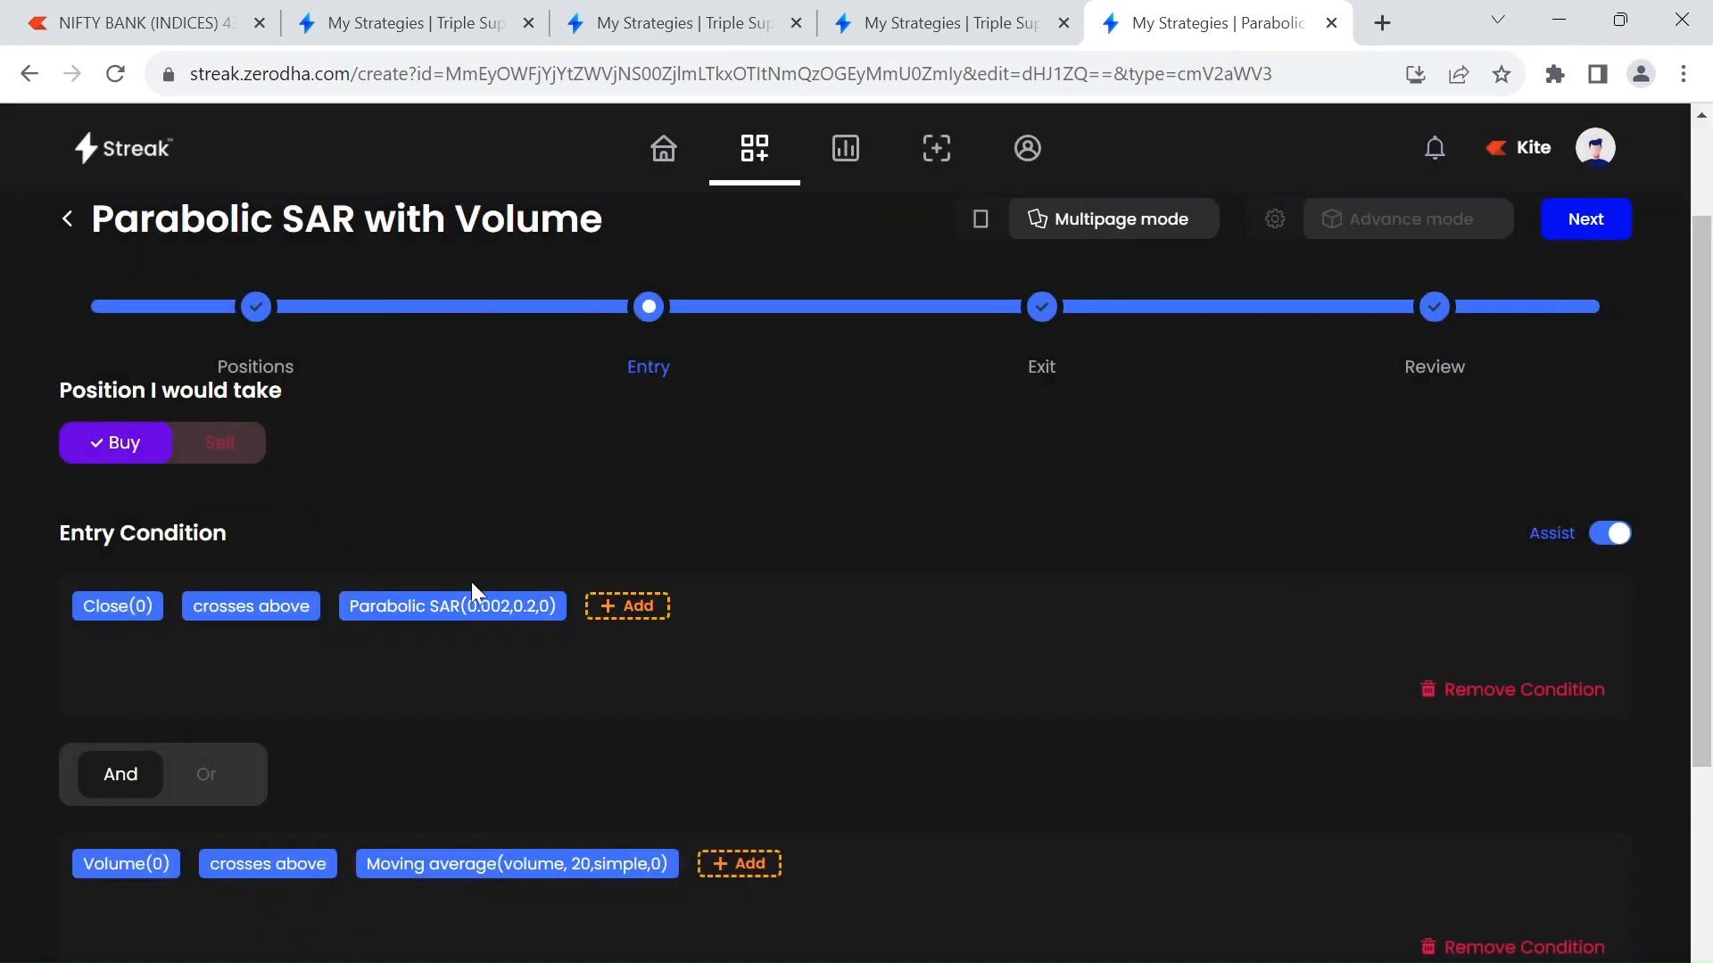
scroll("down", 3)
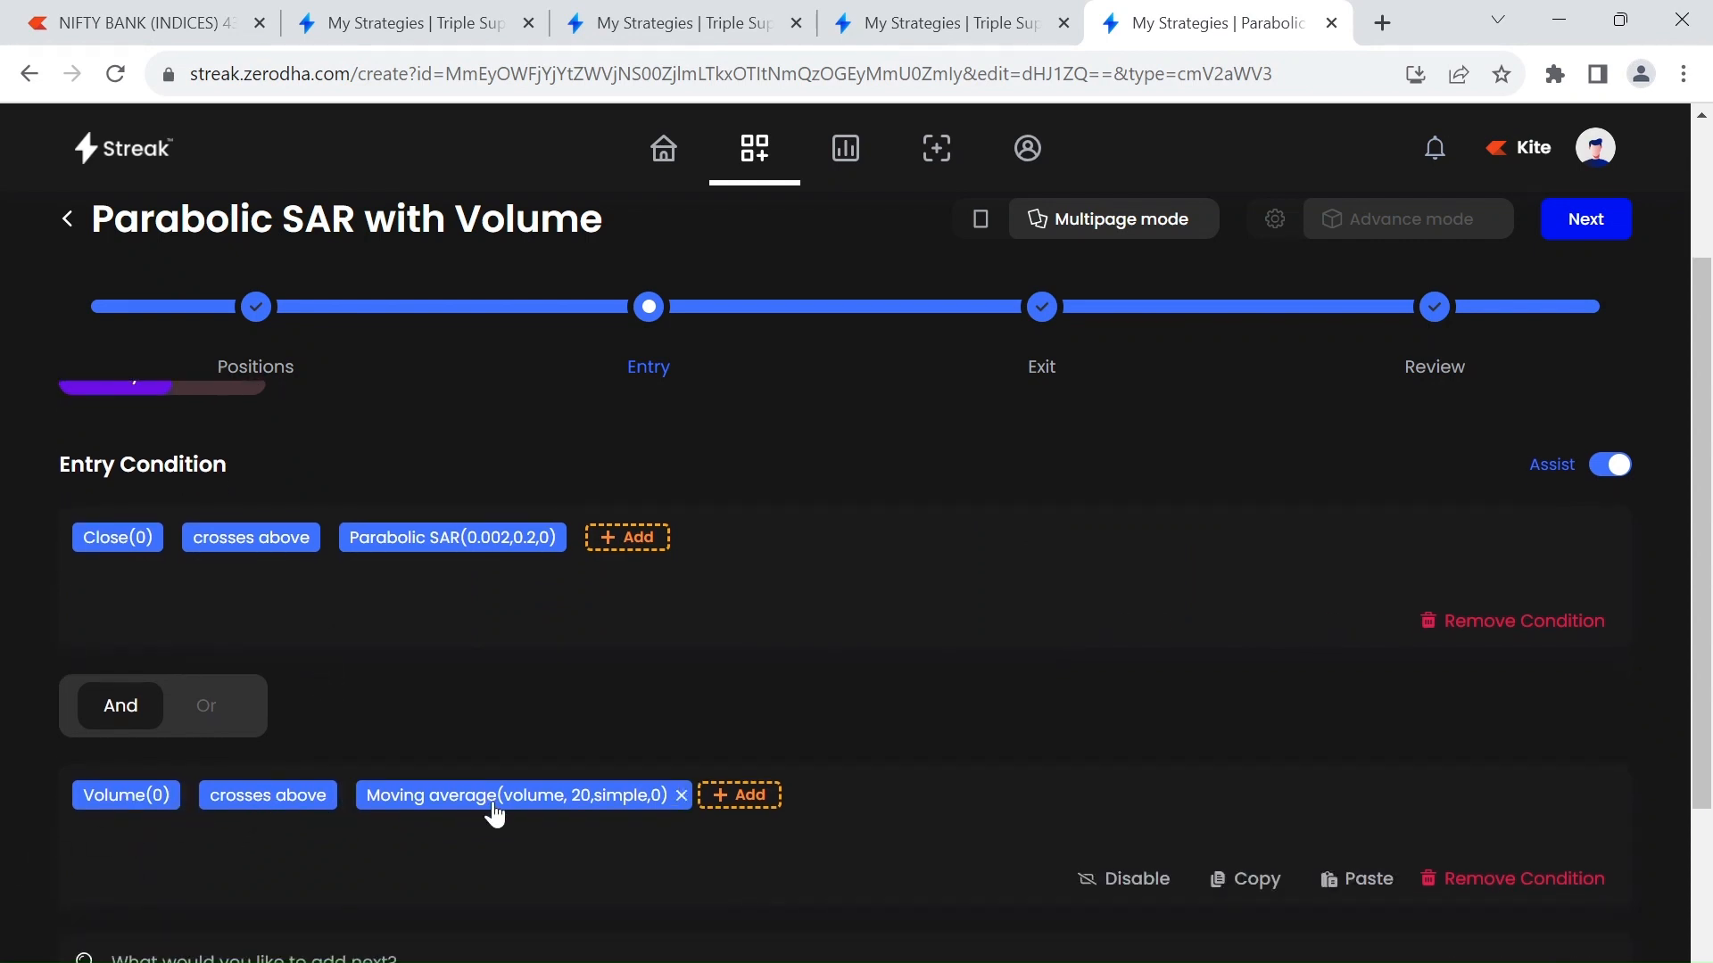
mouse_move(555, 801)
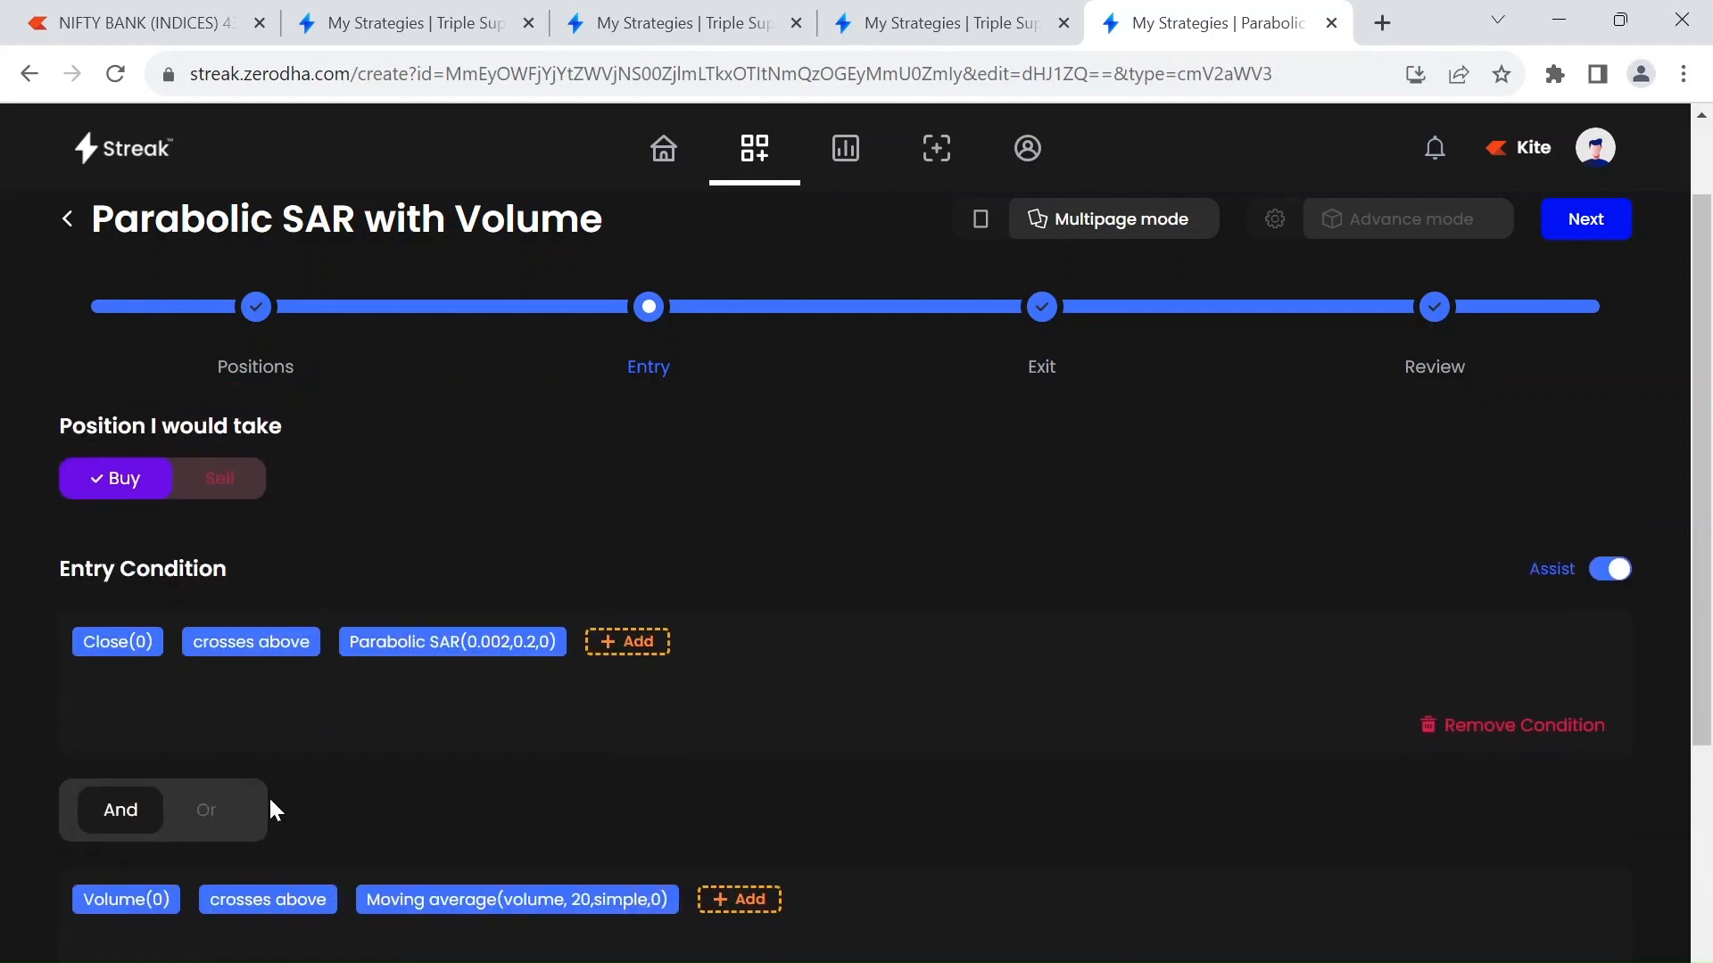
mouse_move(303, 746)
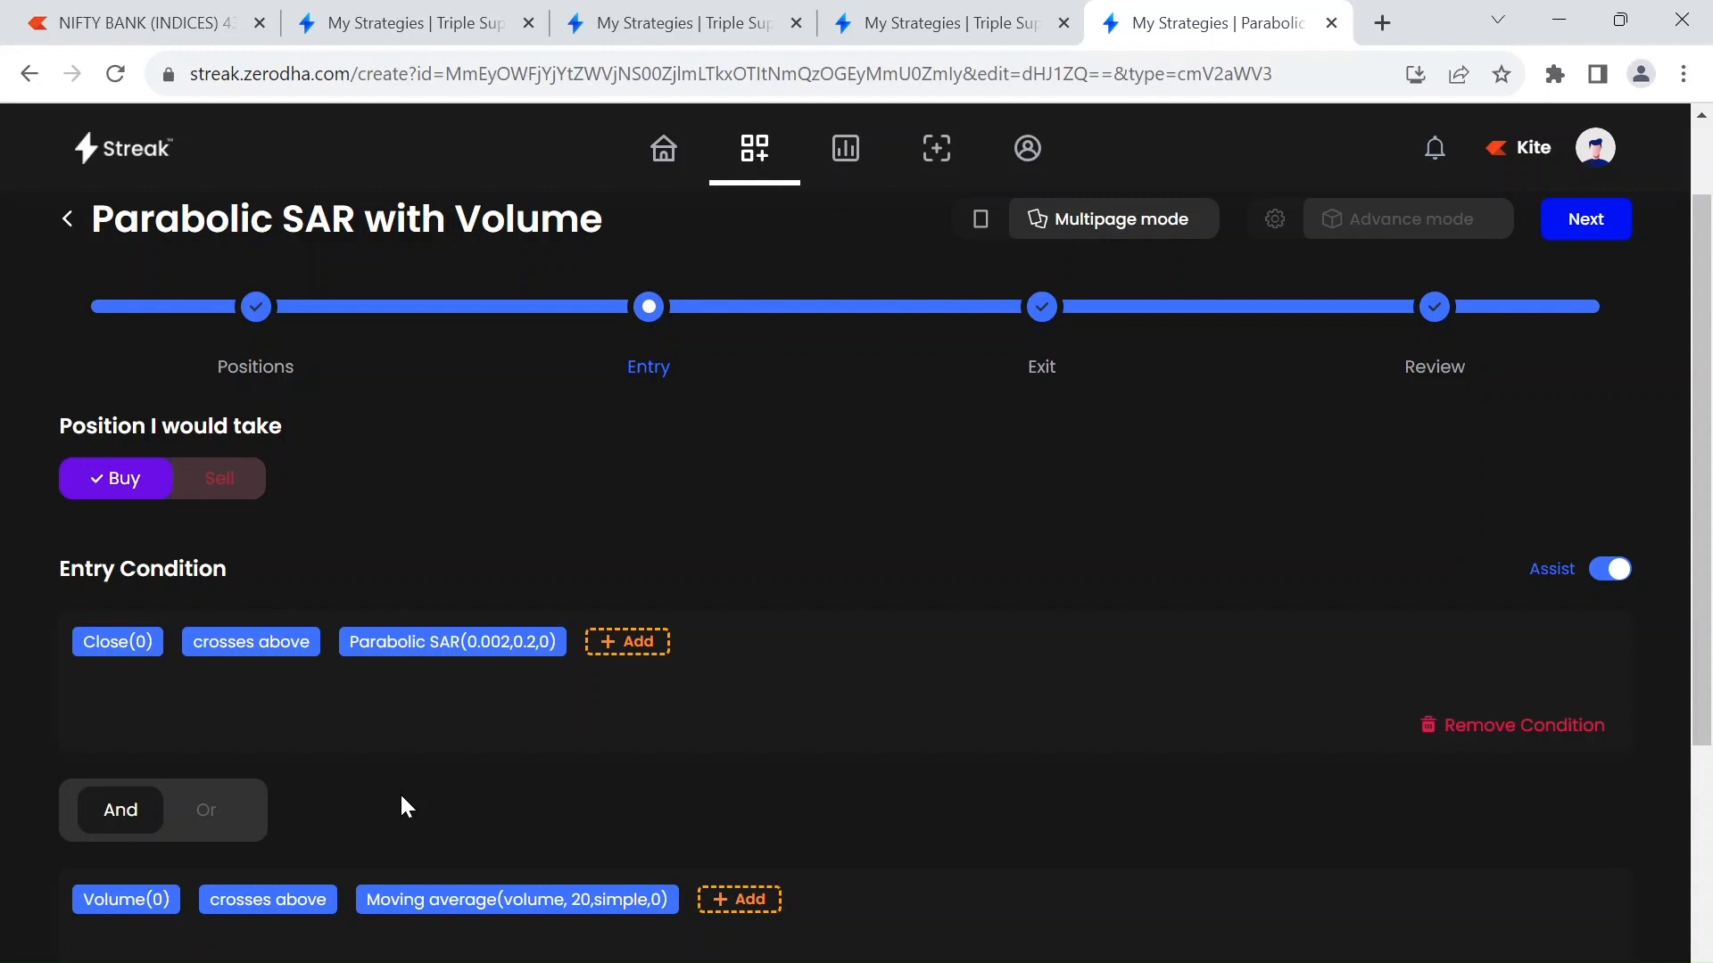
mouse_move(1038, 337)
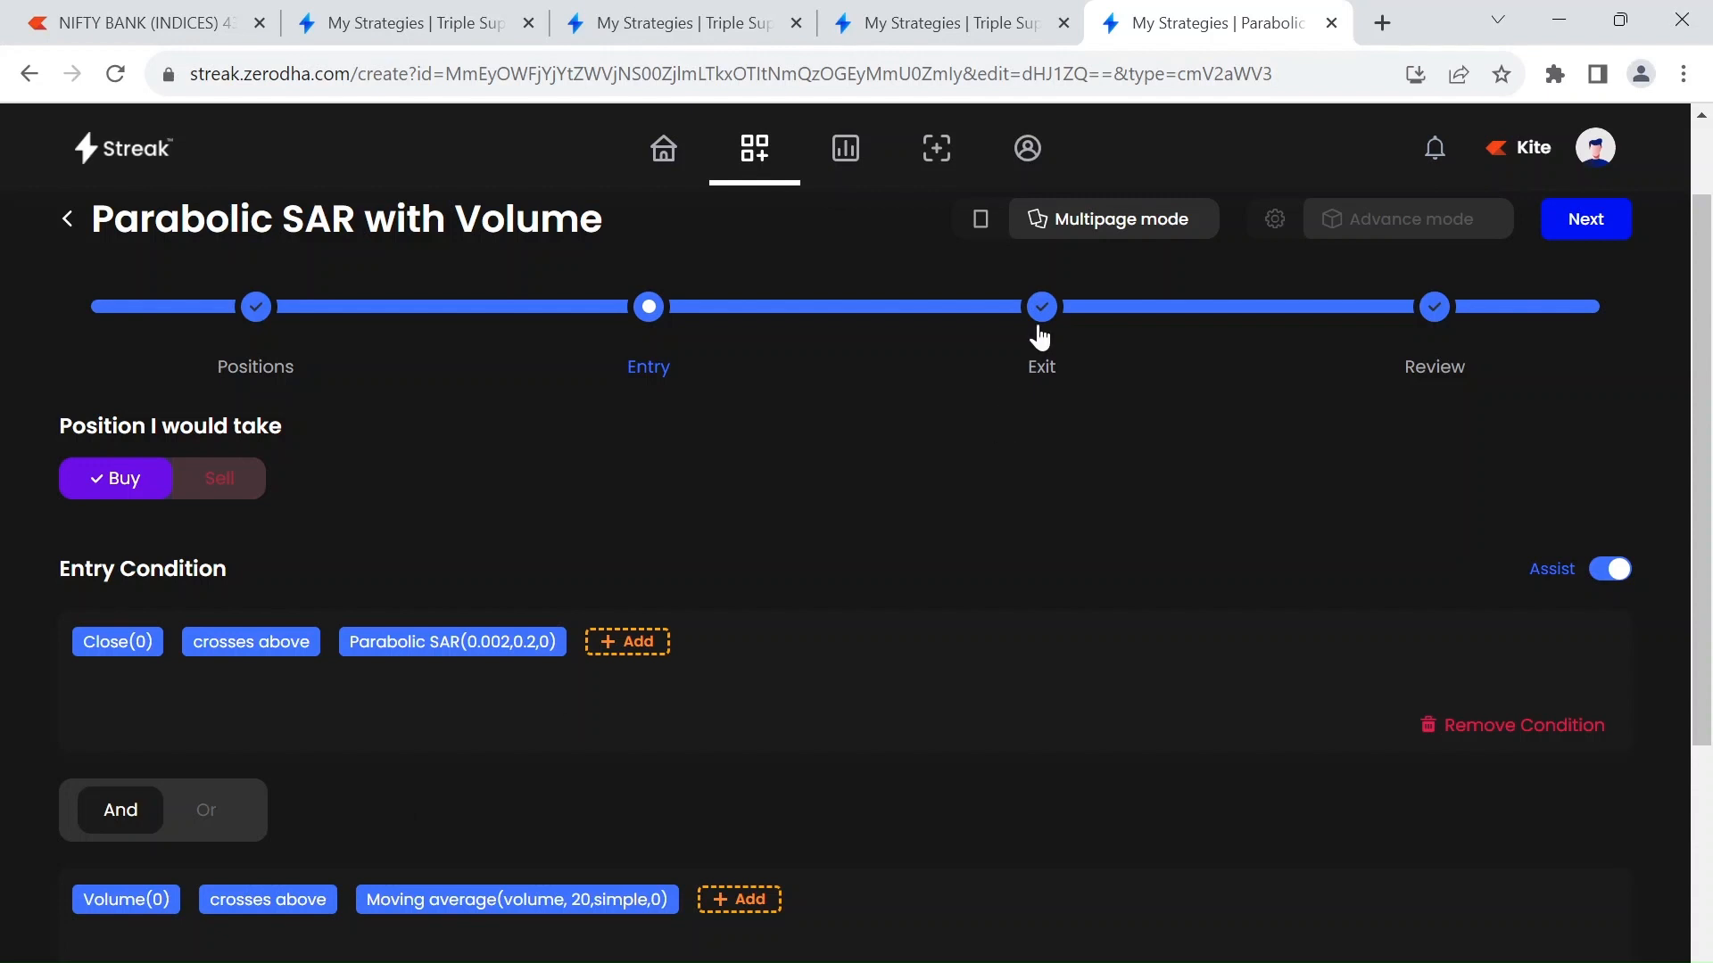
- View the exit conditions and the exit Parabolic SAR indicator's parameters (0.002, 0.2, offset 0)
left_click(1040, 307)
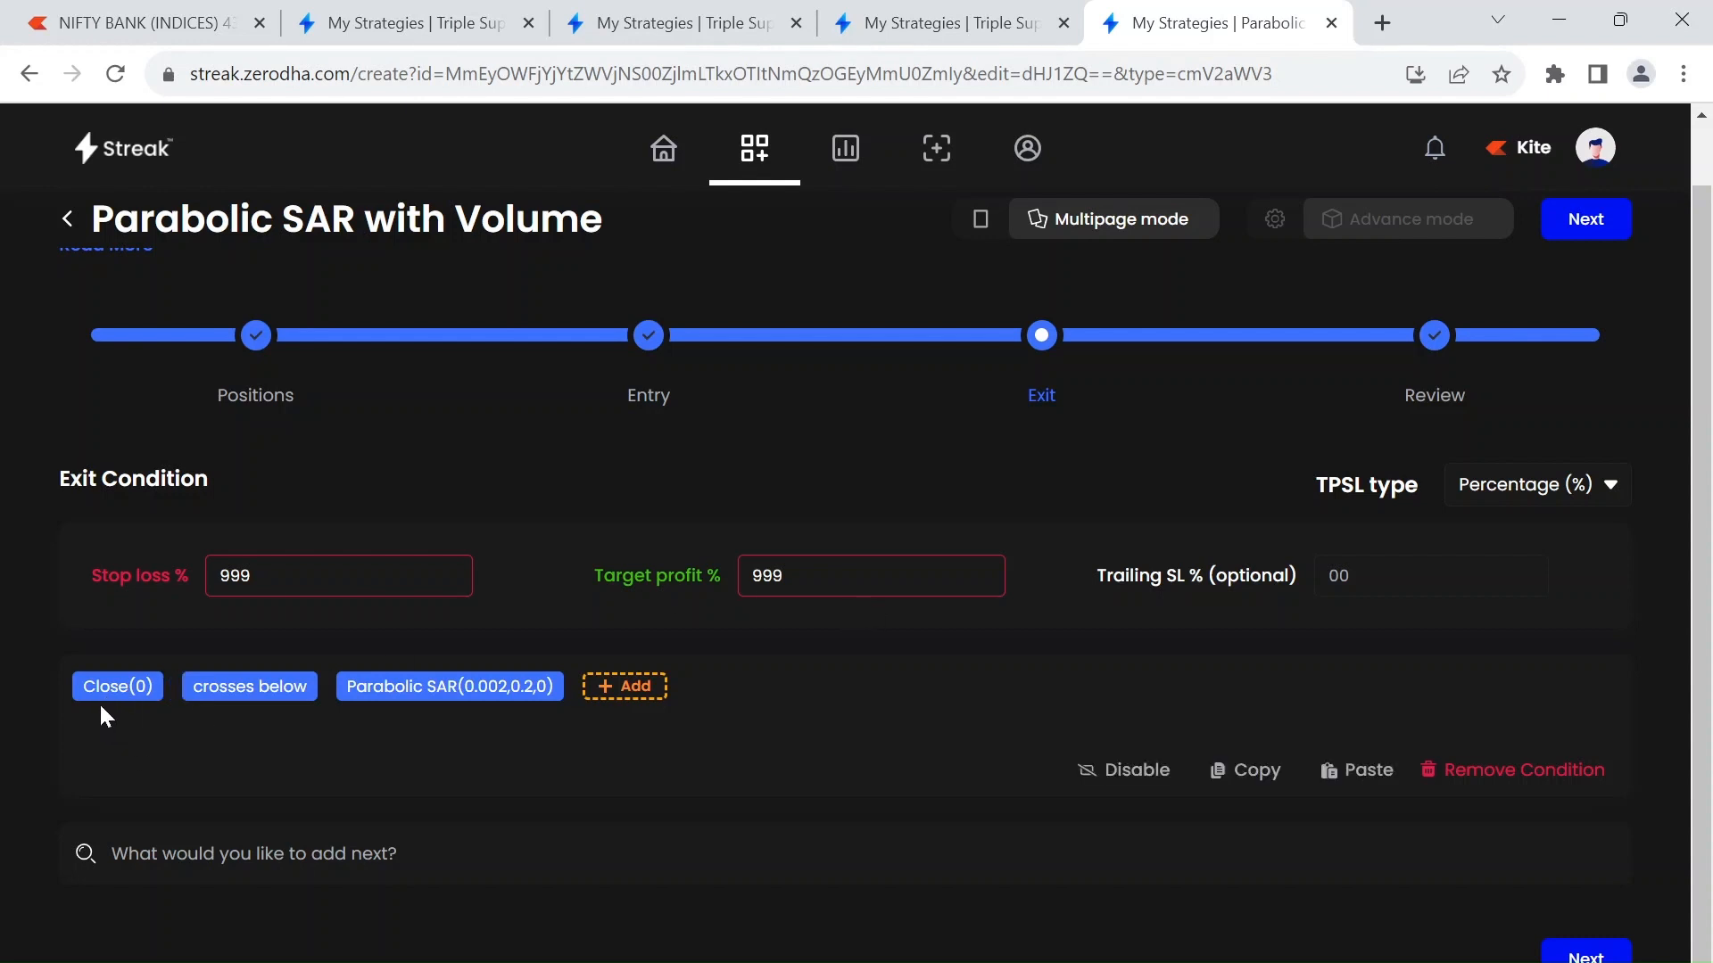
mouse_move(453, 685)
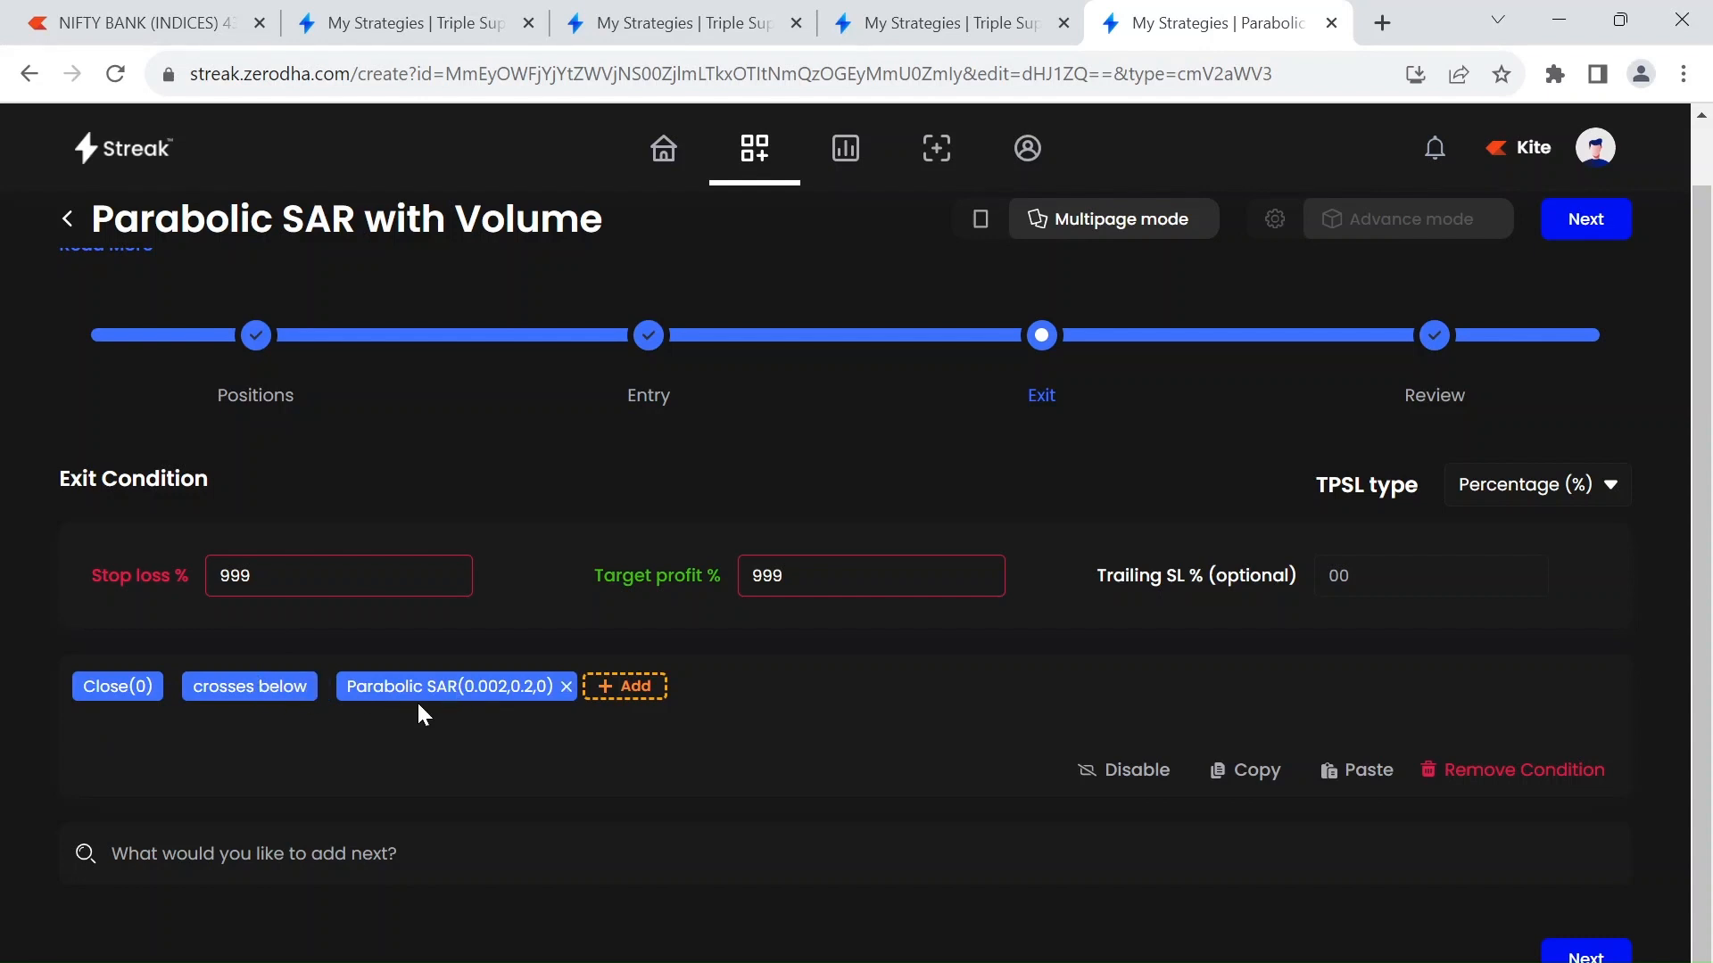
left_click(449, 686)
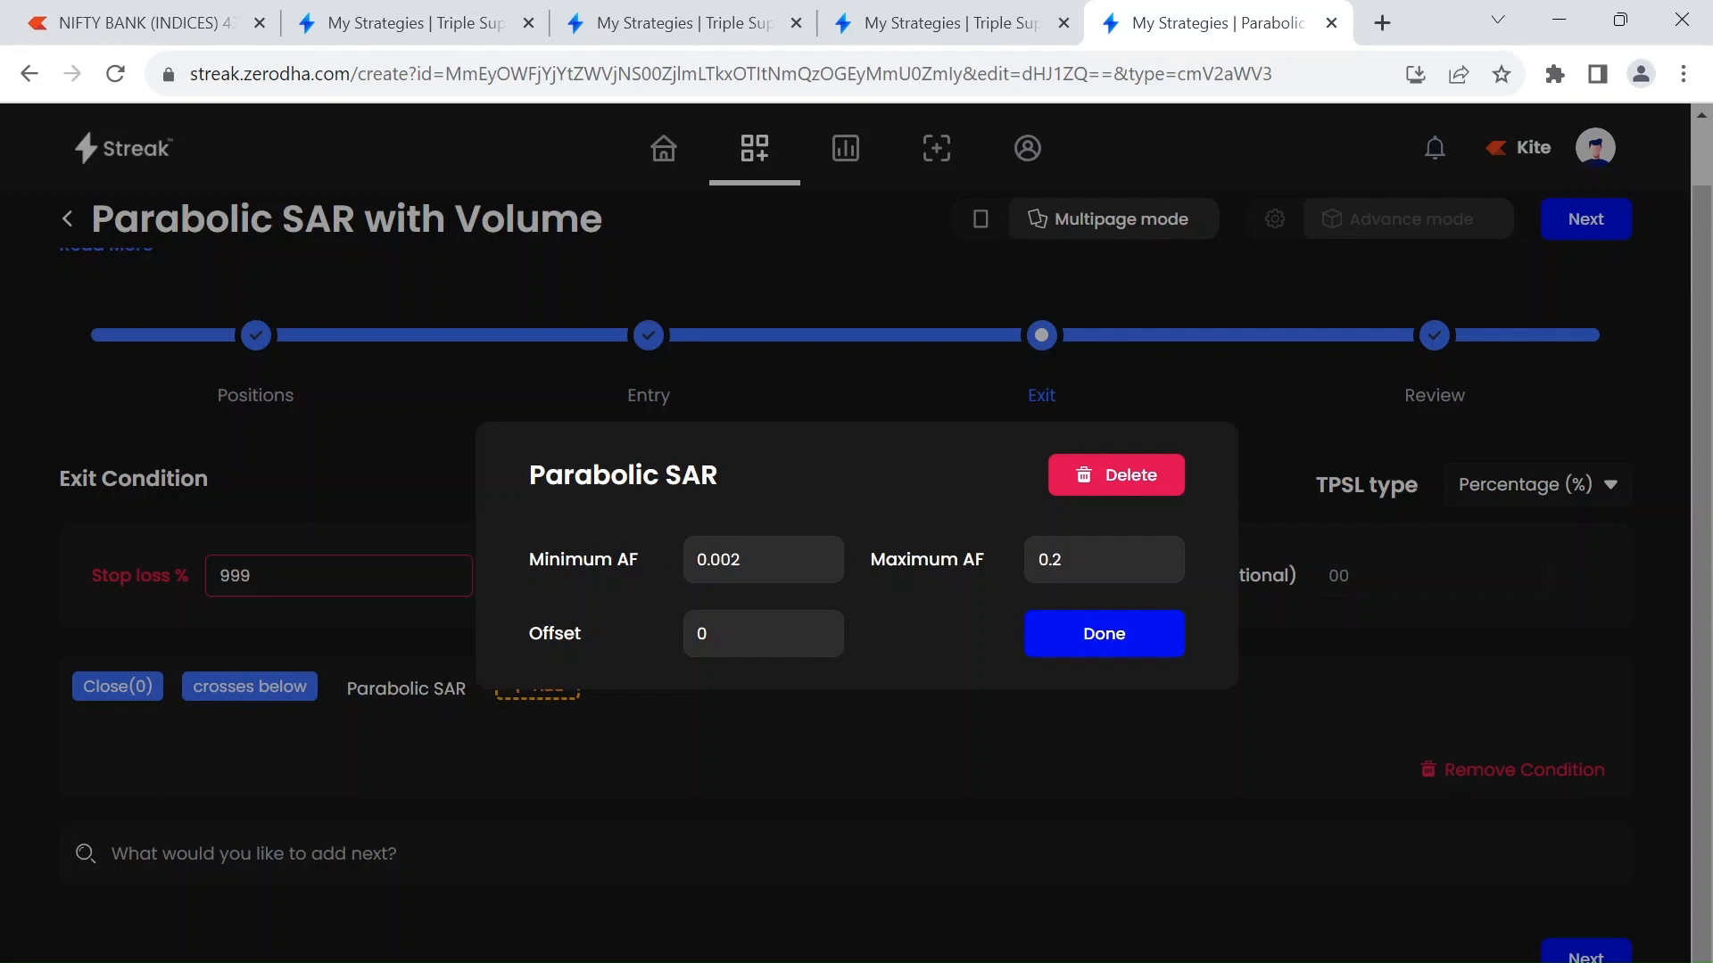
mouse_move(1228, 733)
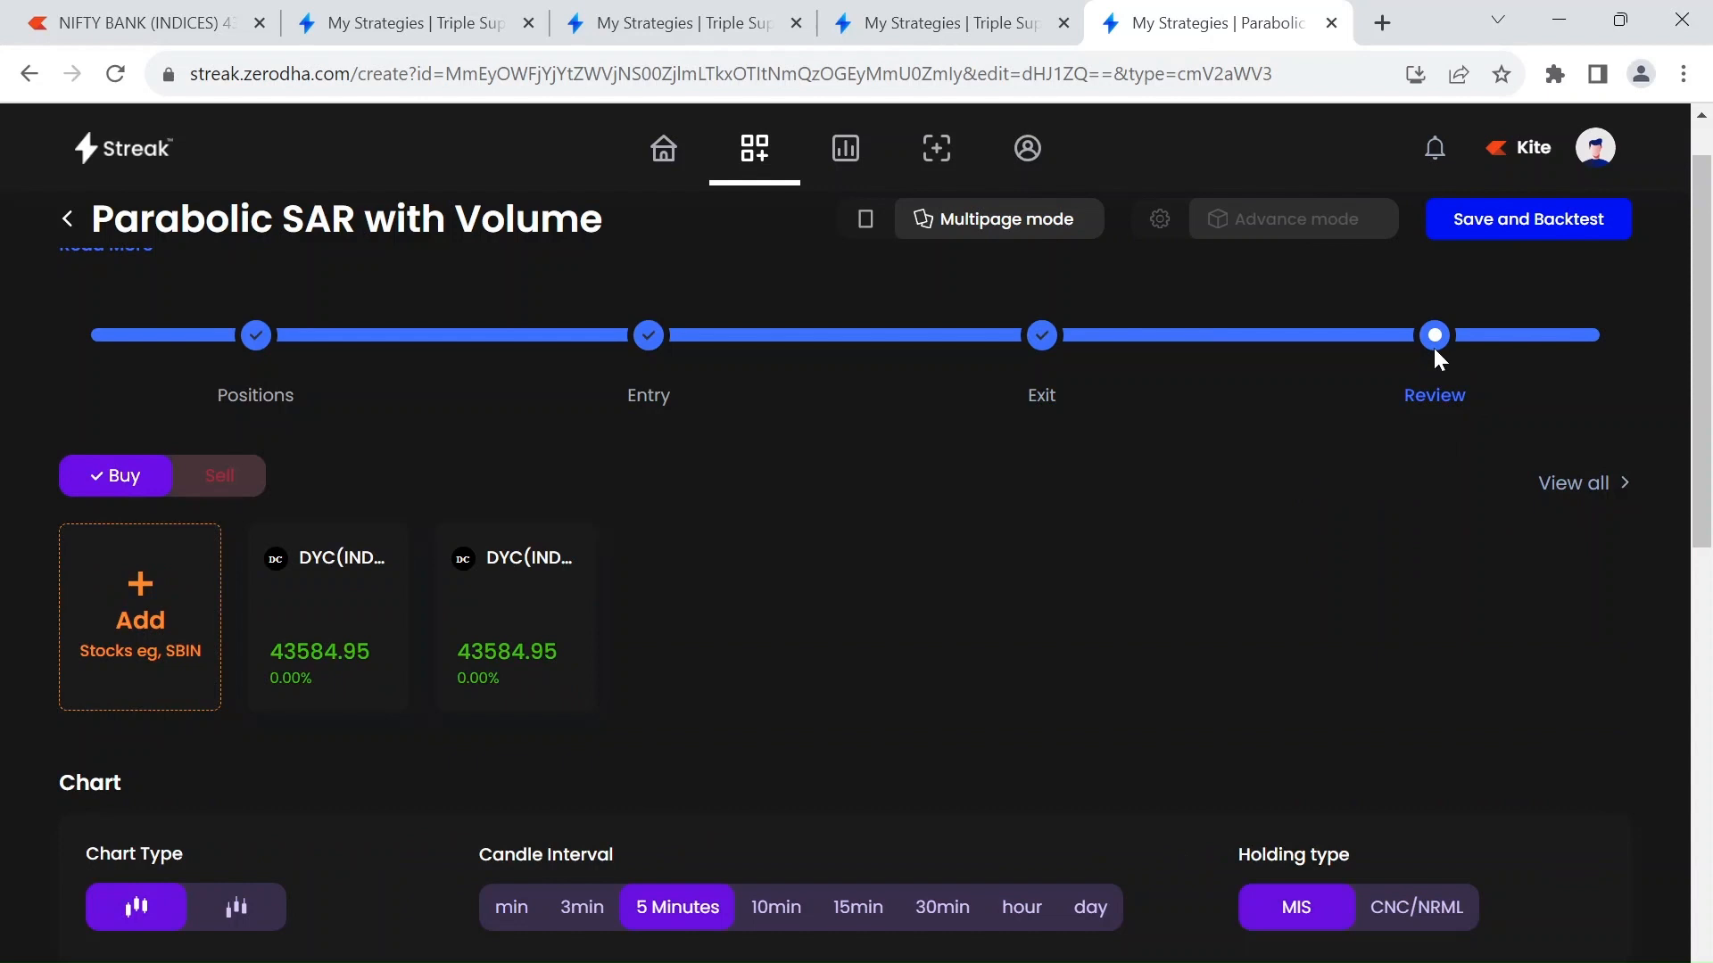
- Save the Parabolic SAR with Volume strategy and run its backtest for Jan–Mar 2023
left_click(1528, 219)
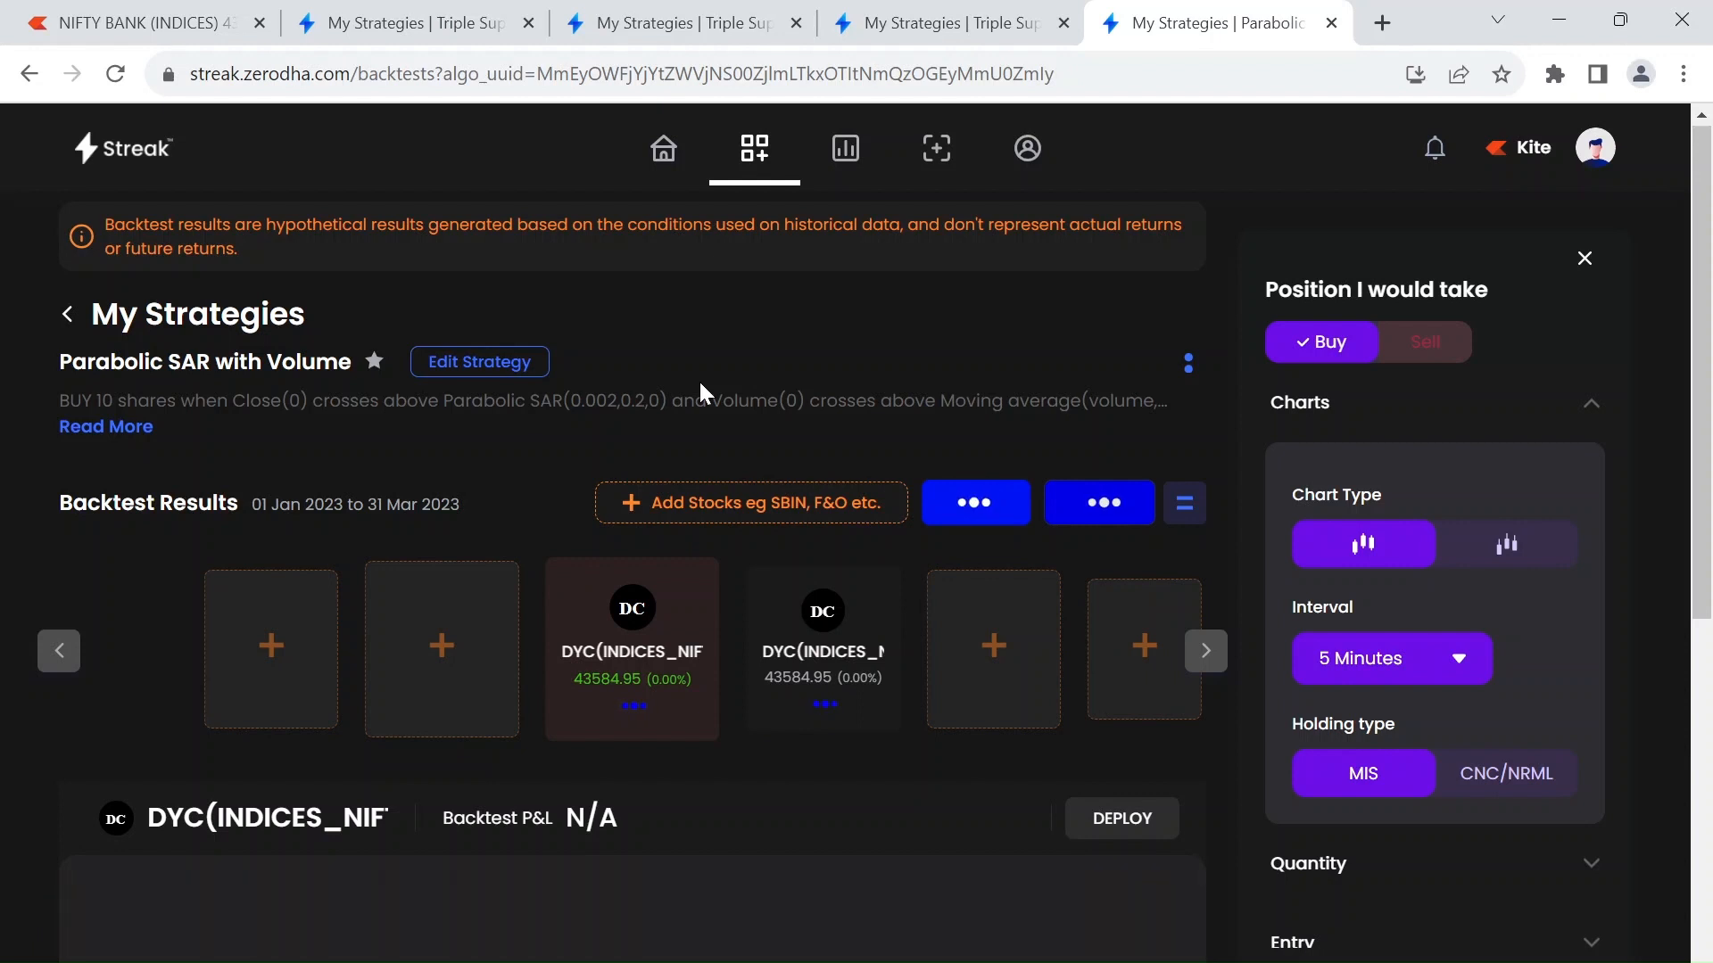
mouse_move(499, 441)
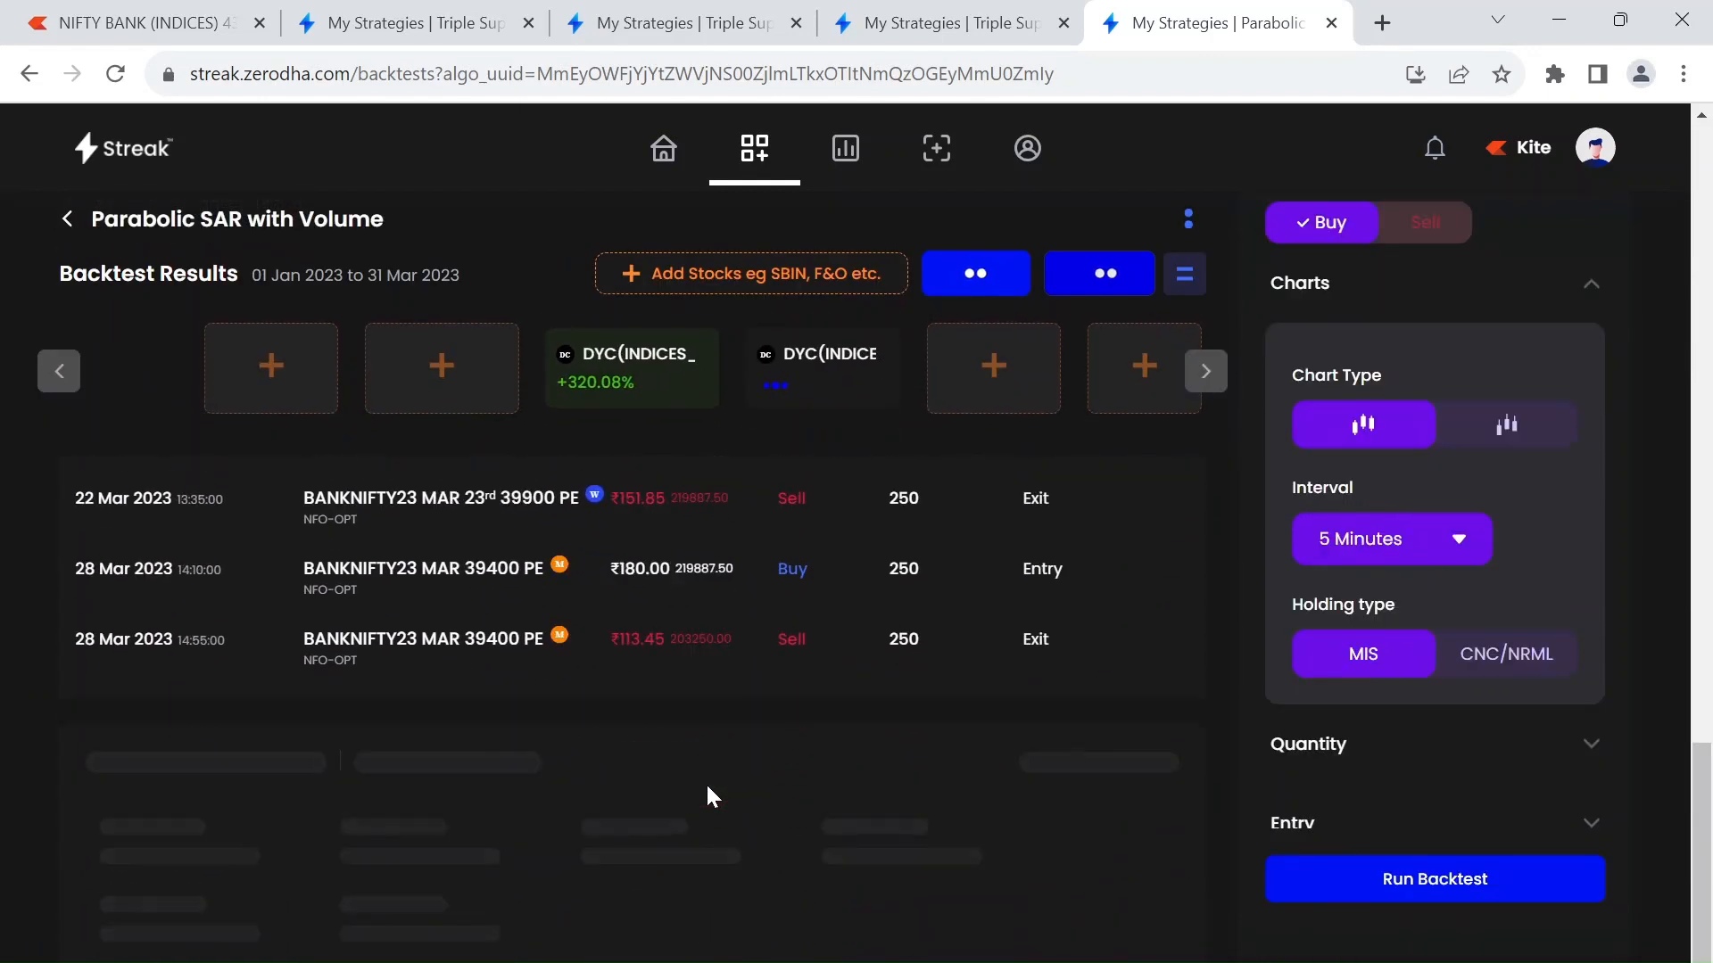
mouse_move(699, 762)
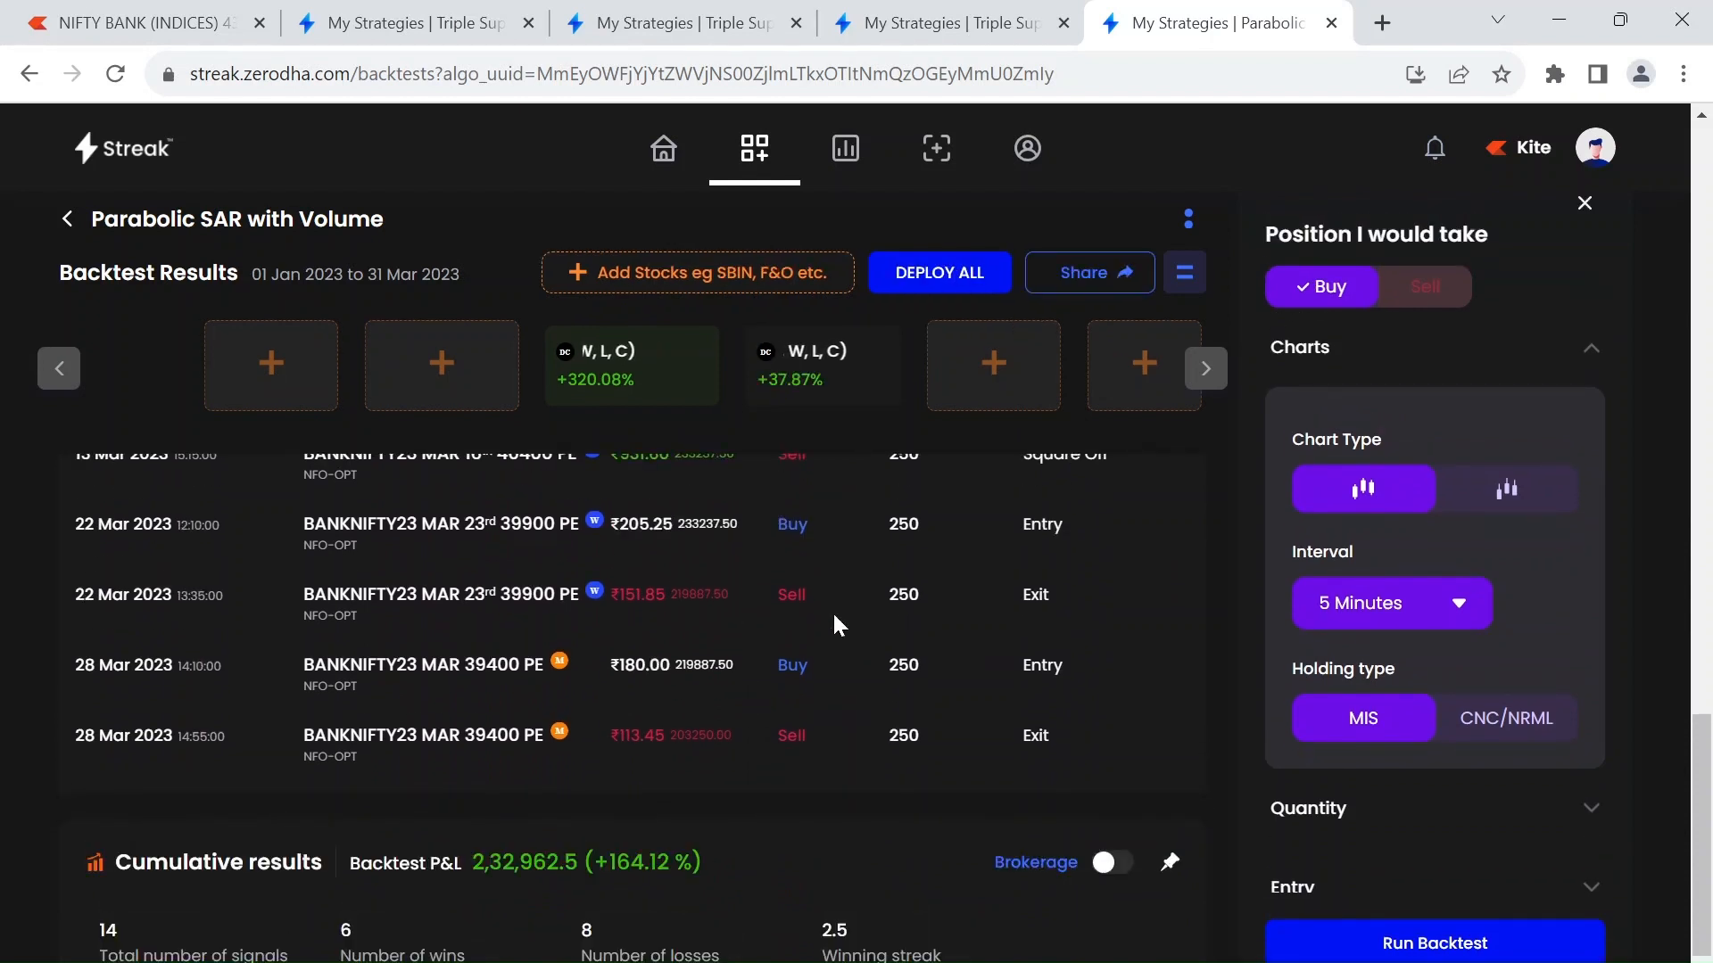
- Look through the transaction list and return to the Bank Nifty contract's P&L chart
scroll("down", 3)
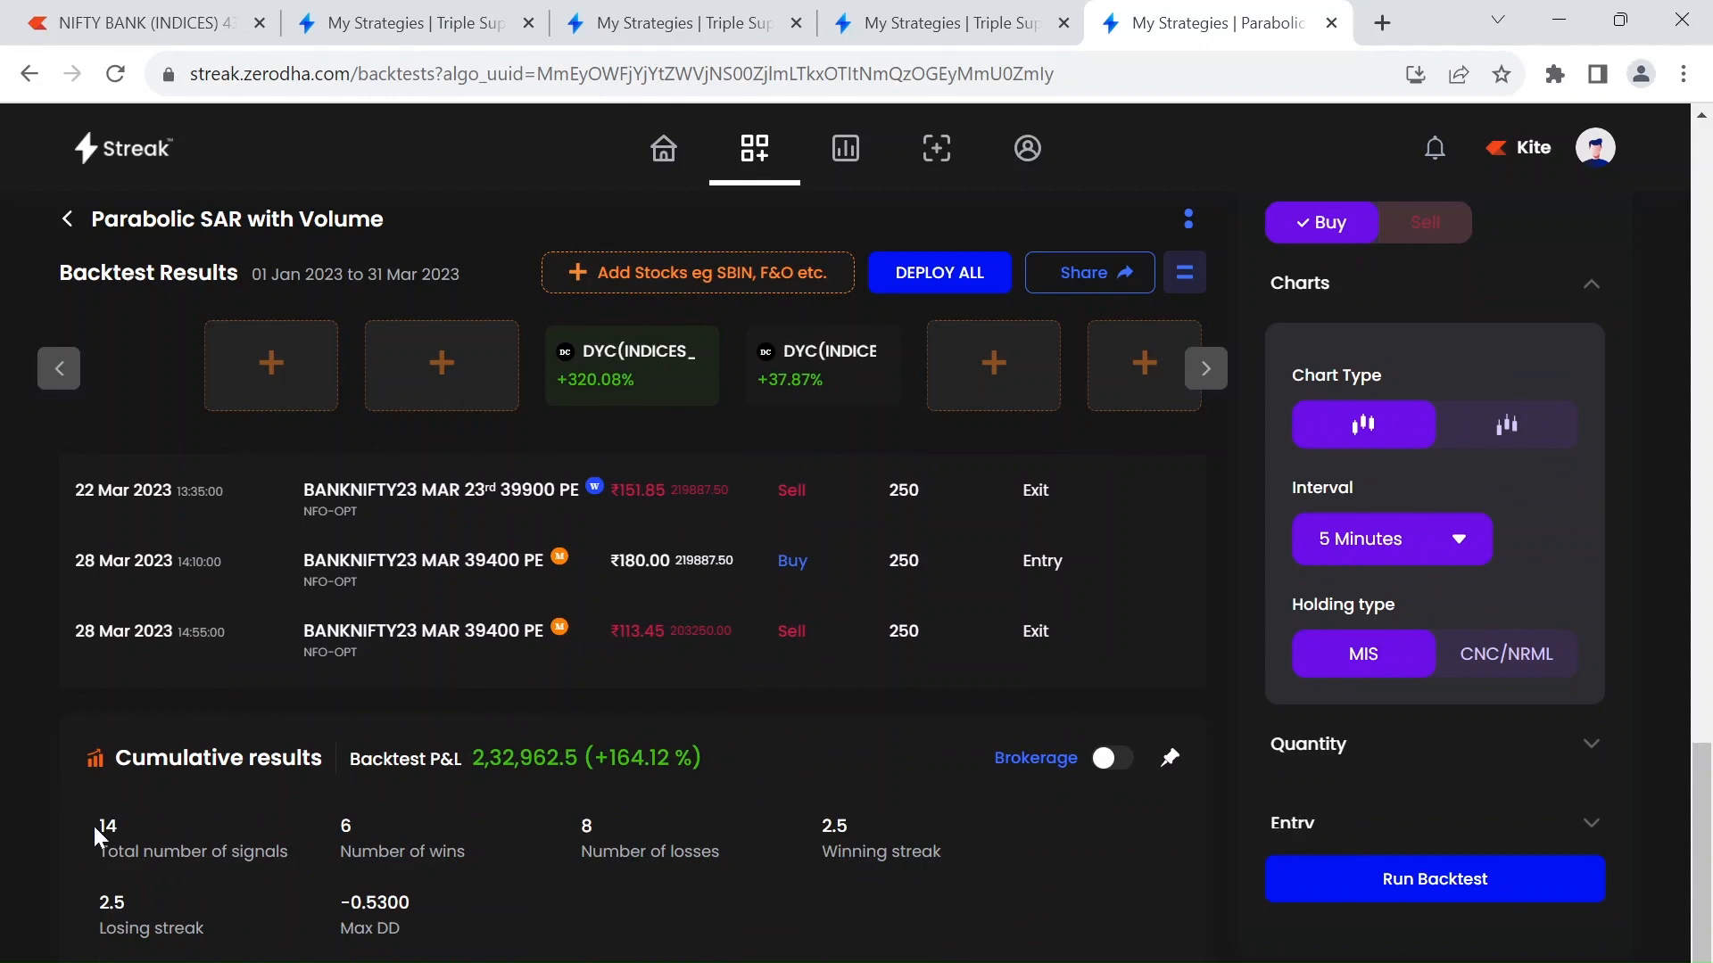
mouse_move(852, 665)
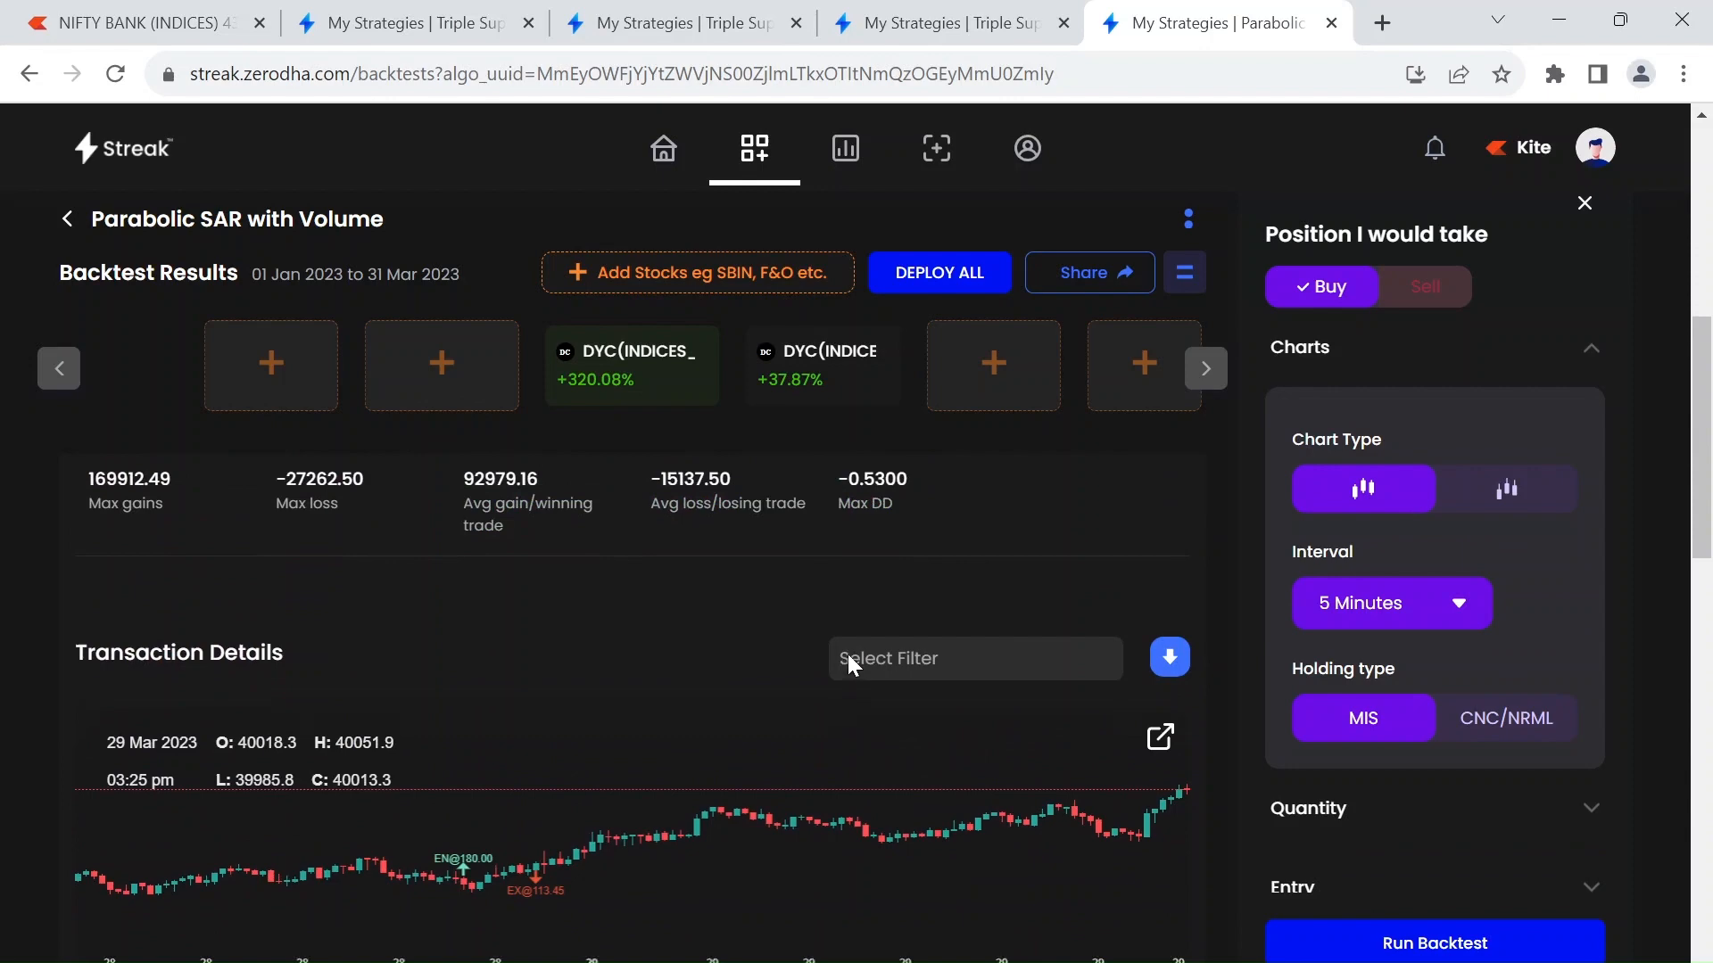
left_click(630, 364)
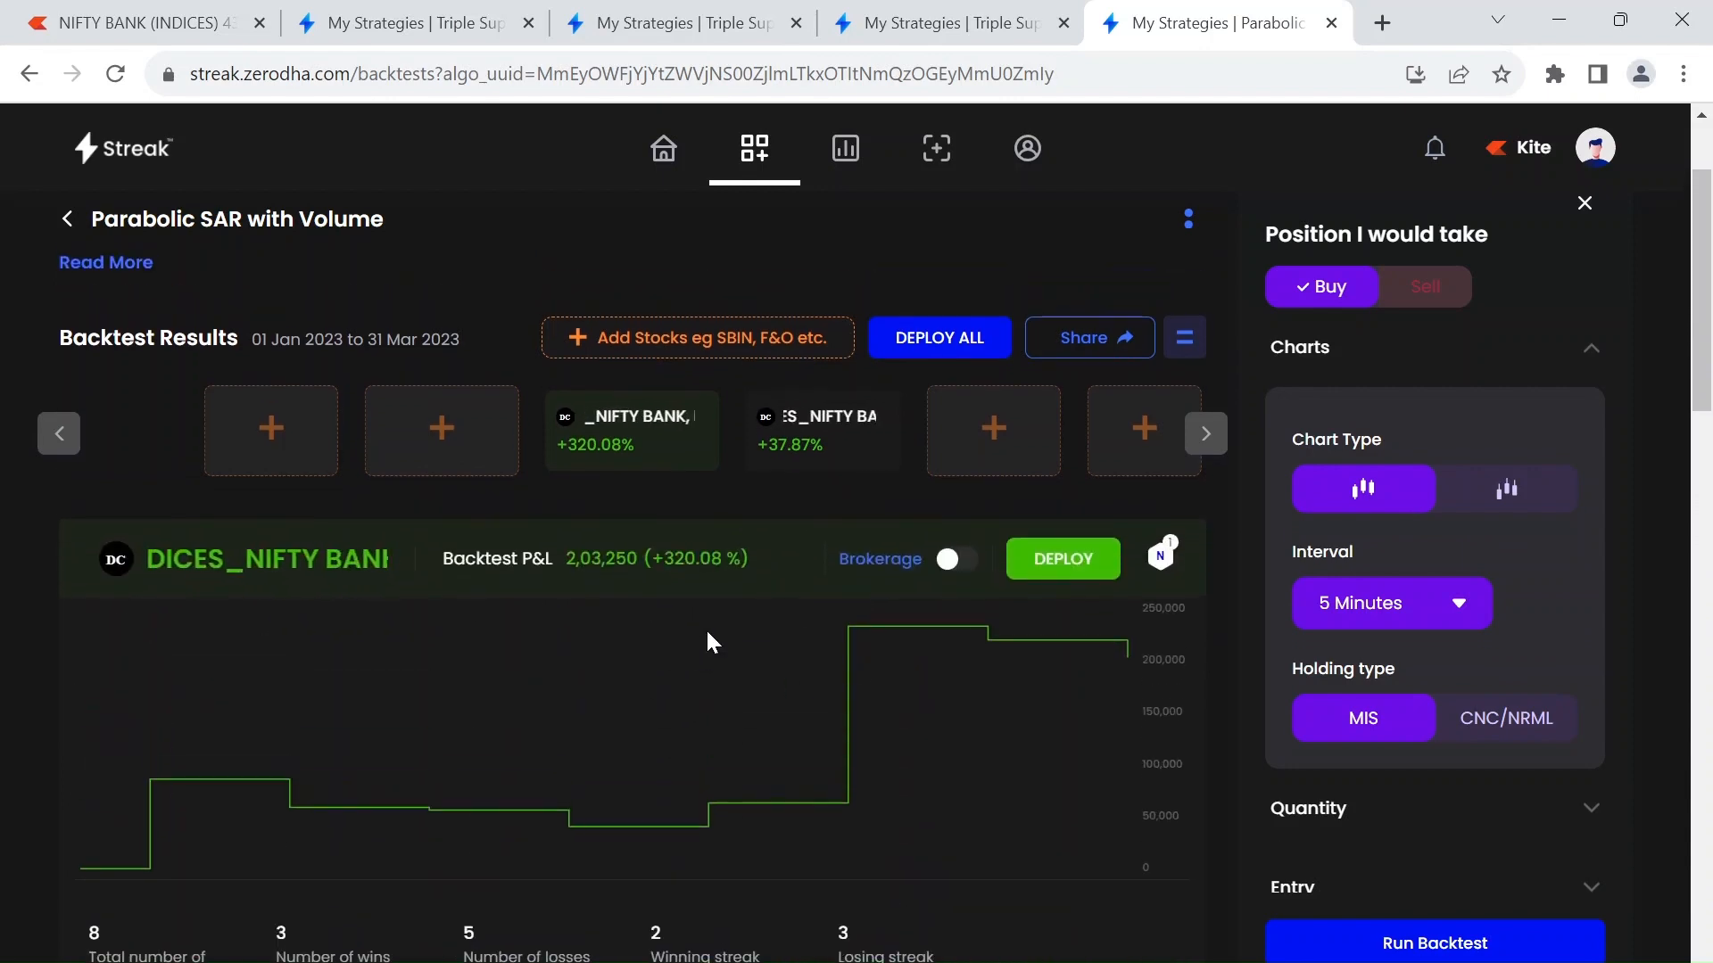